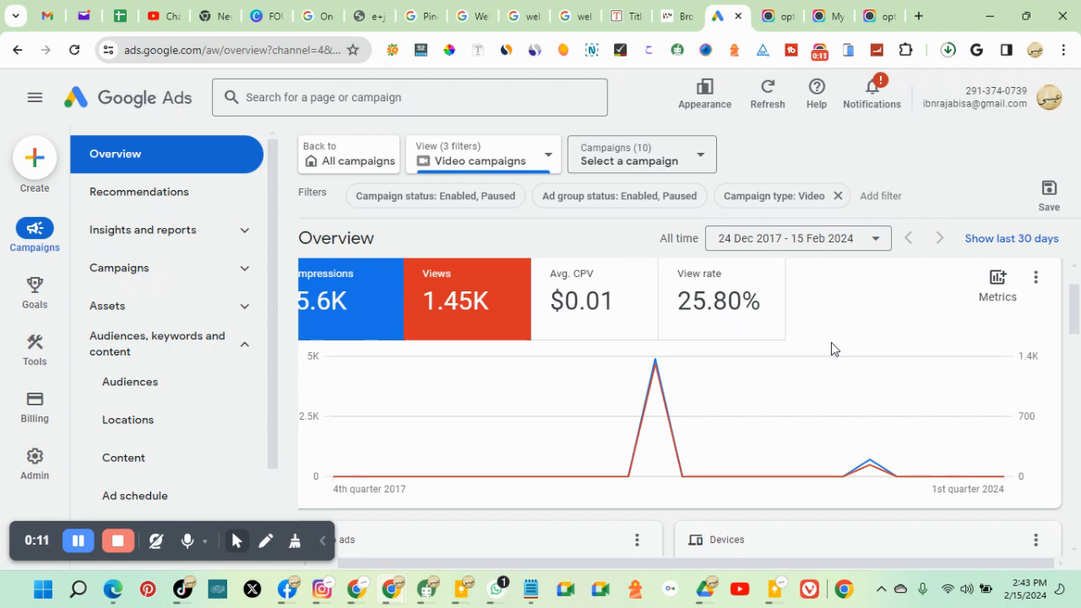
mouse_move(910, 308)
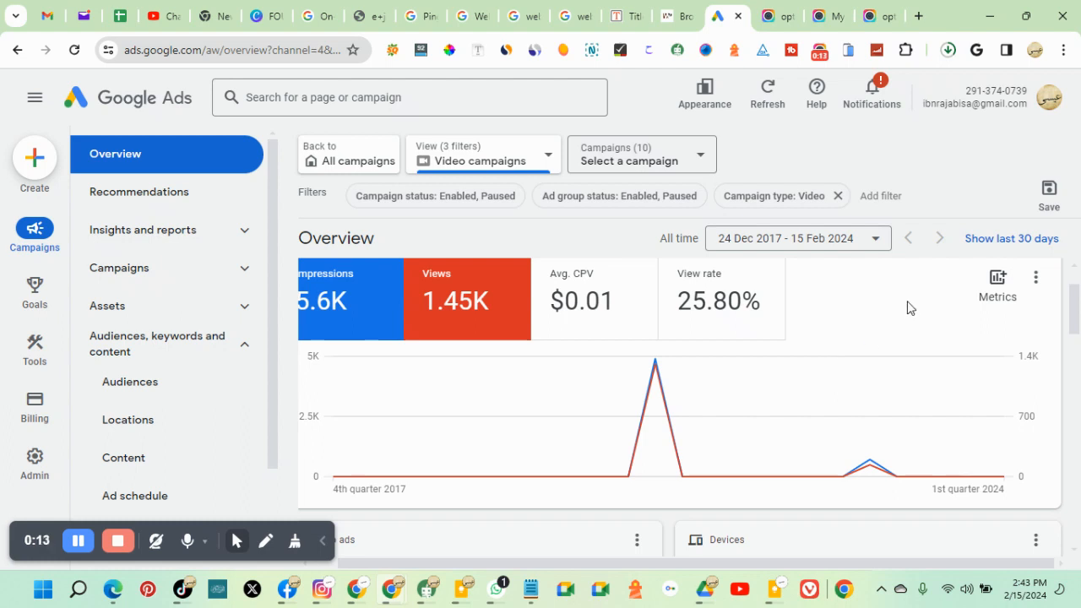
mouse_move(970, 171)
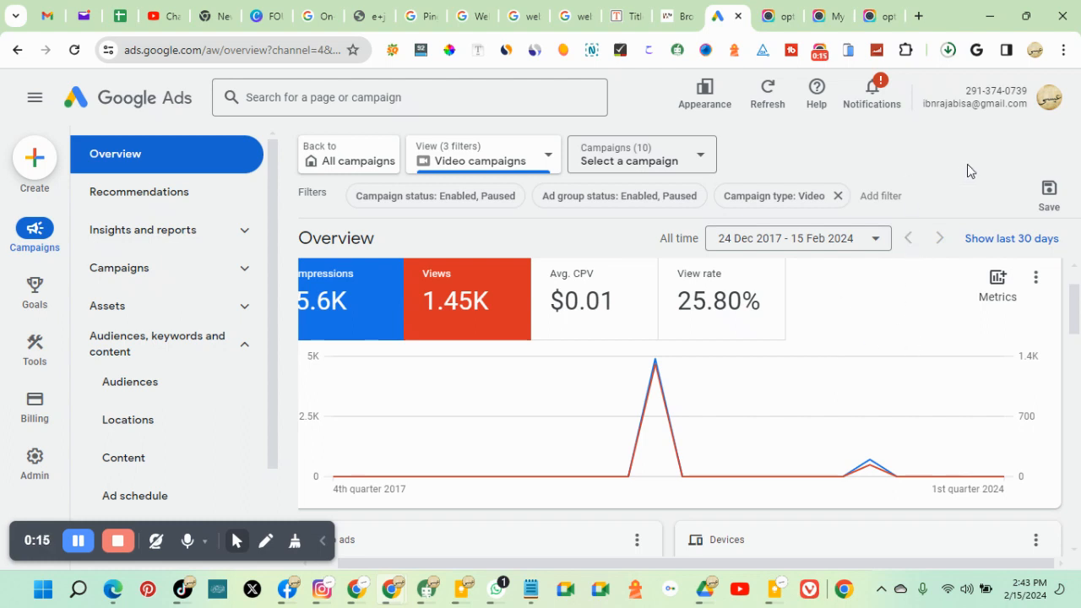
mouse_move(497, 422)
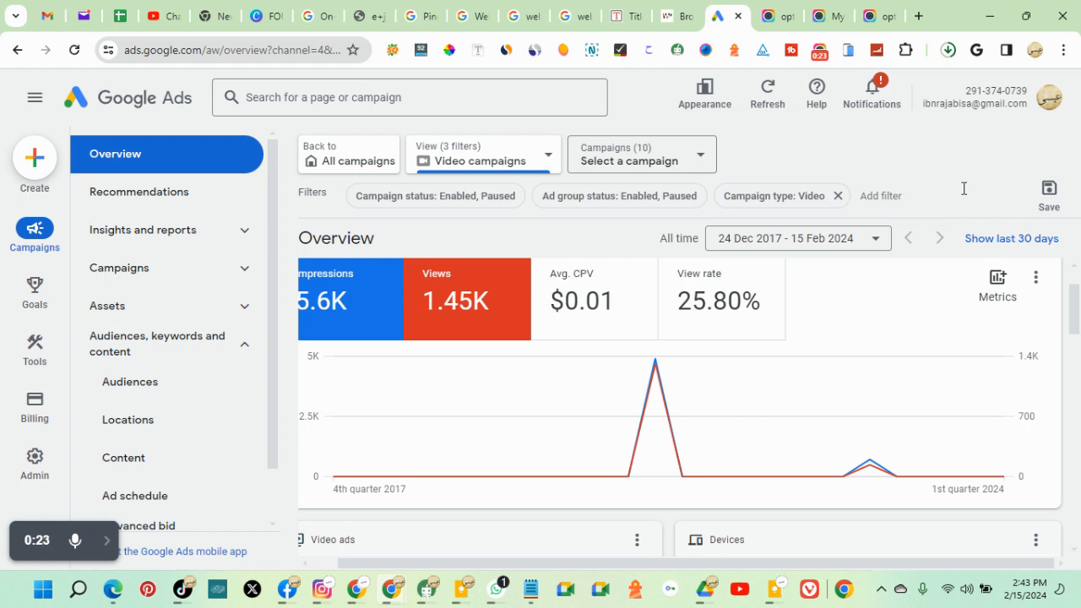
mouse_move(500, 386)
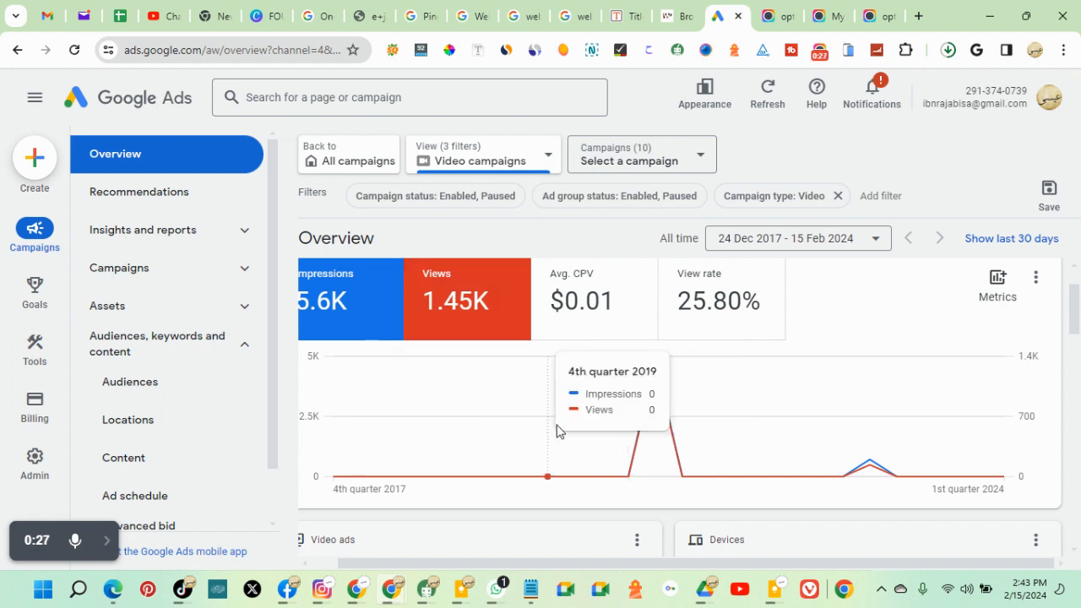
mouse_move(575, 388)
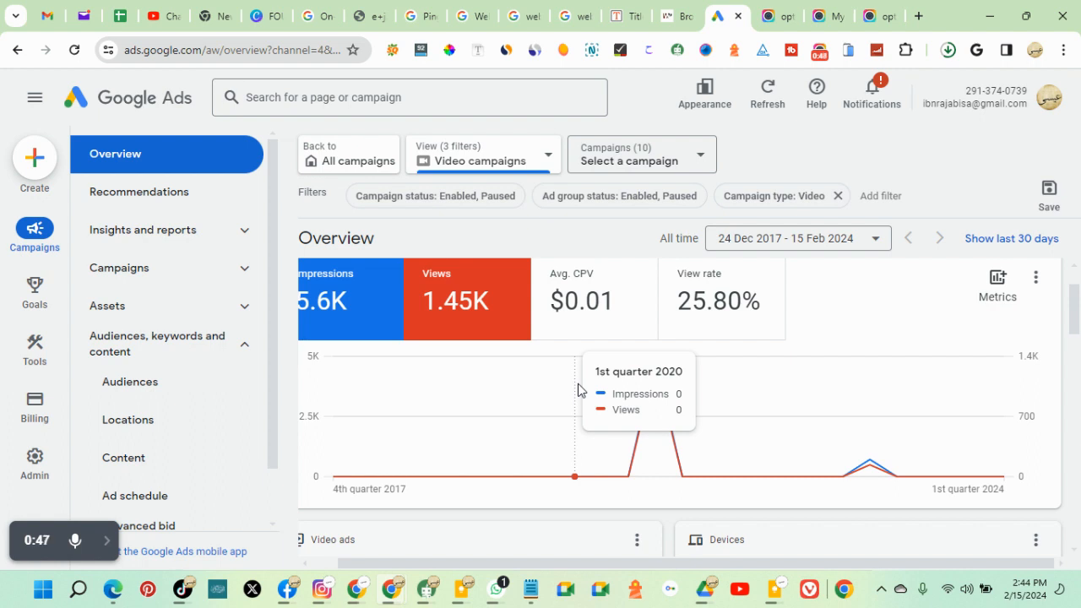
mouse_move(502, 160)
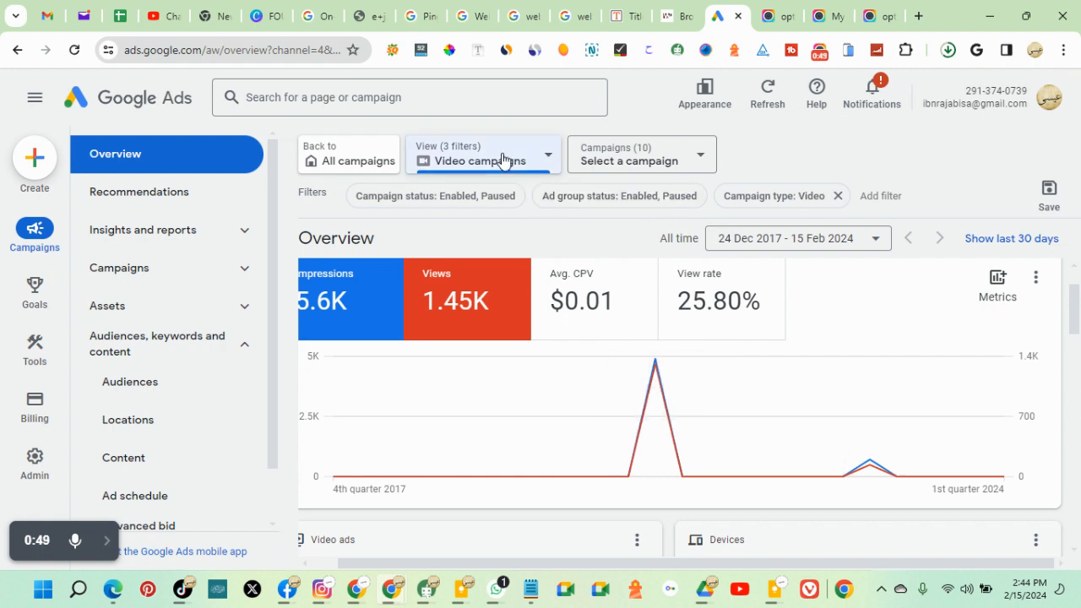
Step: Switch the Overview from Video to Search campaigns and scroll through the performance summary
click(482, 155)
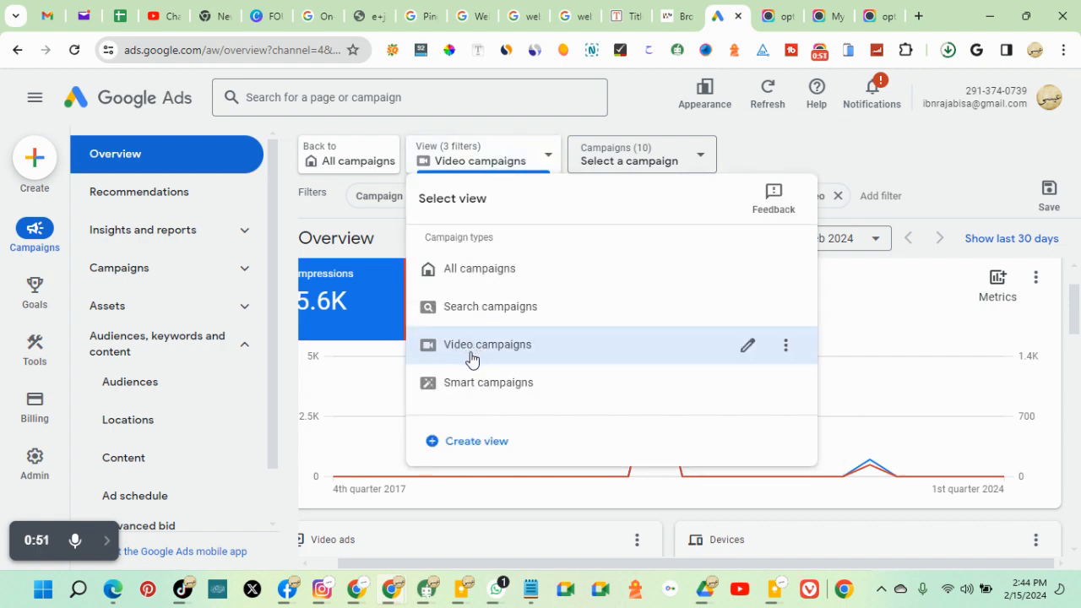
click(479, 268)
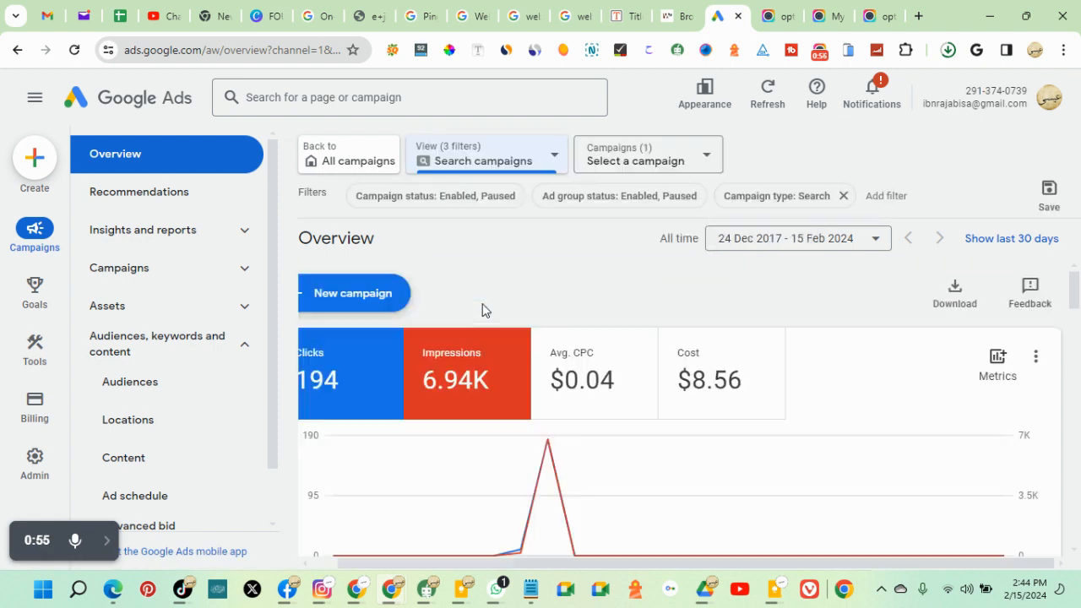
scroll(down, 3)
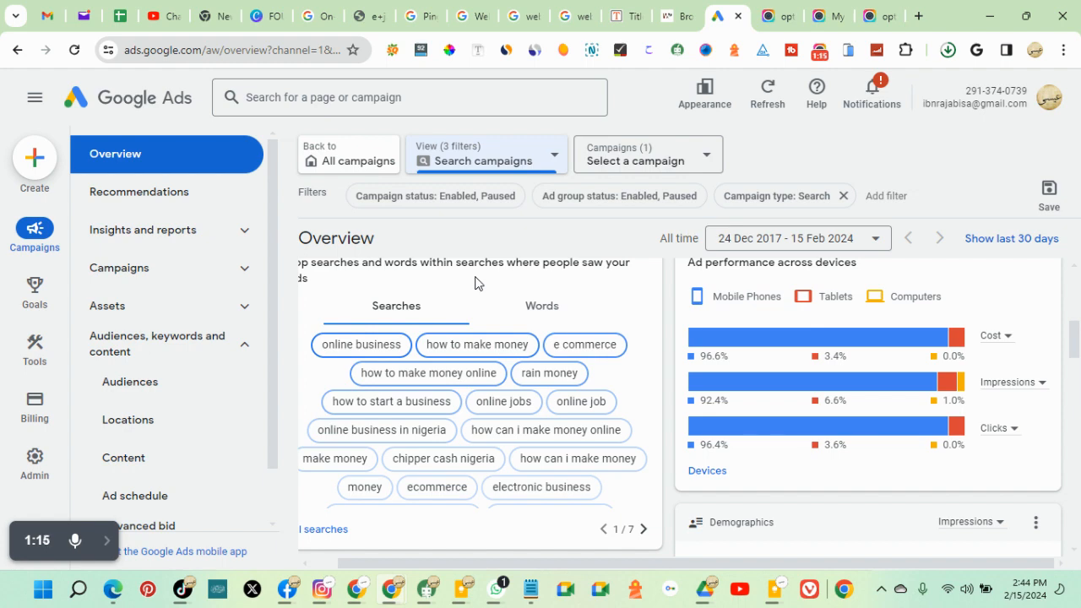
scroll(down, 3)
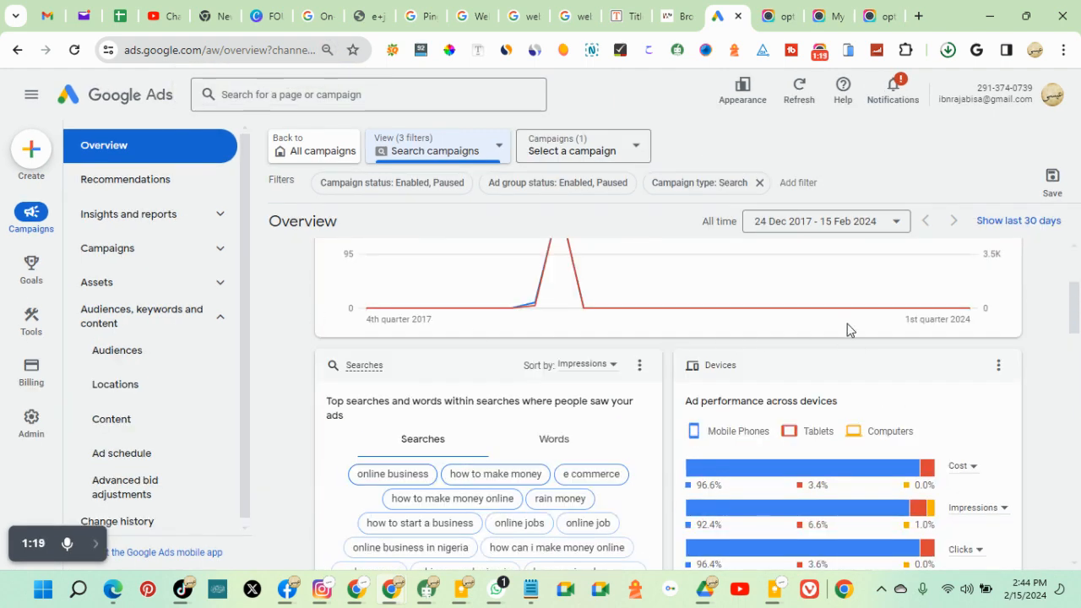
scroll(down, 3)
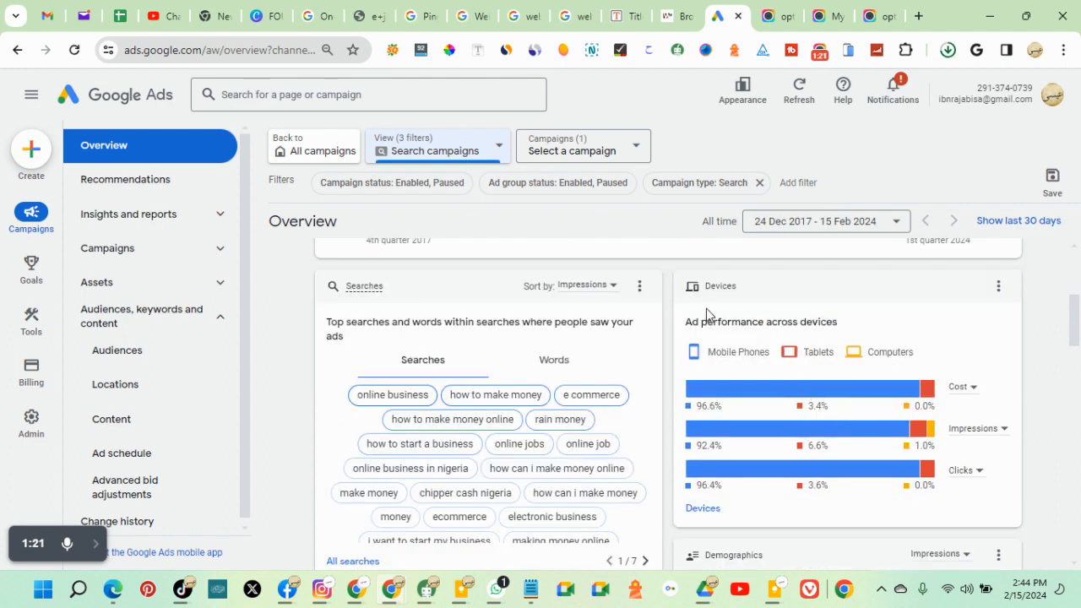
mouse_move(732, 388)
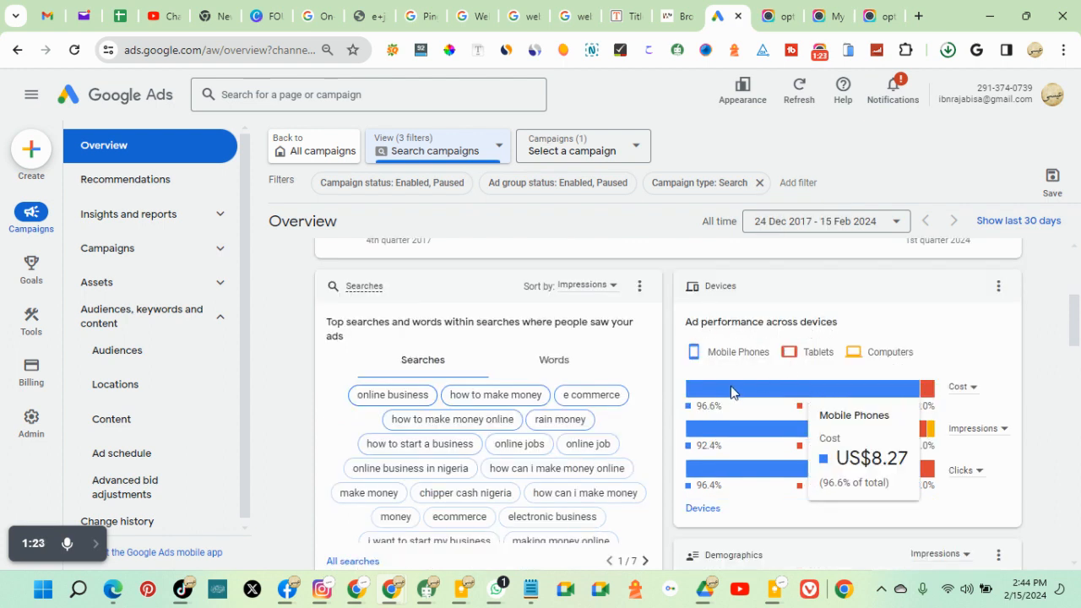
mouse_move(902, 361)
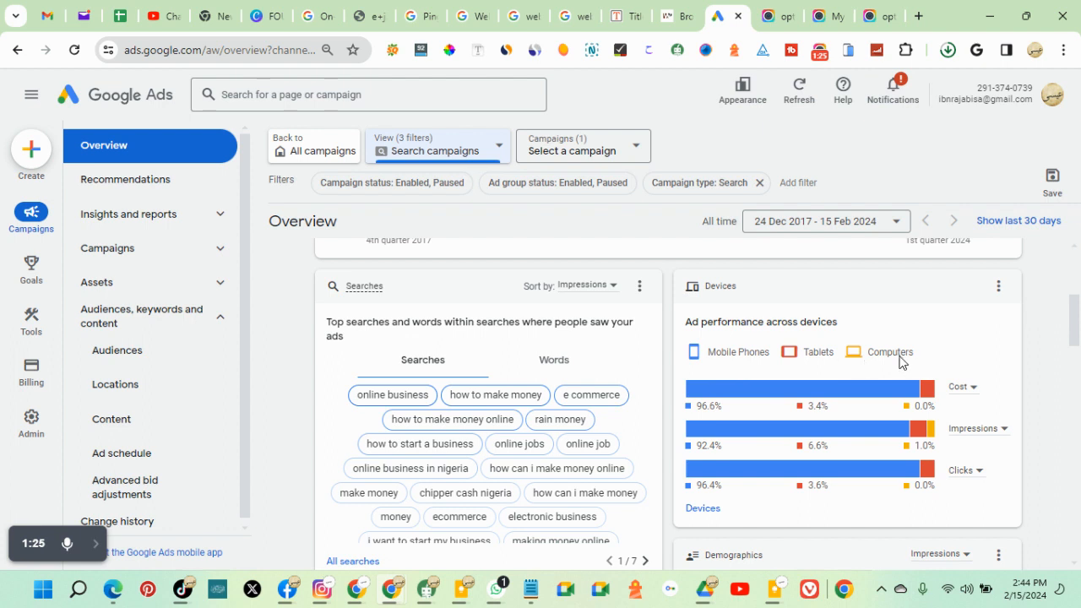
mouse_move(857, 388)
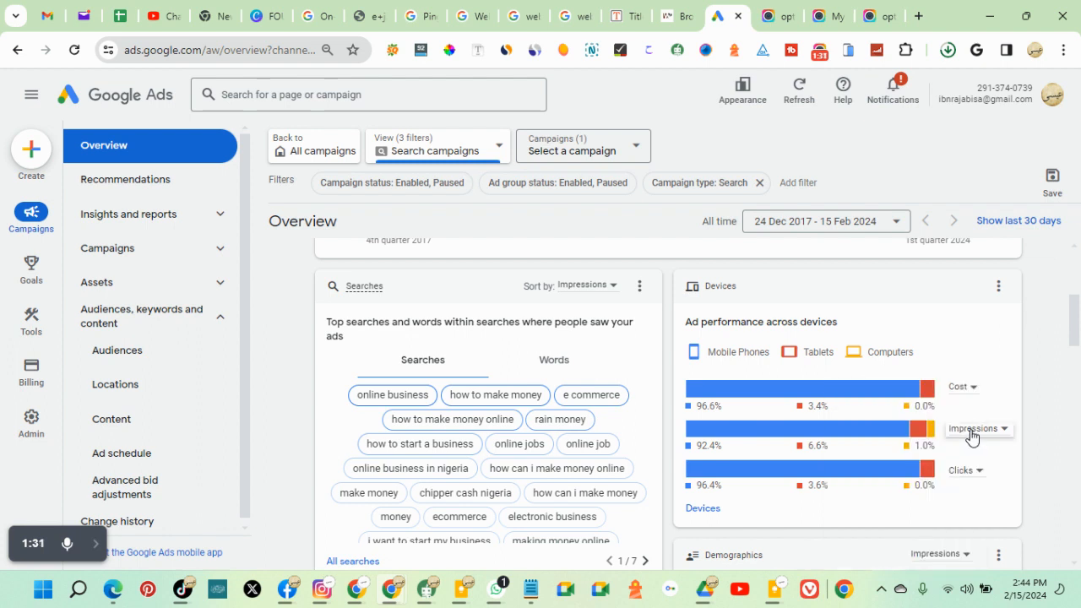
mouse_move(789, 428)
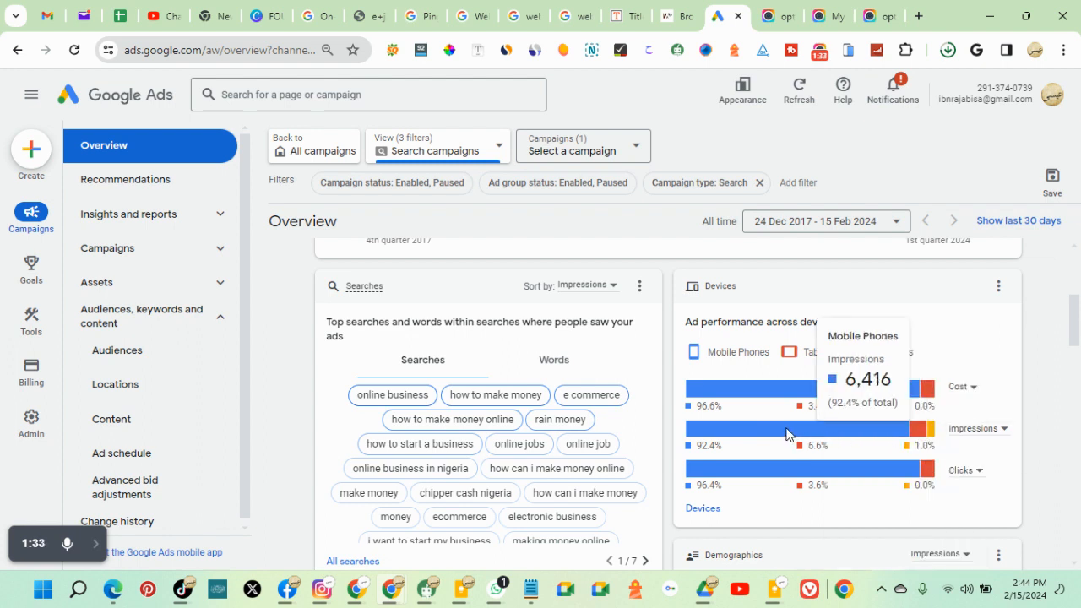
mouse_move(775, 434)
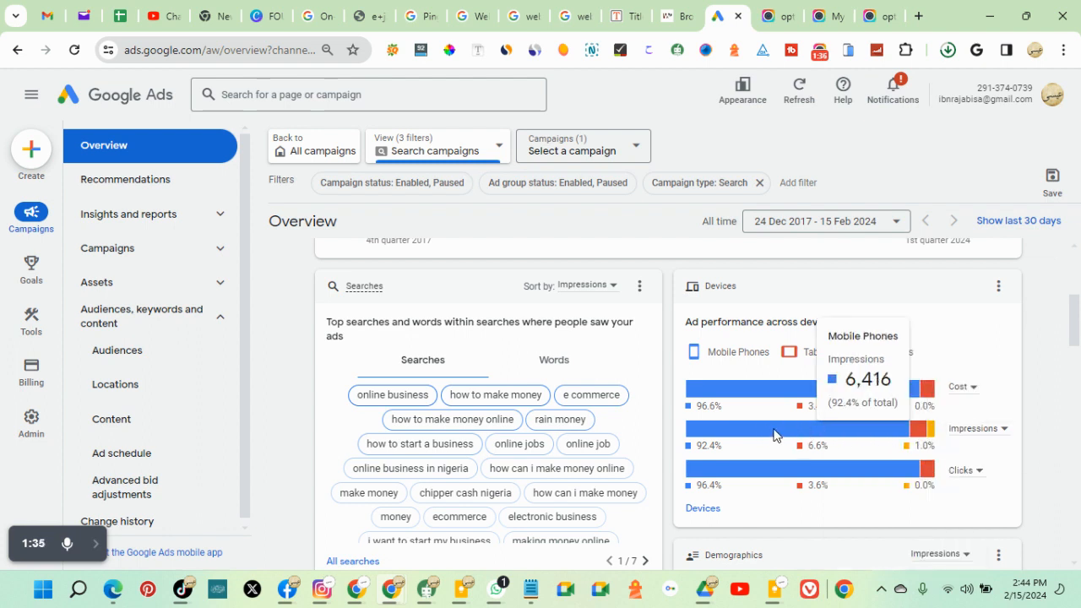
mouse_move(920, 439)
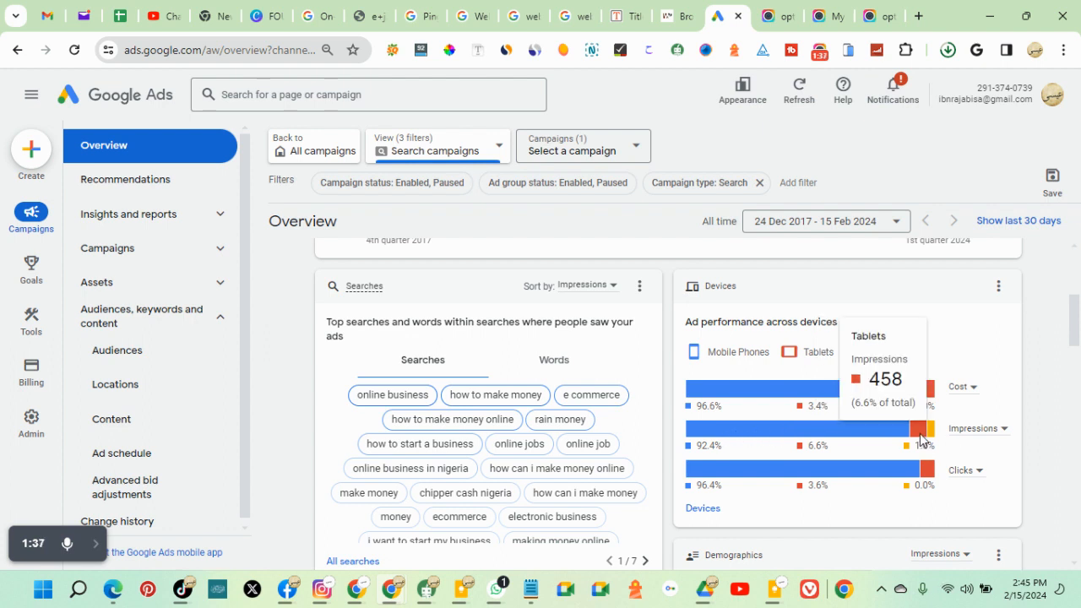
mouse_move(933, 437)
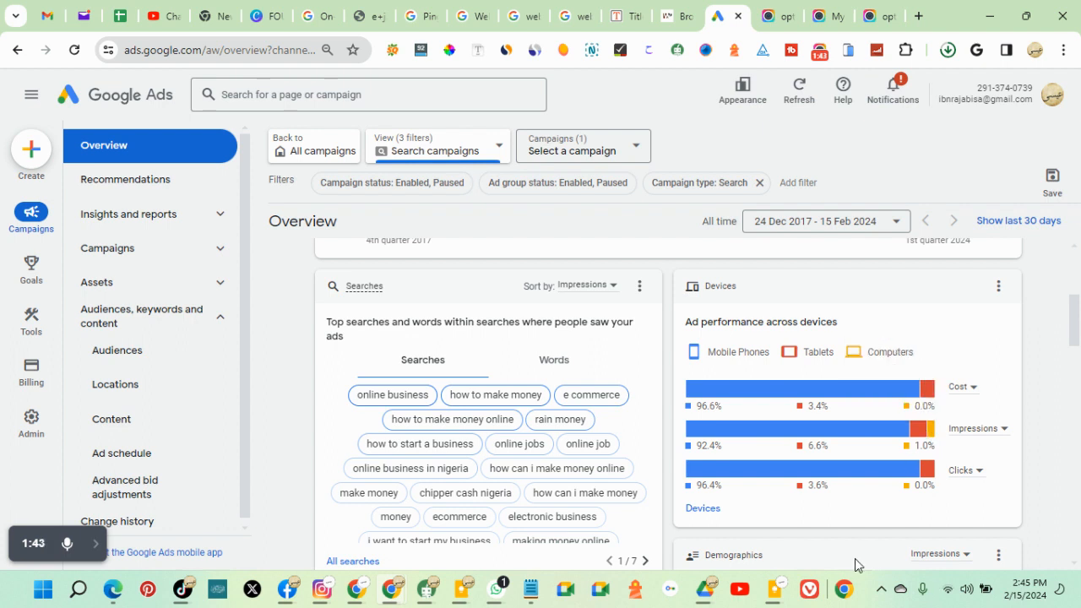
mouse_move(808, 478)
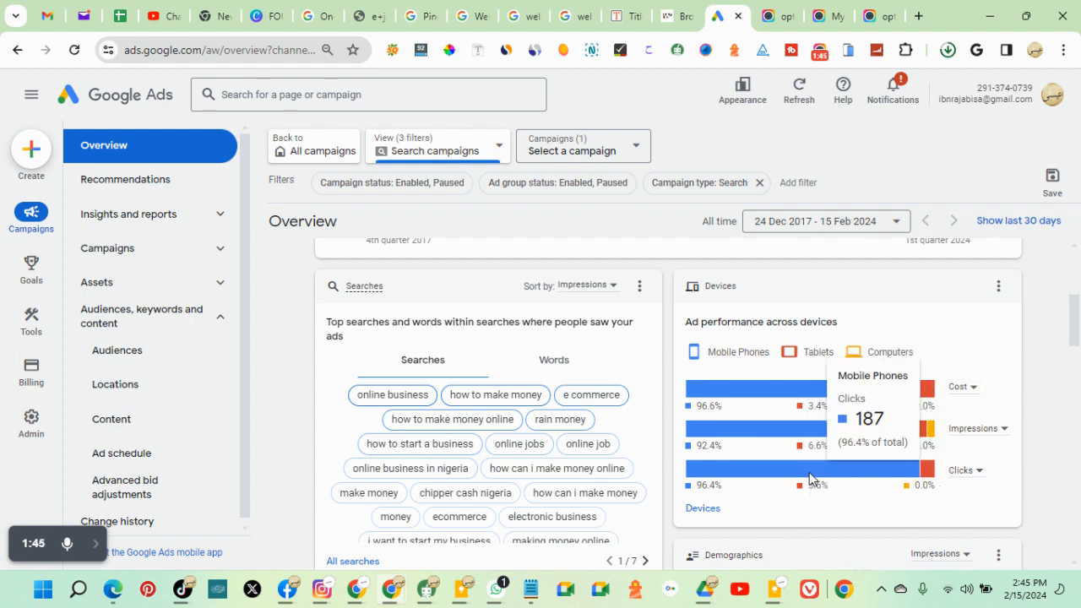
mouse_move(986, 470)
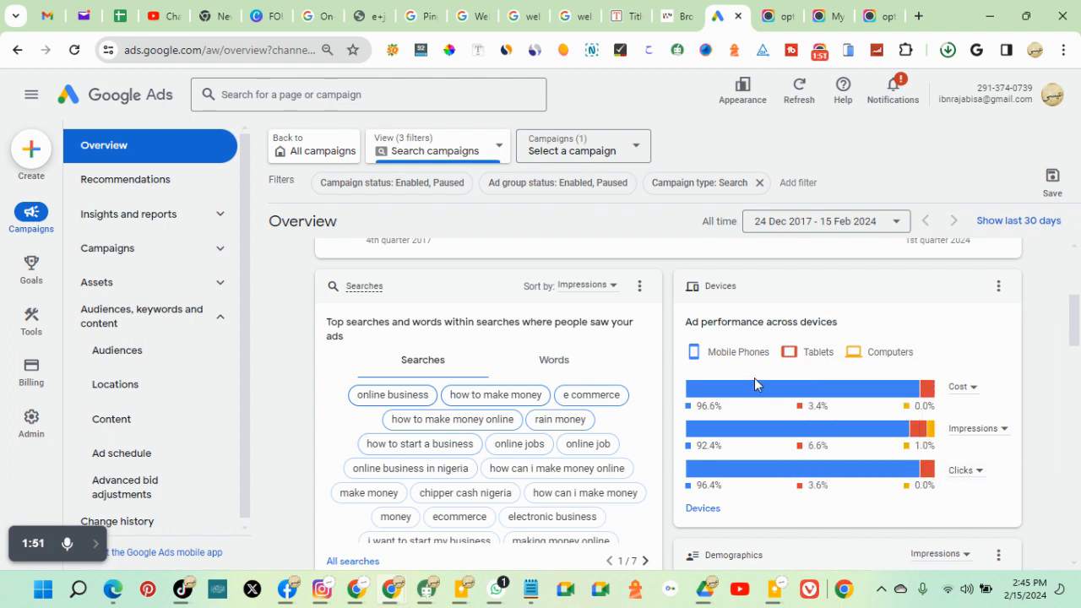
mouse_move(679, 537)
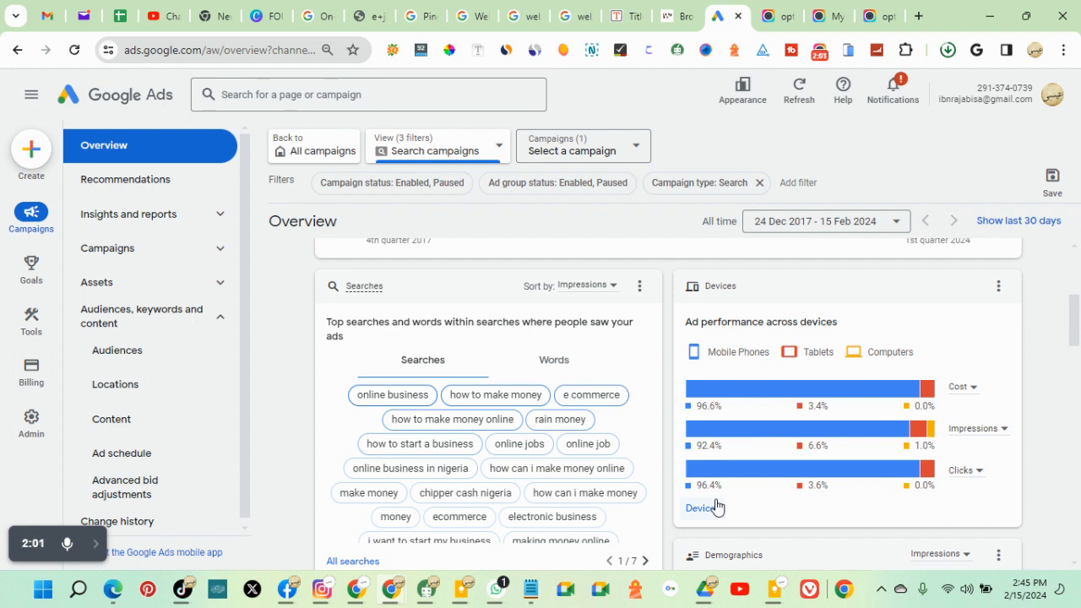
click(591, 395)
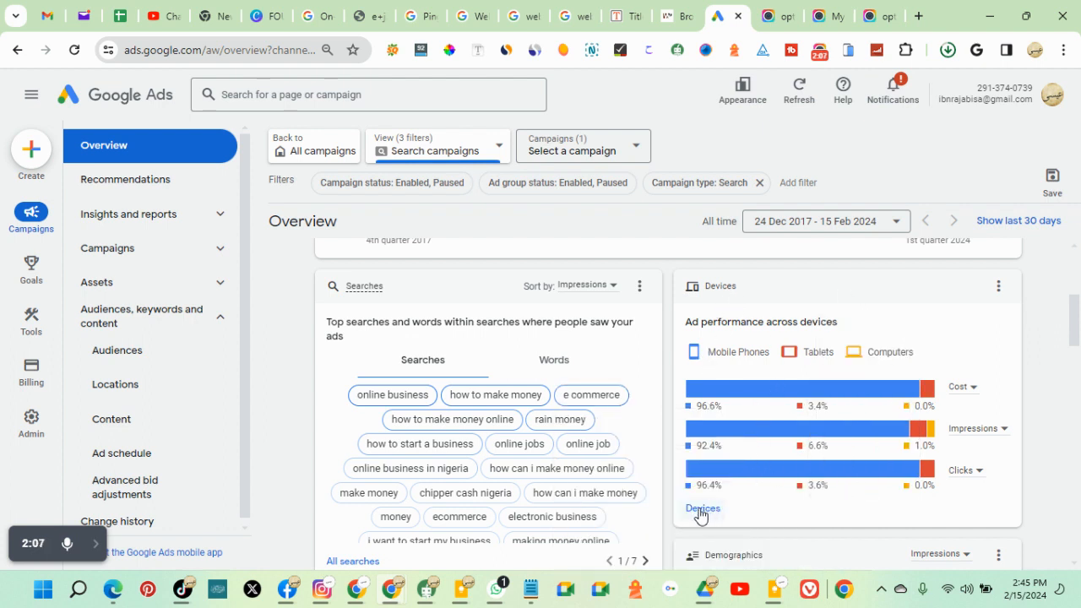
mouse_move(925, 445)
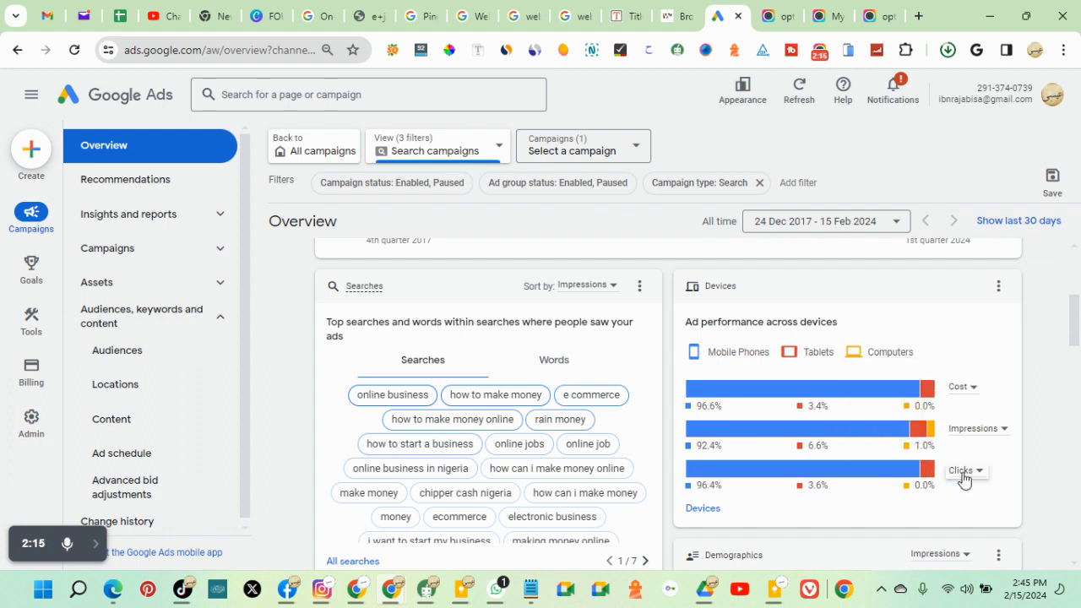
mouse_move(962, 470)
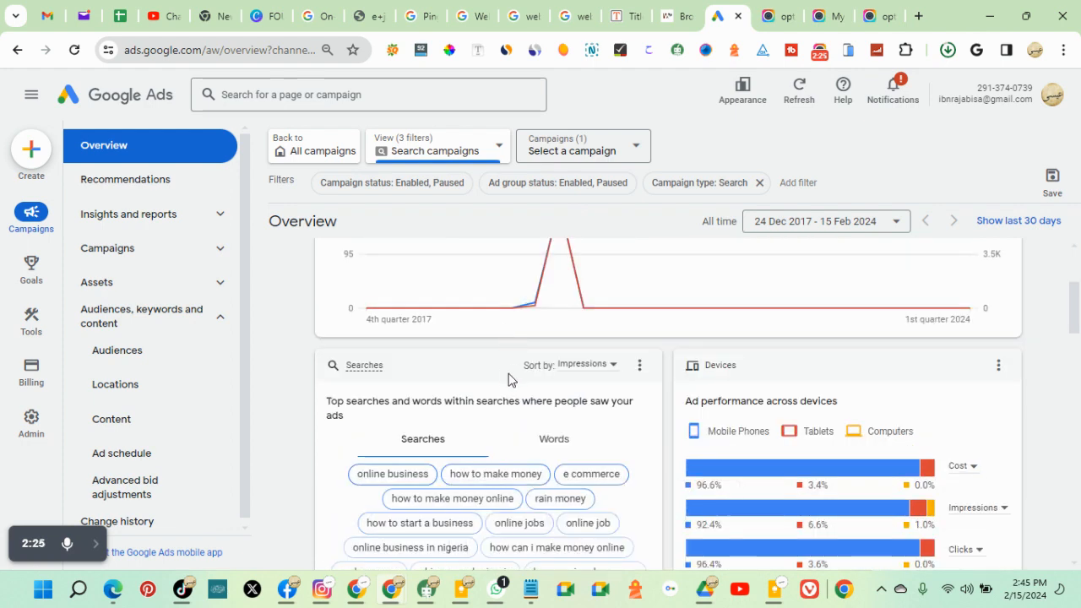
Step: Open 'All searches' from the Searches card to reach the Search terms report
scroll(down, 3)
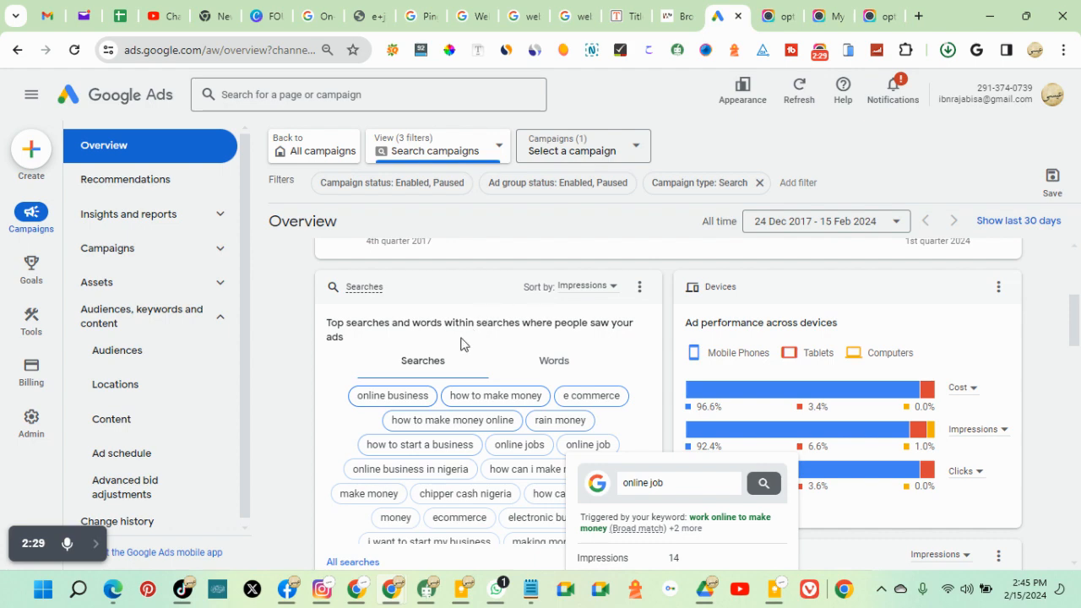
scroll(down, 3)
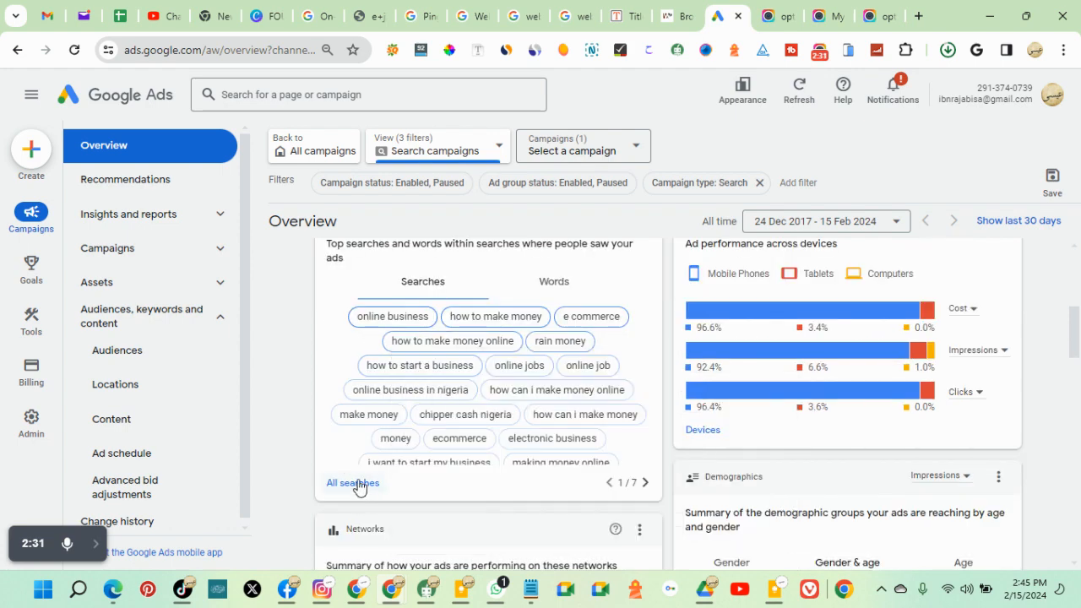
click(352, 482)
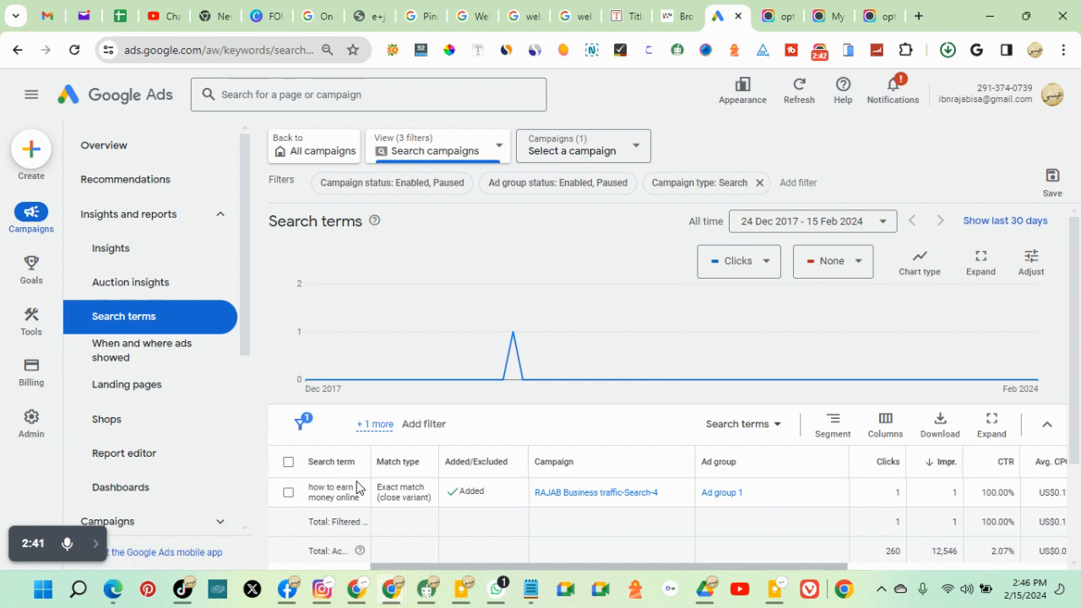
scroll(down, 3)
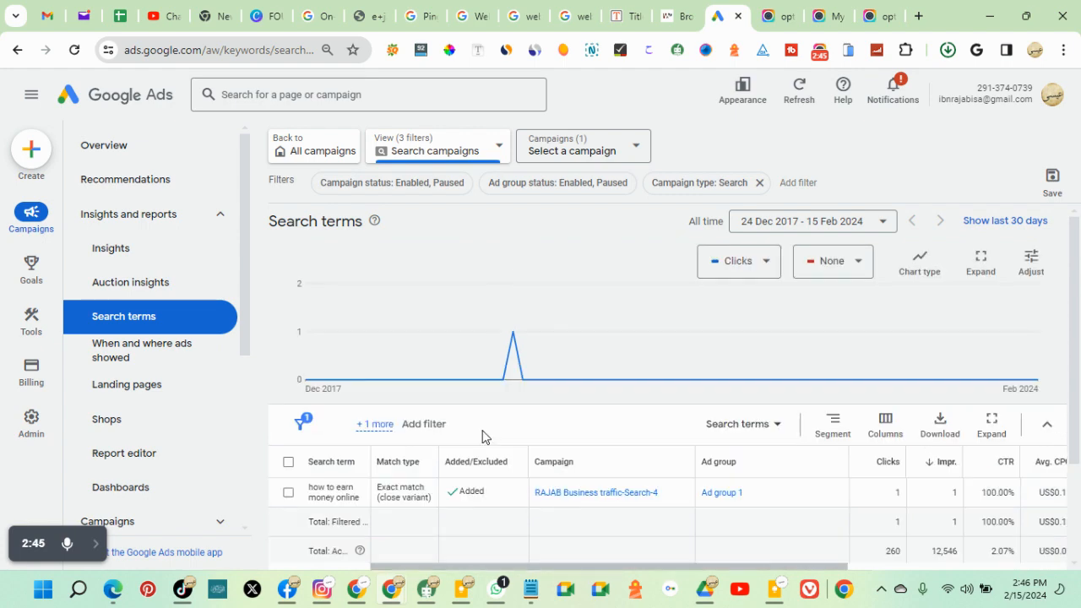
mouse_move(104, 145)
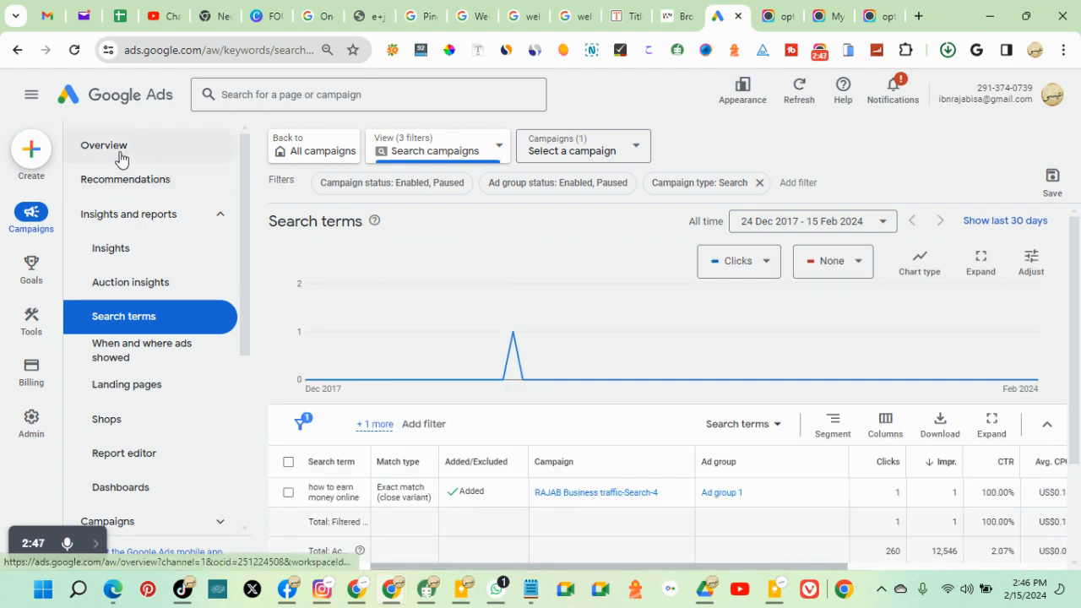
click(104, 146)
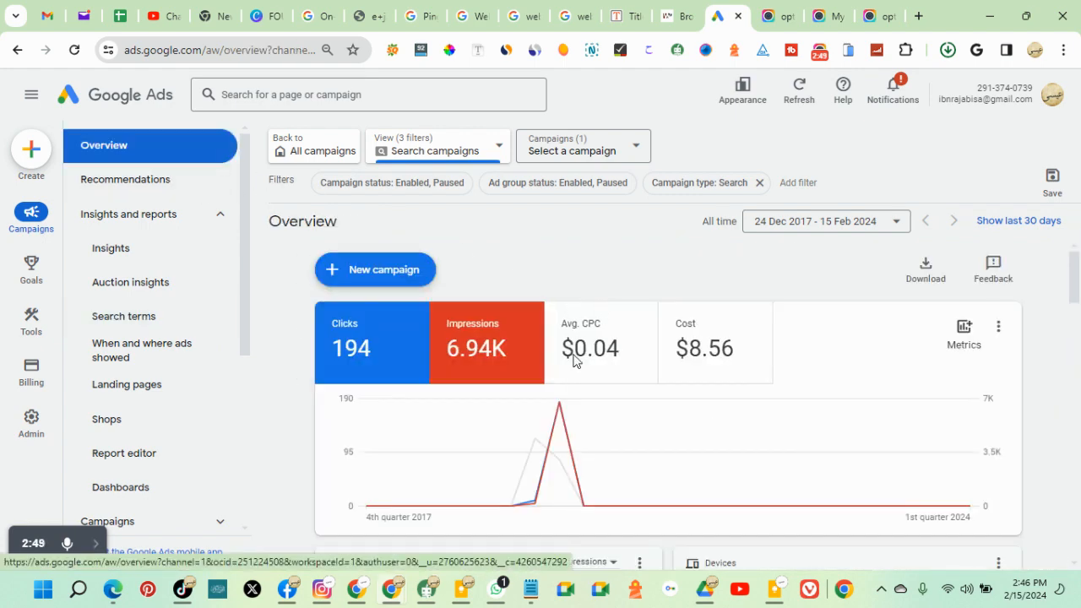
scroll(down, 3)
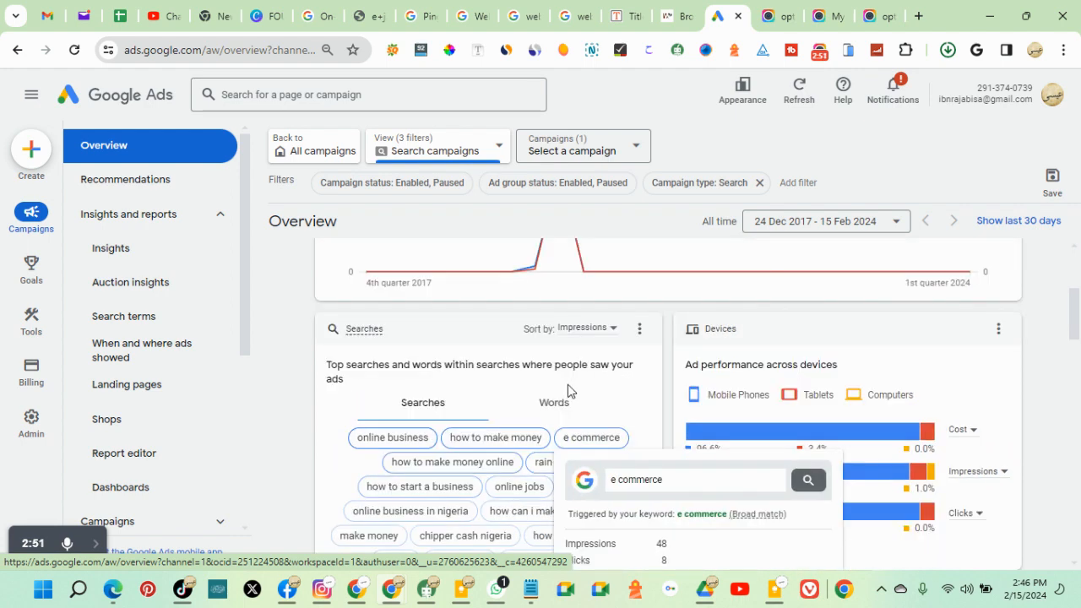
scroll(down, 3)
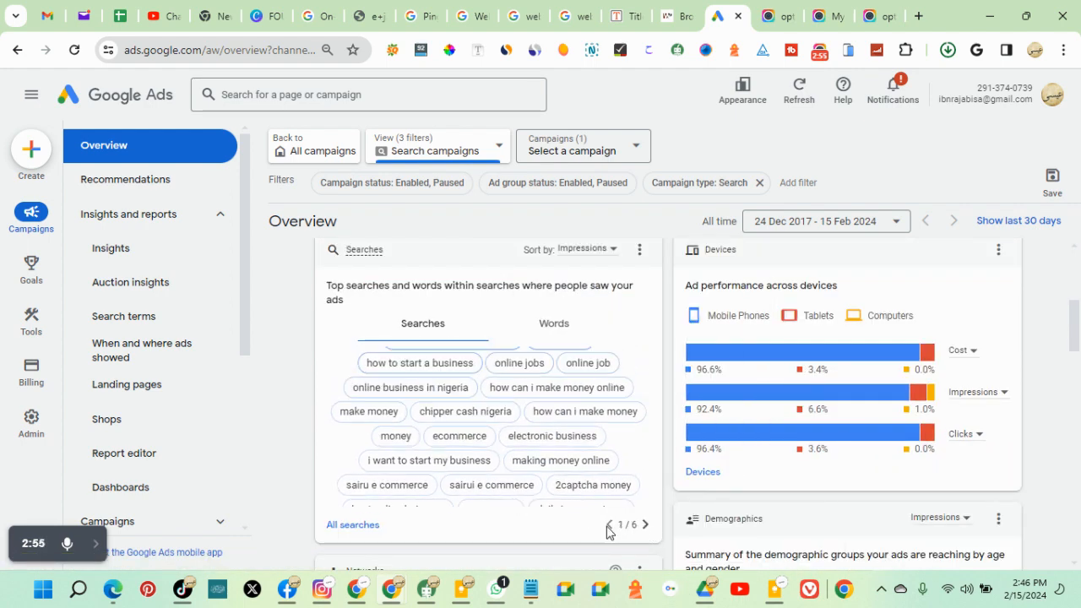
click(392, 358)
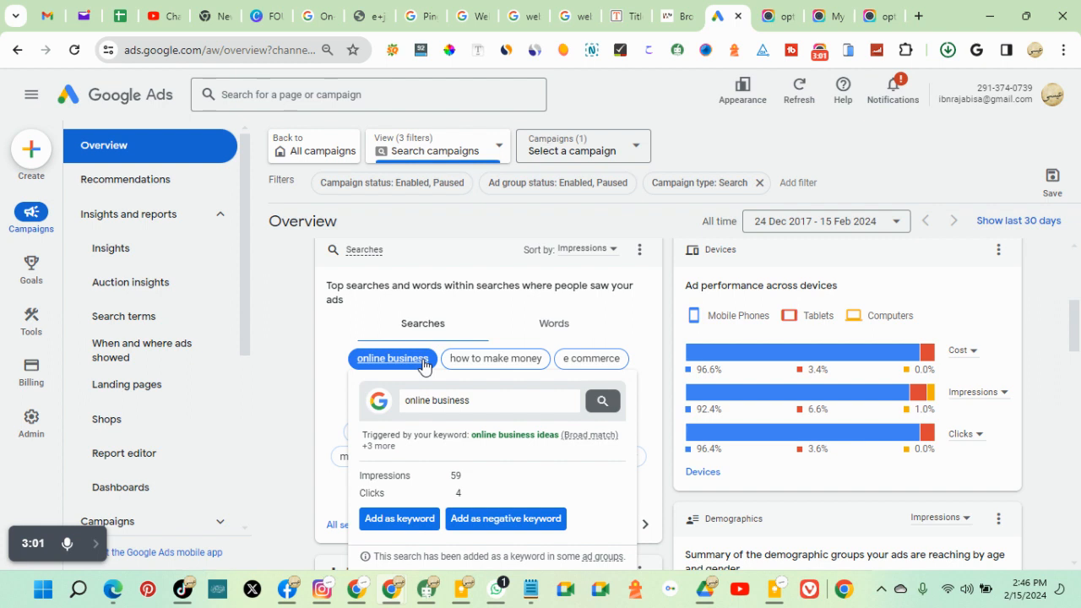
click(591, 358)
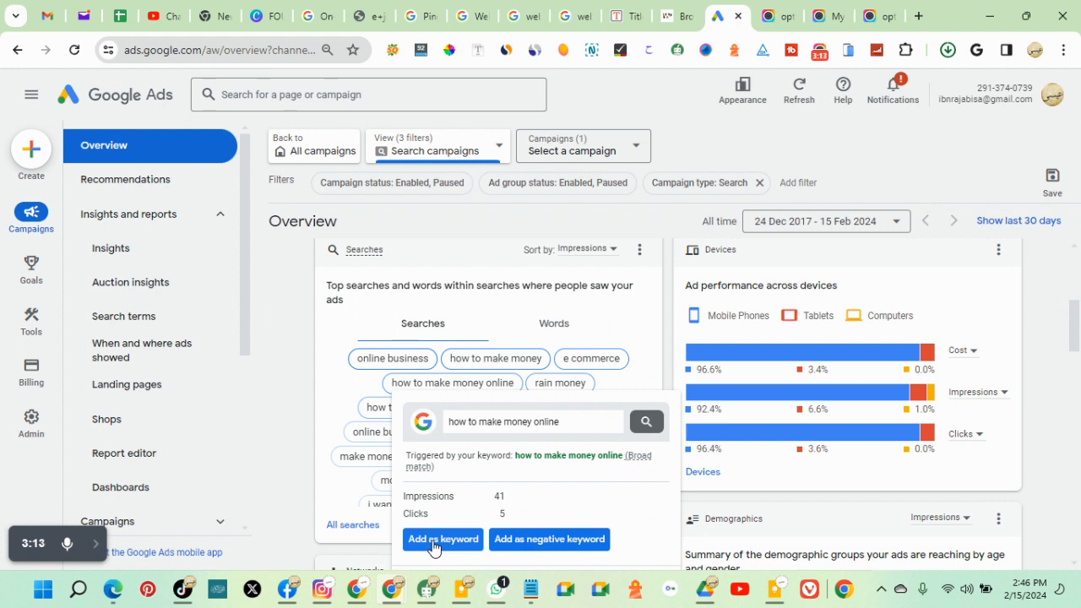
click(496, 358)
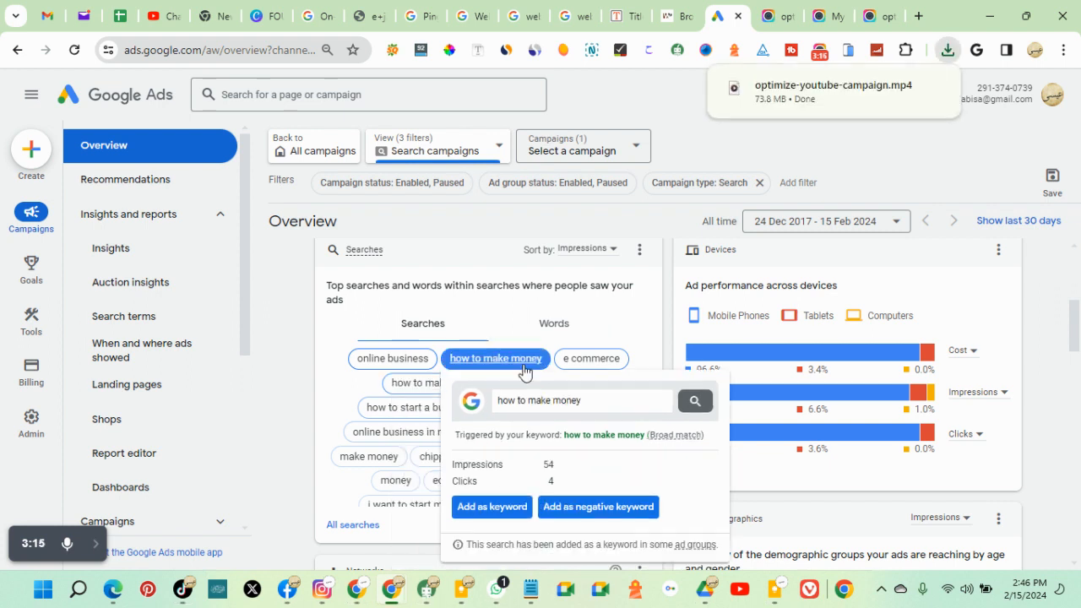
mouse_move(635, 338)
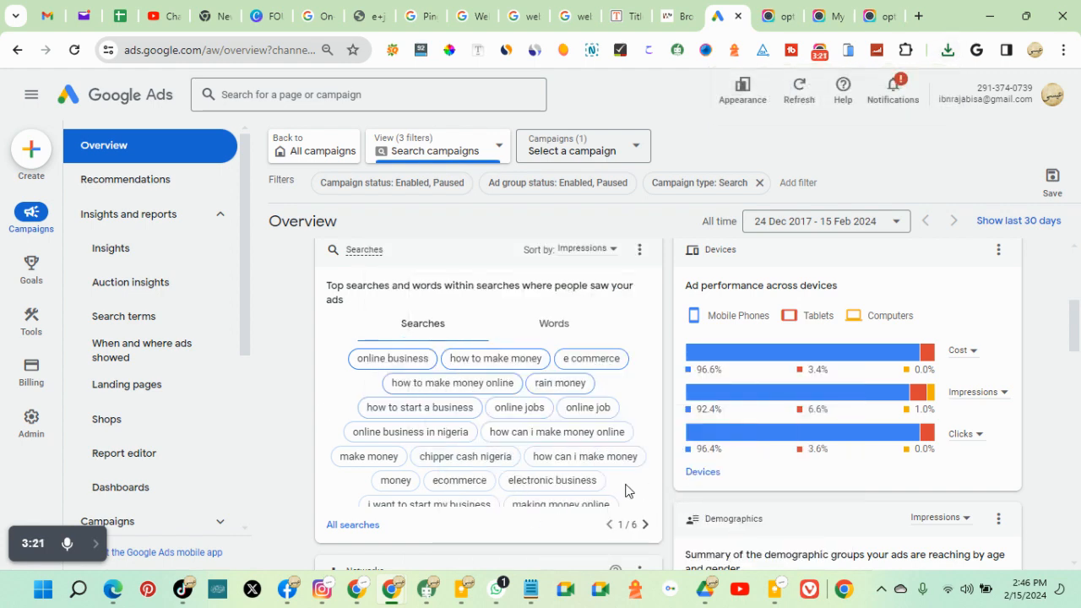
click(391, 358)
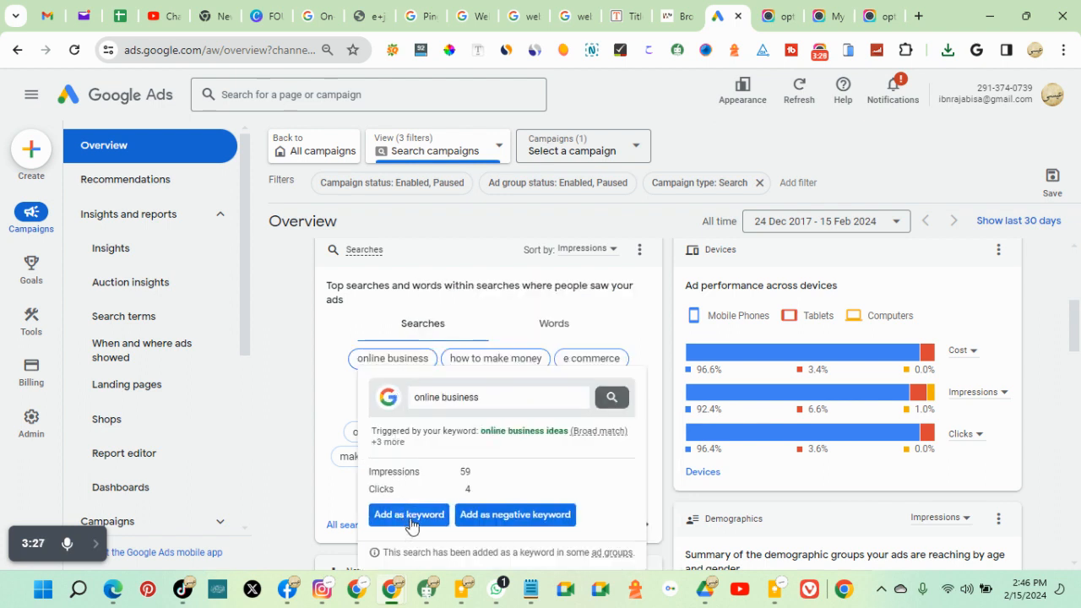
click(407, 515)
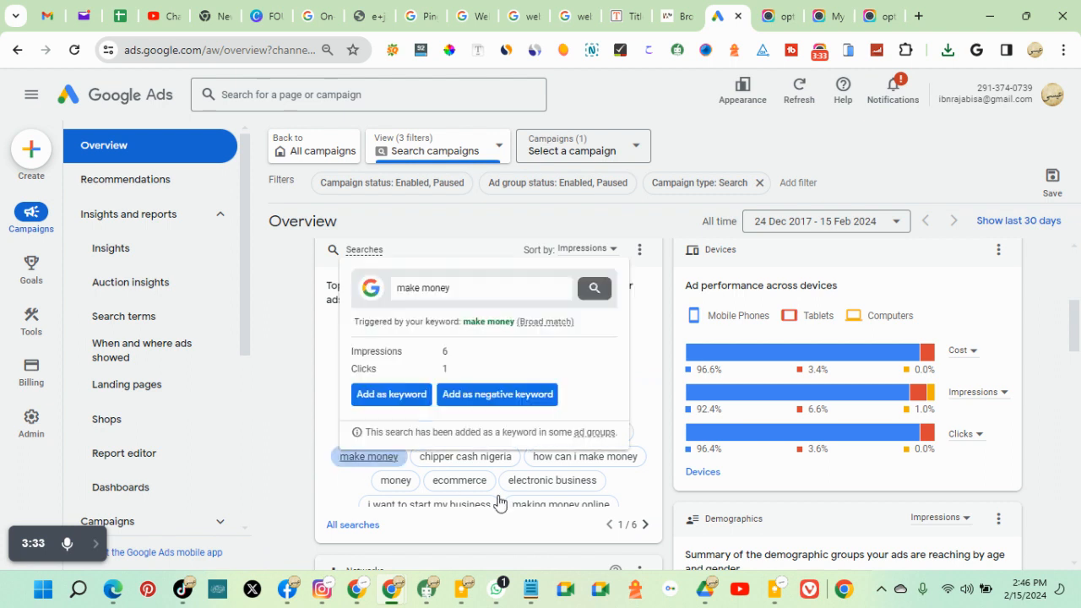
click(645, 525)
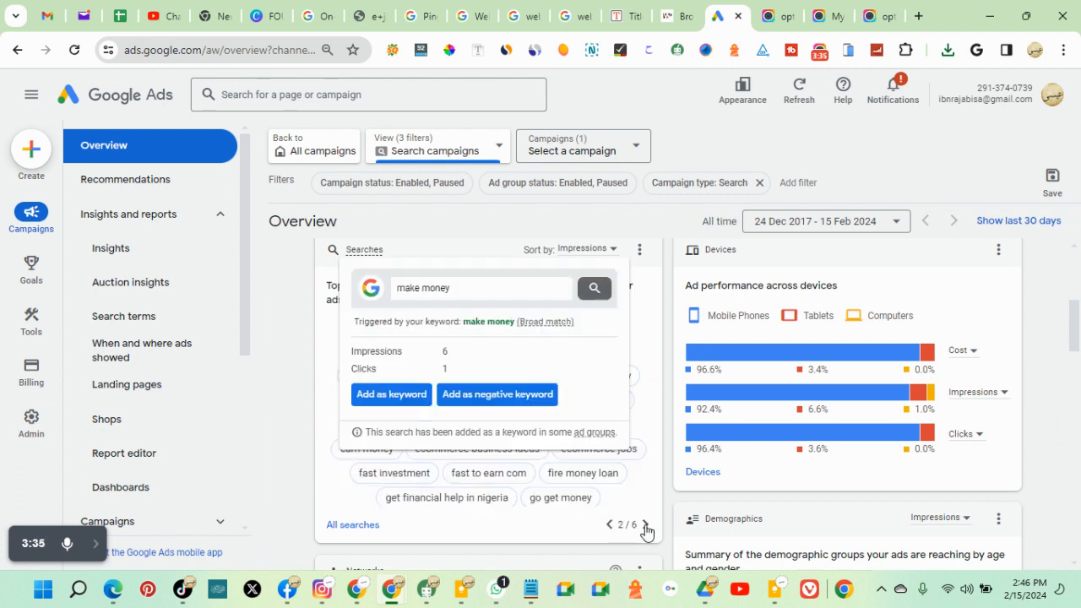
click(352, 524)
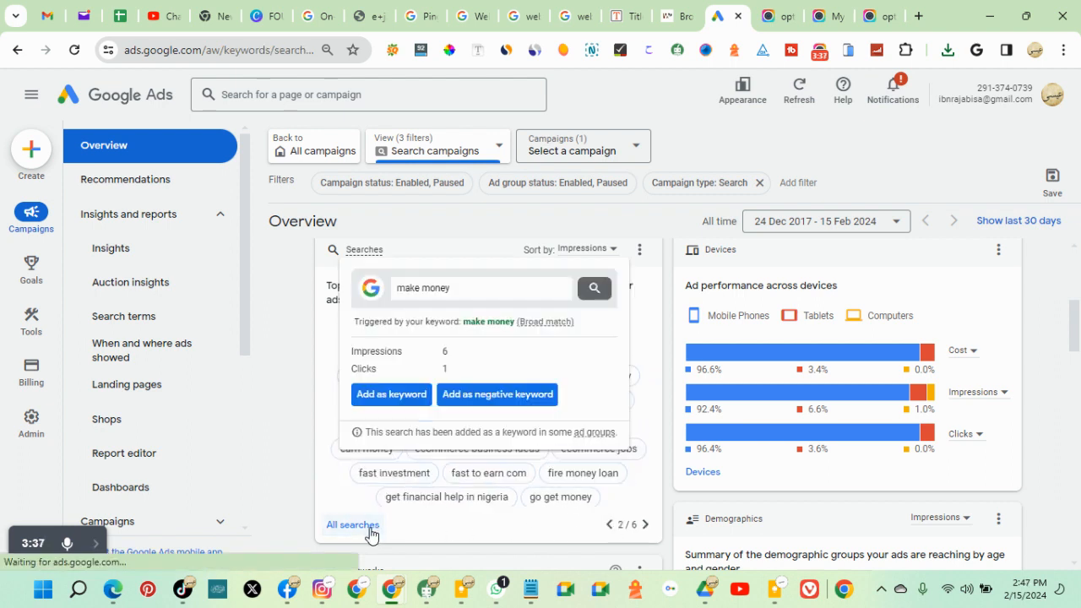
click(123, 316)
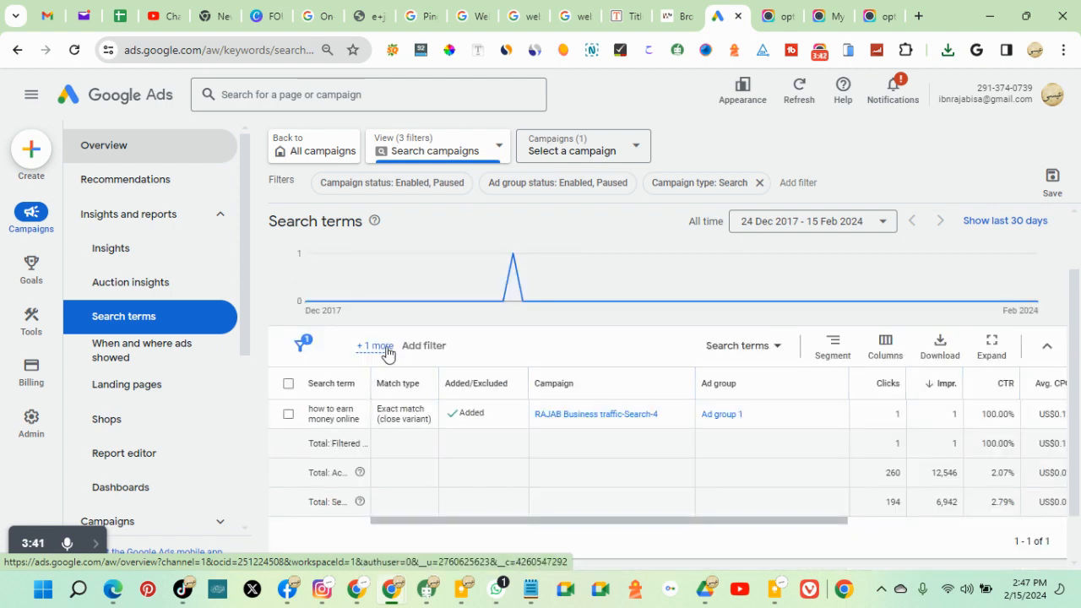
mouse_move(654, 357)
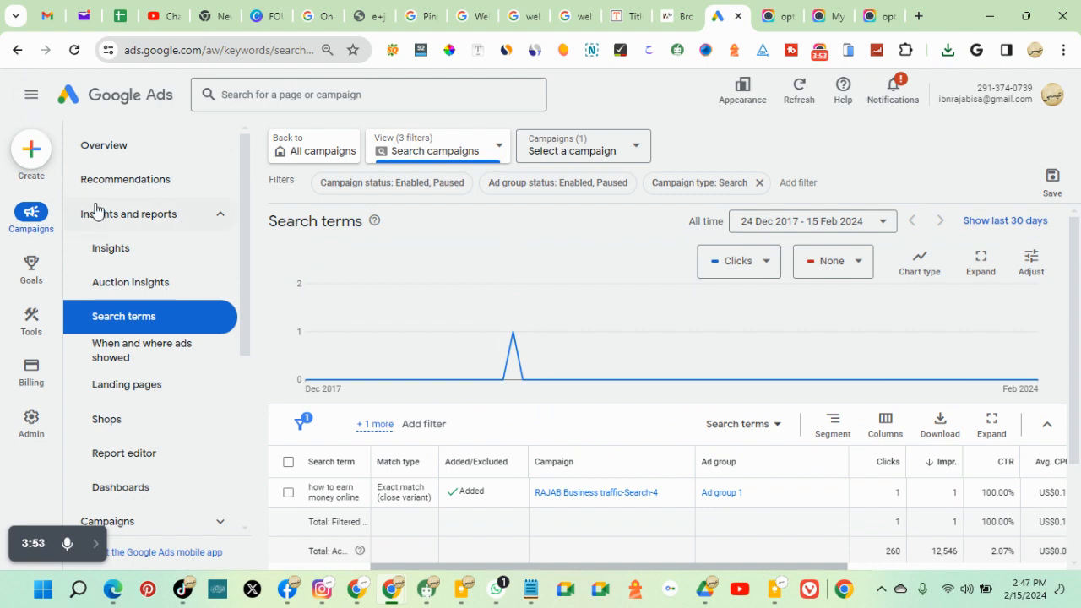
click(104, 144)
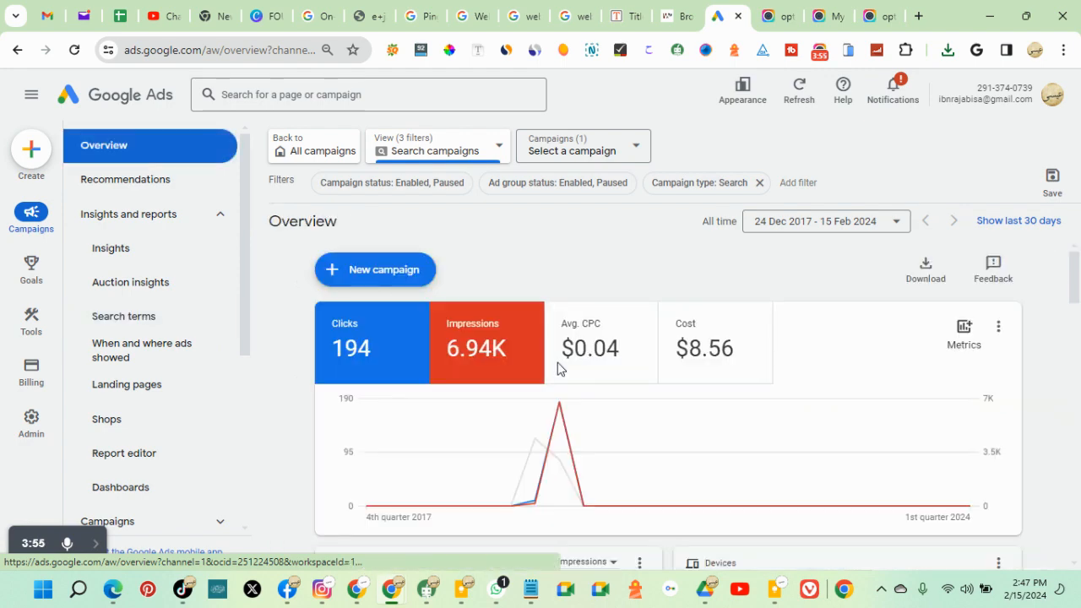
Step: Add the 'e commerce' search term to Ad group 1 as a broad-match keyword
scroll(down, 3)
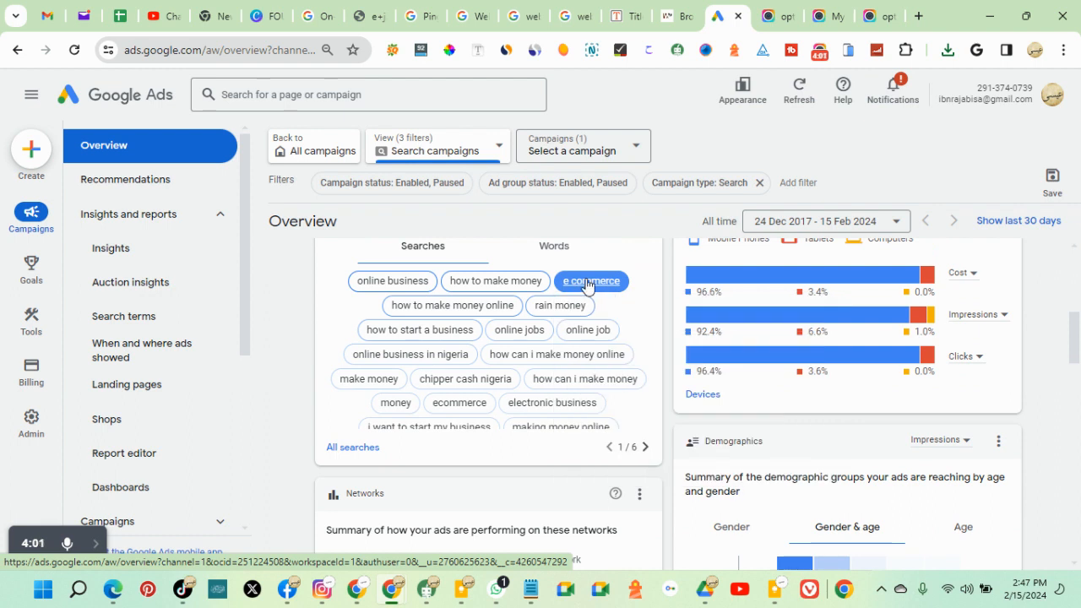
click(591, 280)
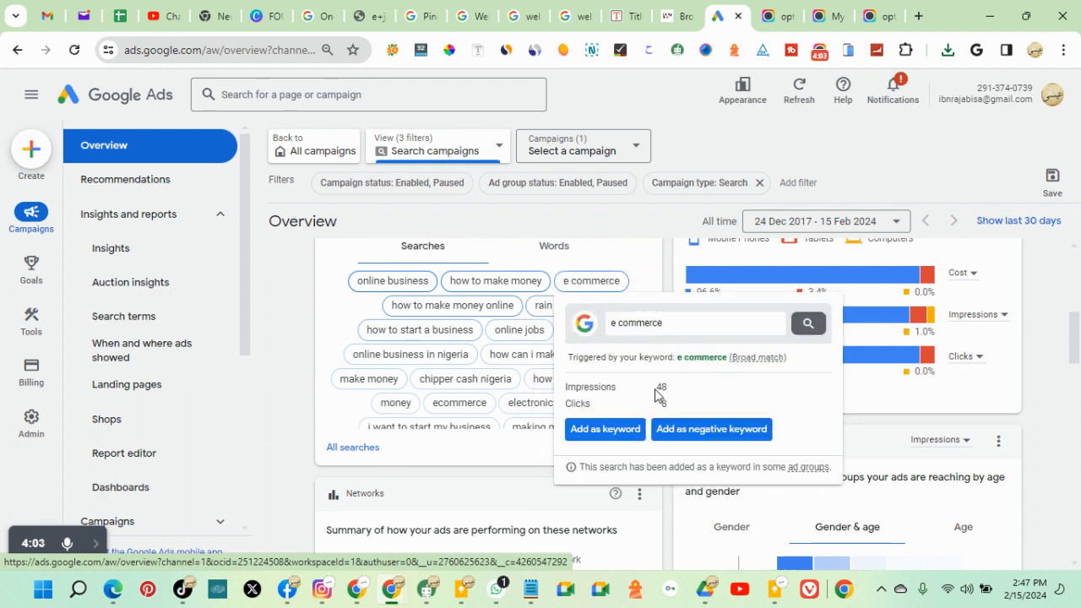
click(605, 429)
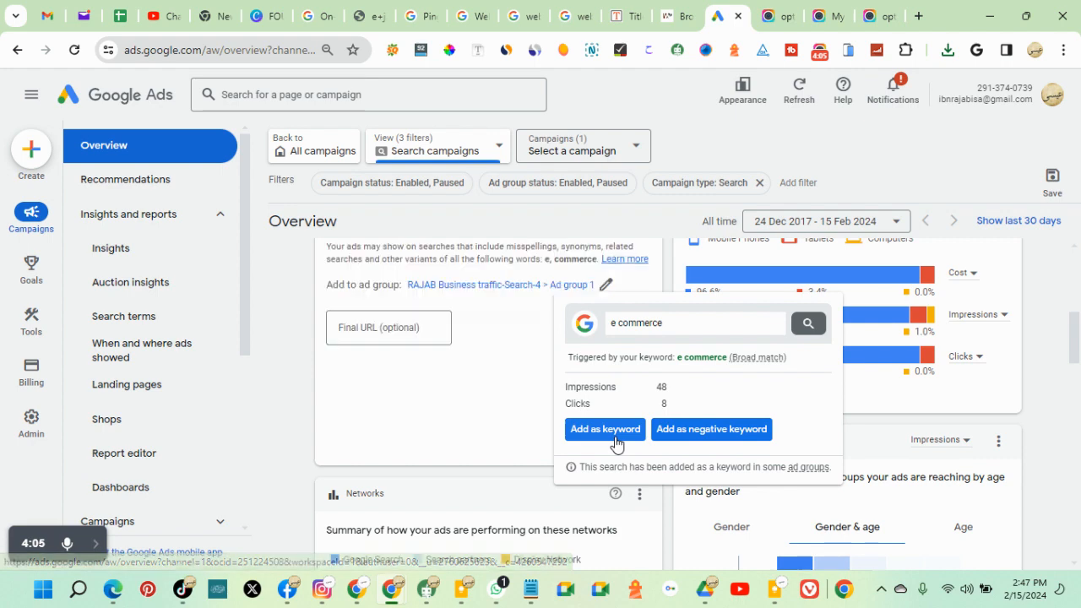
click(605, 428)
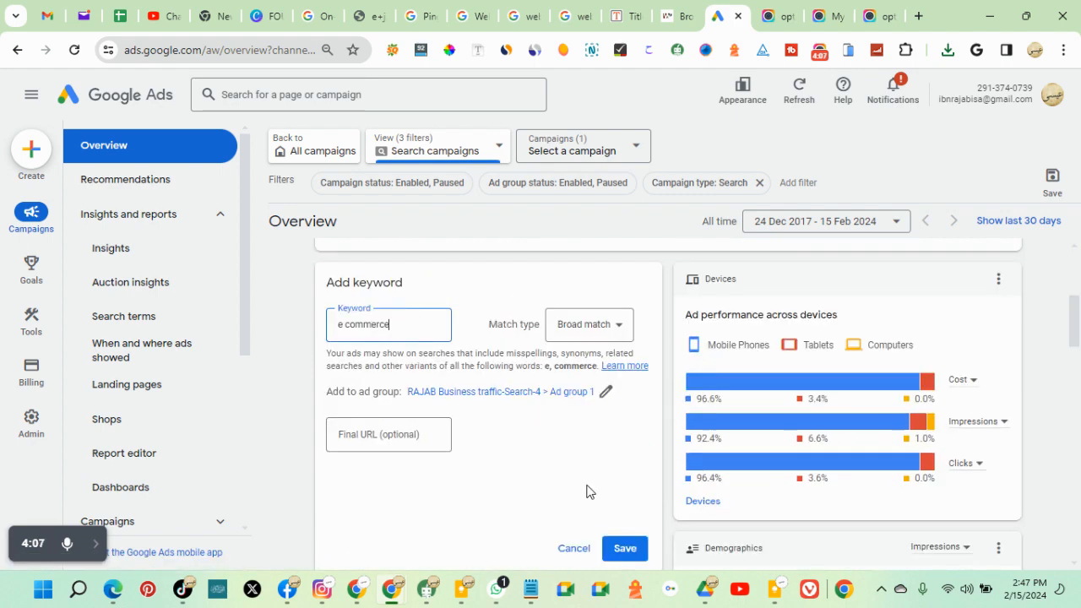
click(624, 548)
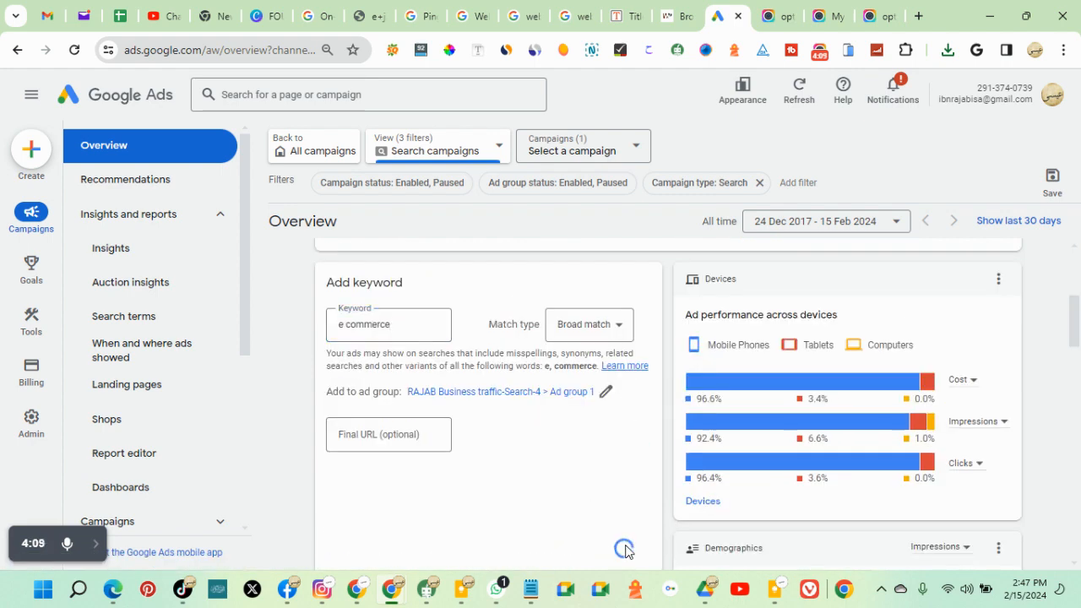
click(588, 436)
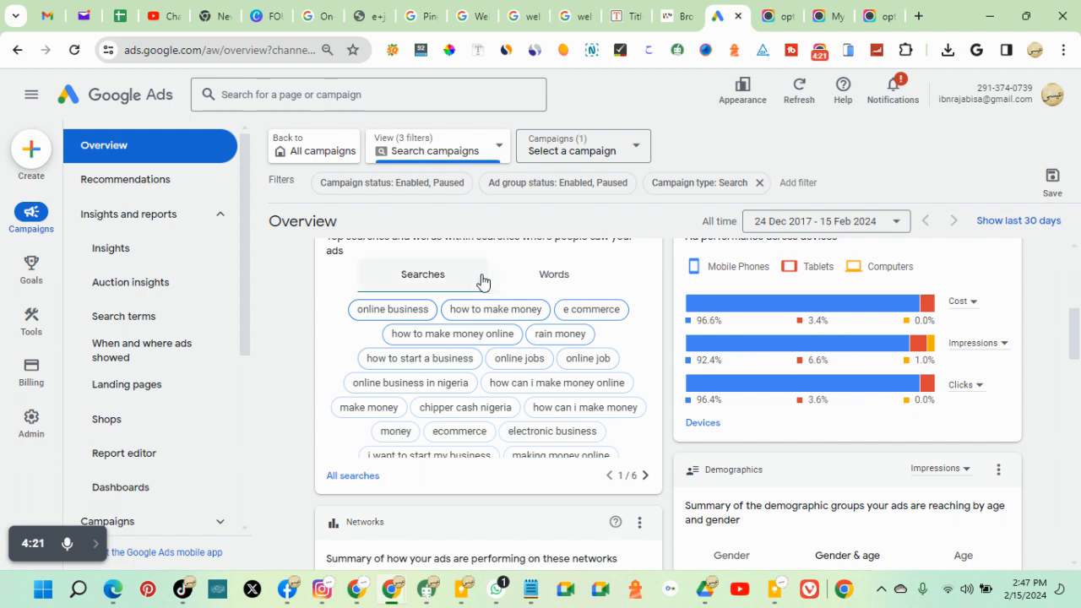
Step: Save 'chipper cash nigeria' as a campaign-level phrase-match negative keyword
click(458, 431)
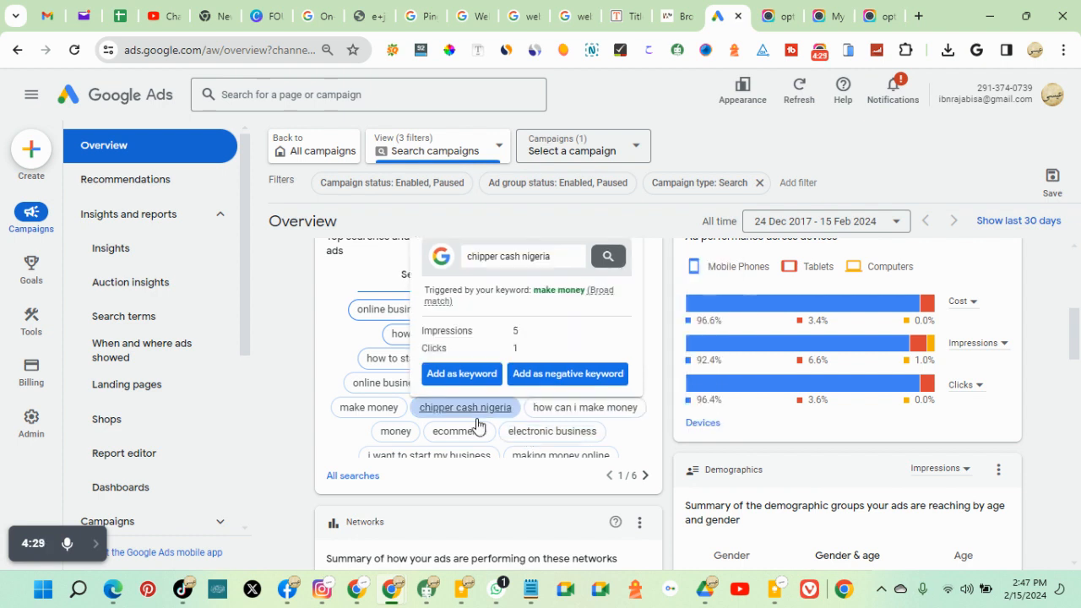
mouse_move(467, 416)
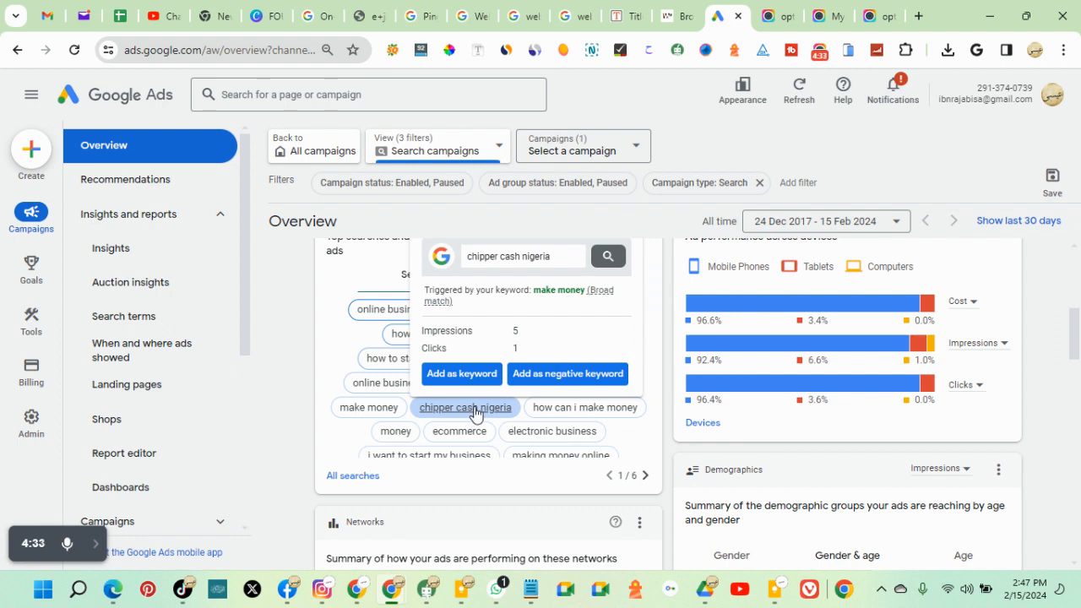
mouse_move(430, 421)
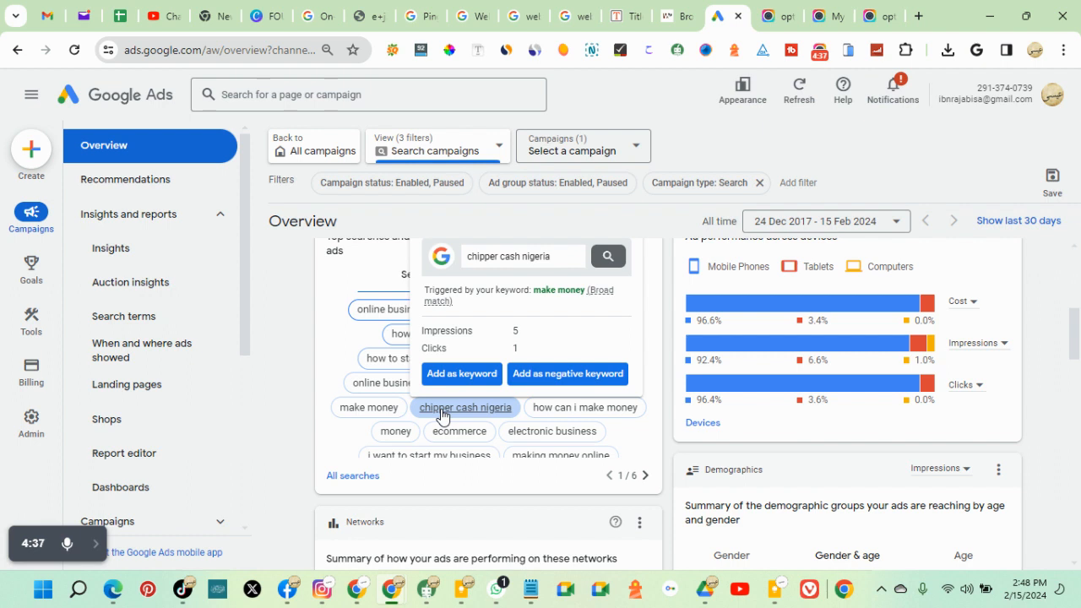
mouse_move(567, 373)
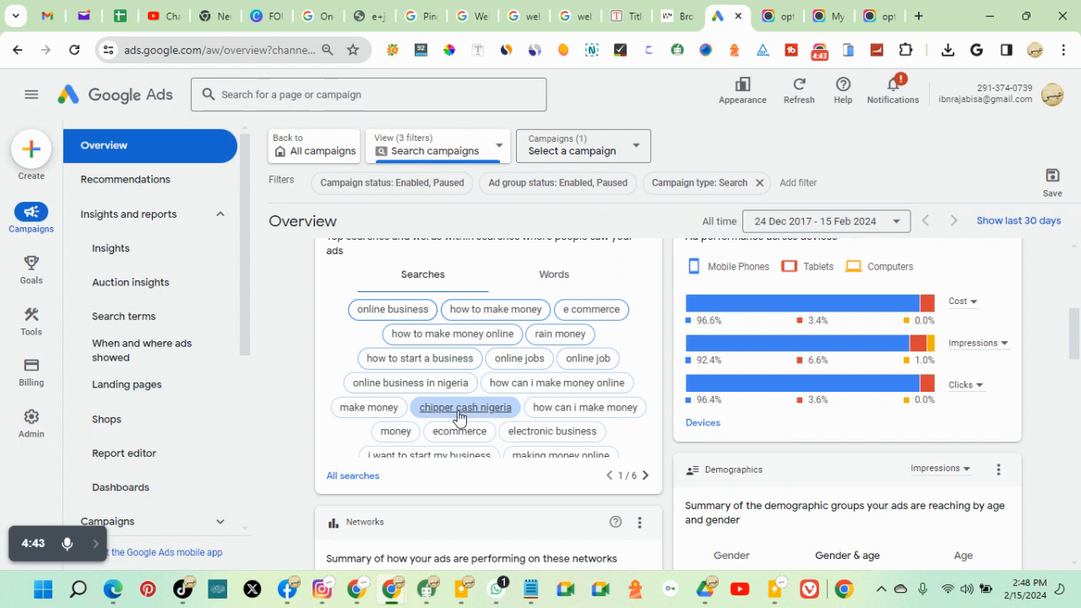
mouse_move(477, 412)
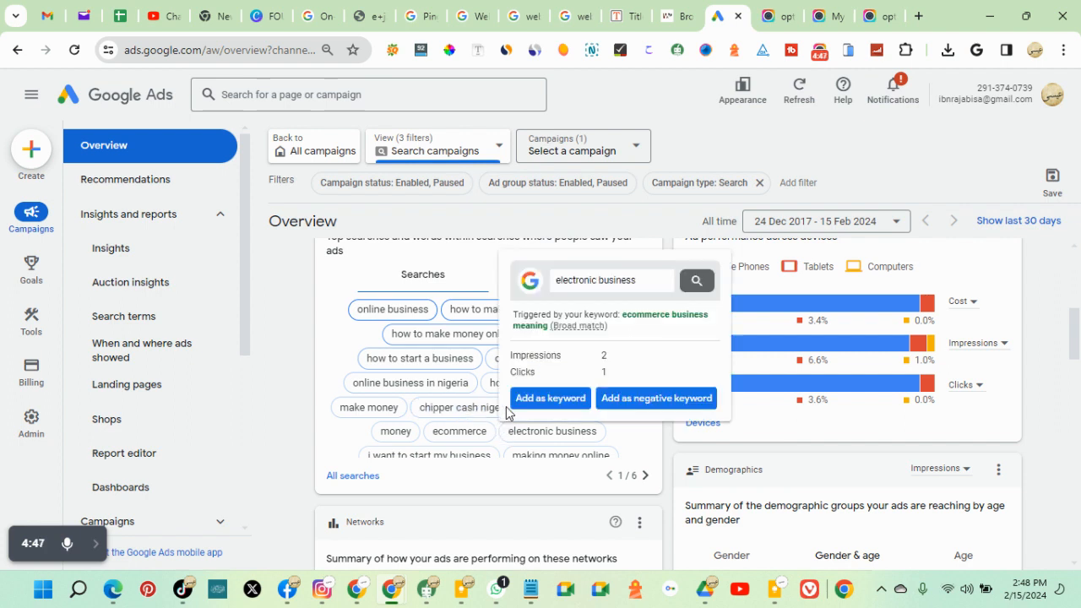
click(656, 397)
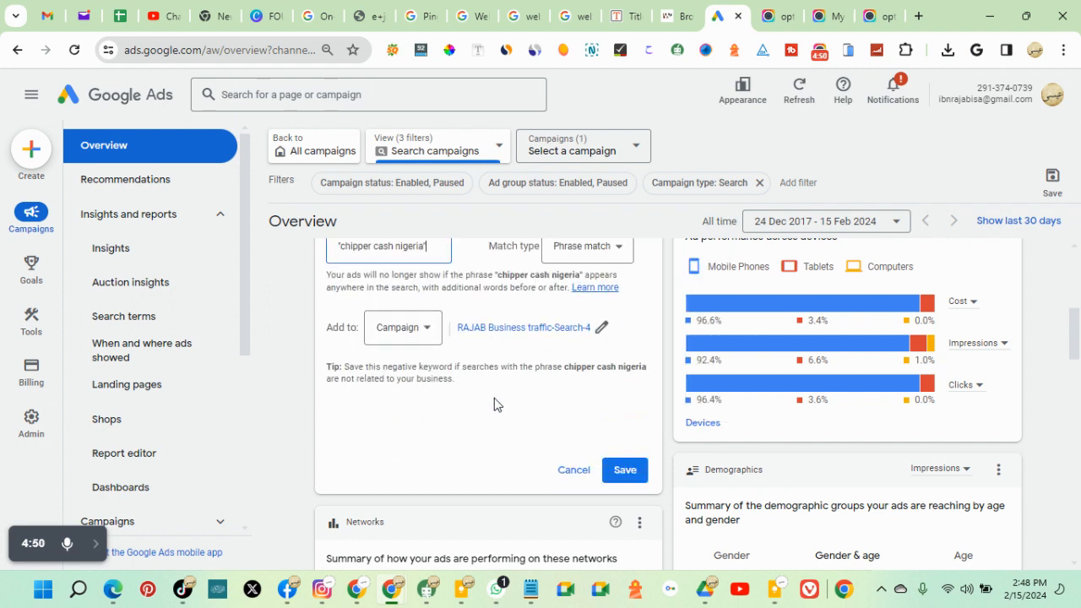
click(624, 470)
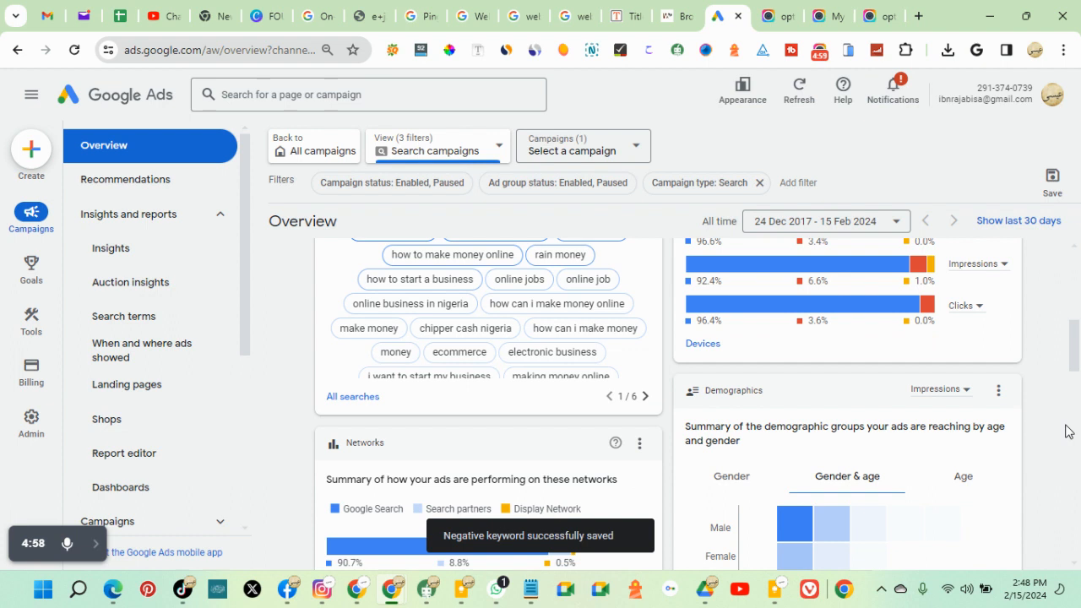
Step: Check demographic impressions by gender, then by age group, where 35–44 shows 867
scroll(down, 3)
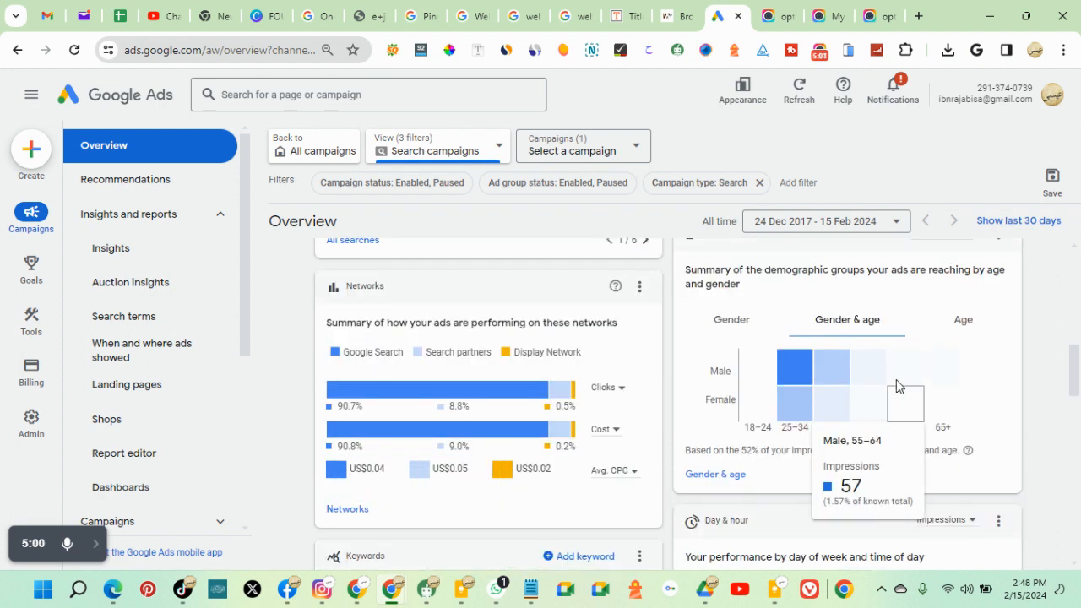
mouse_move(749, 340)
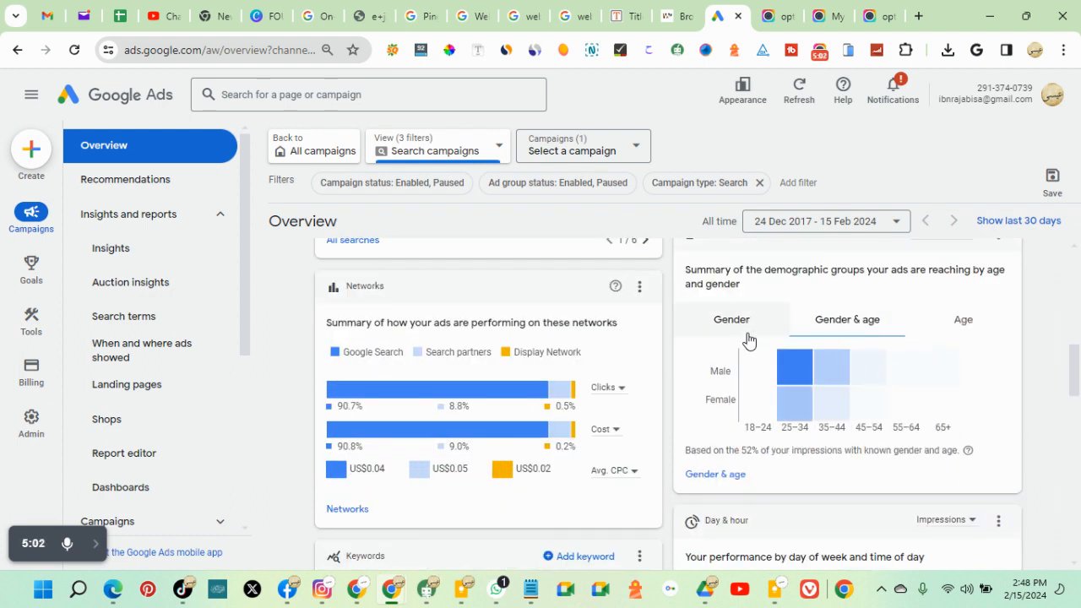
click(730, 319)
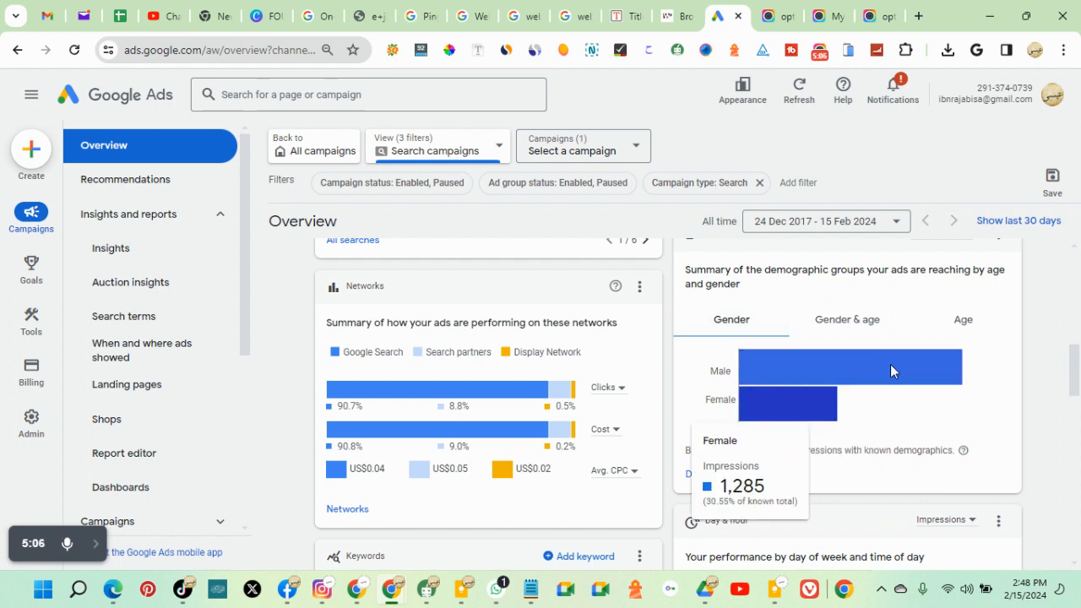
click(963, 319)
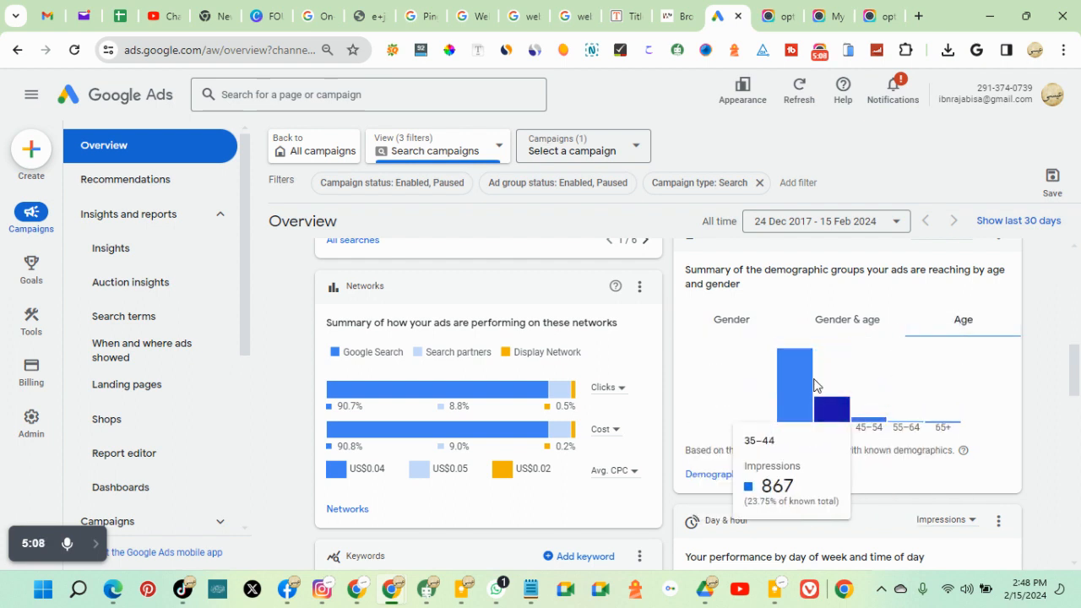
mouse_move(943, 430)
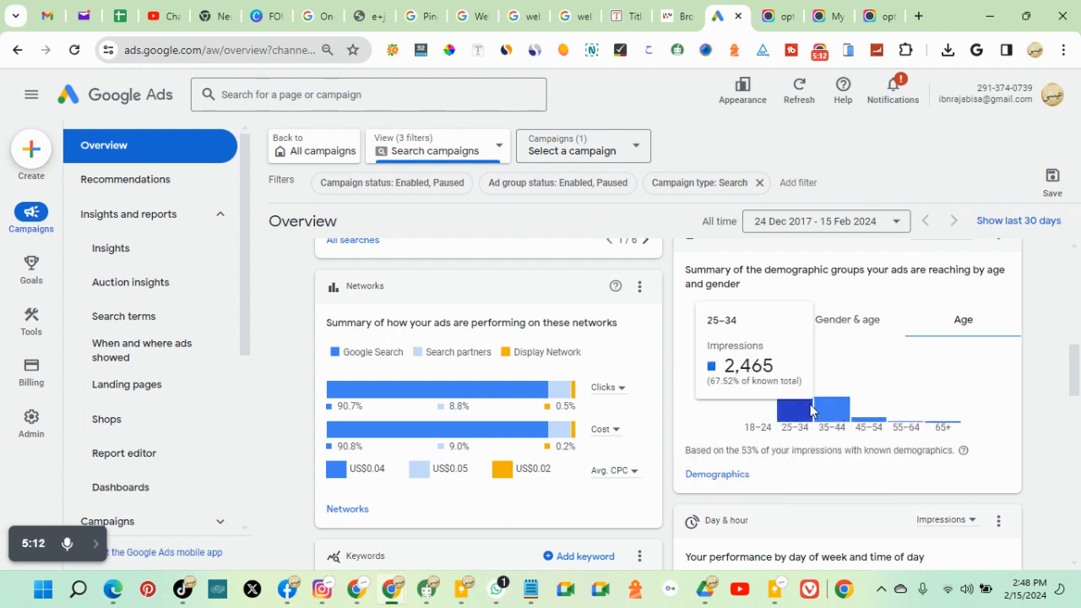
mouse_move(832, 414)
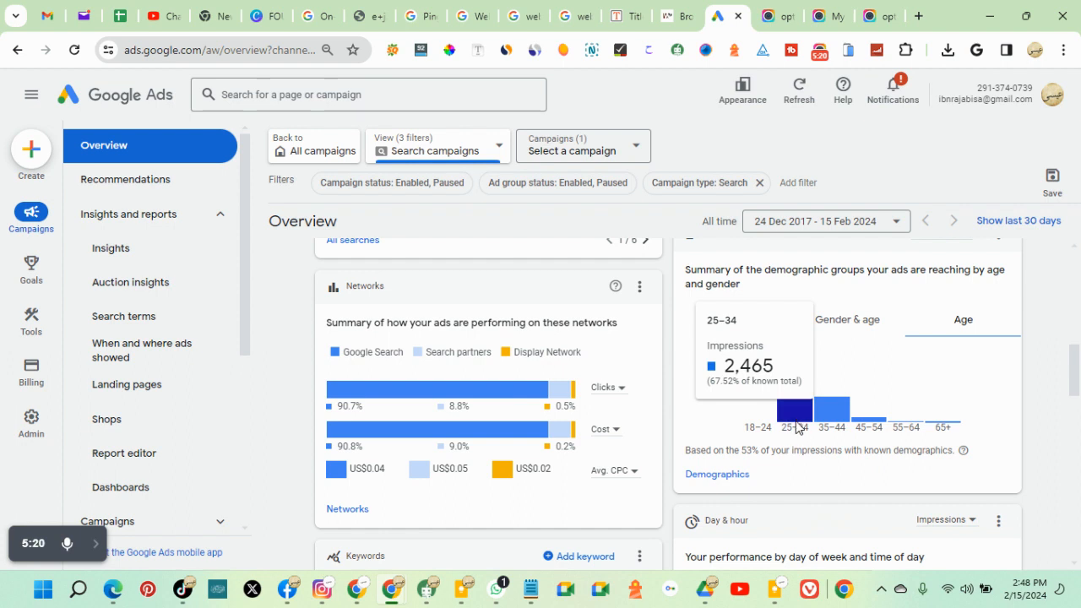
mouse_move(865, 430)
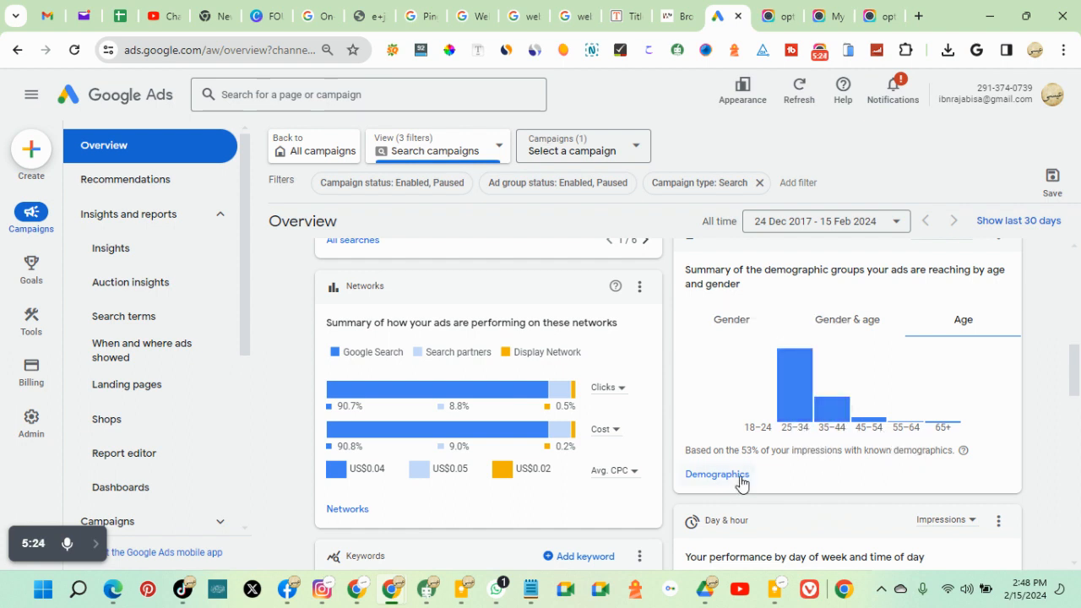
Step: Open the detailed Demographics report on the Audiences page and scroll down it
click(716, 473)
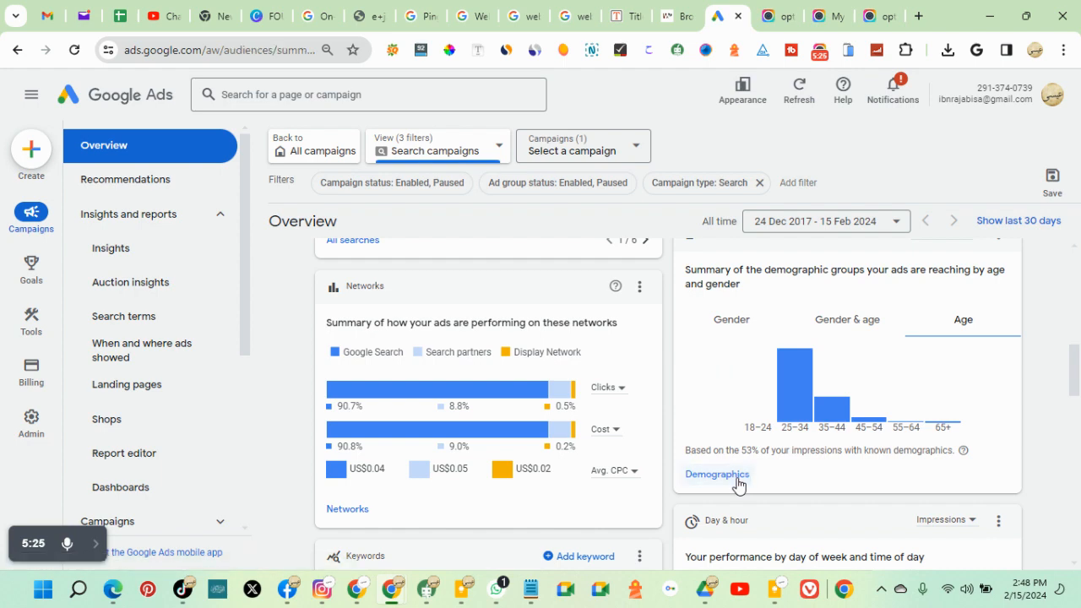
click(717, 474)
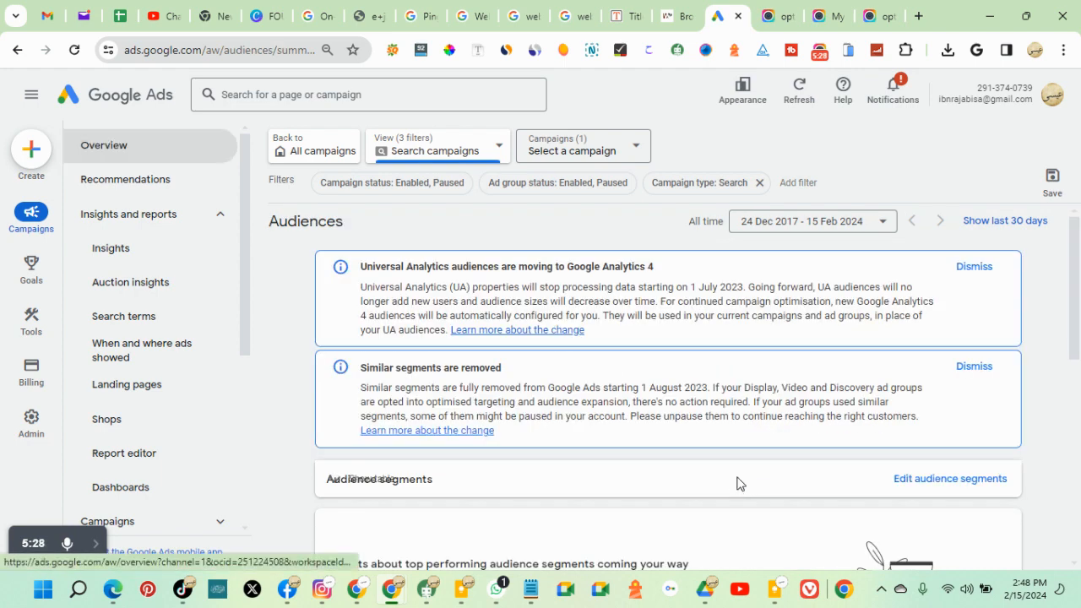
scroll(down, 3)
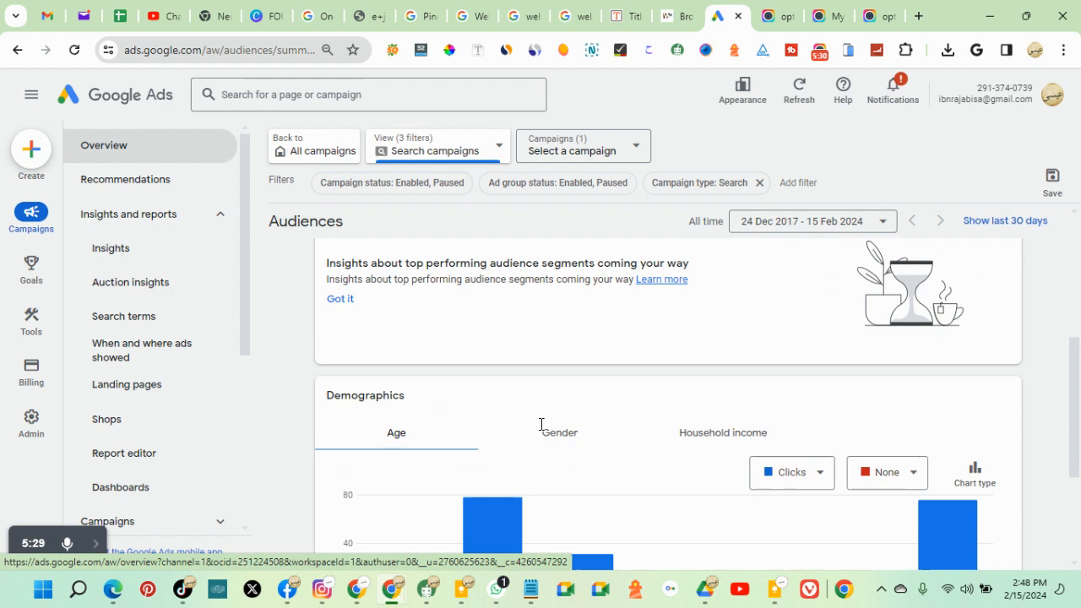
scroll(down, 3)
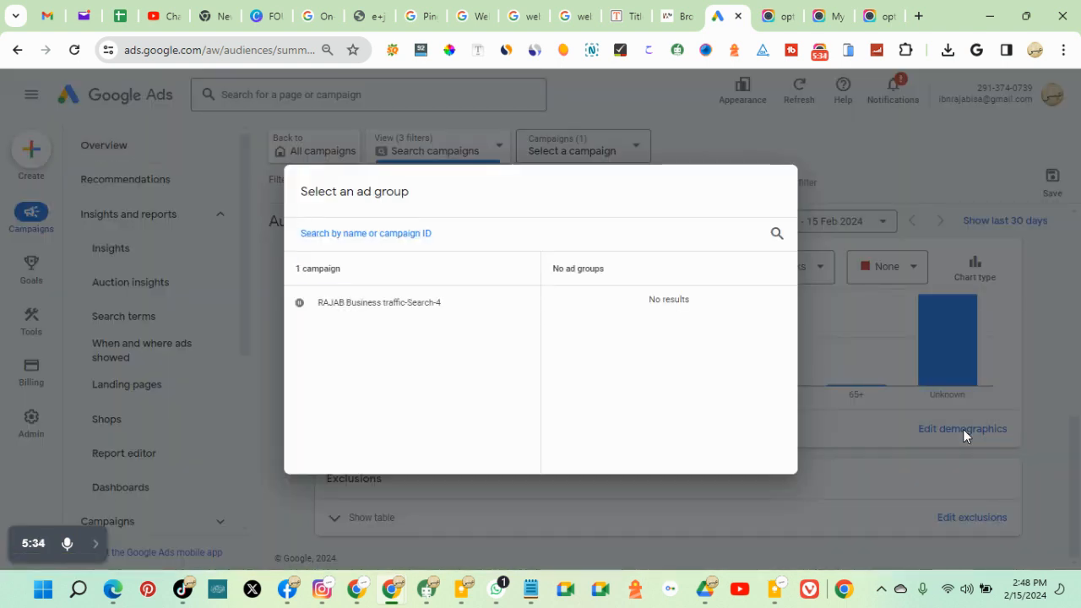
Step: For Ad group 1, uncheck ages 18–24, 55–64, 65+ and Unknown, and save
click(379, 302)
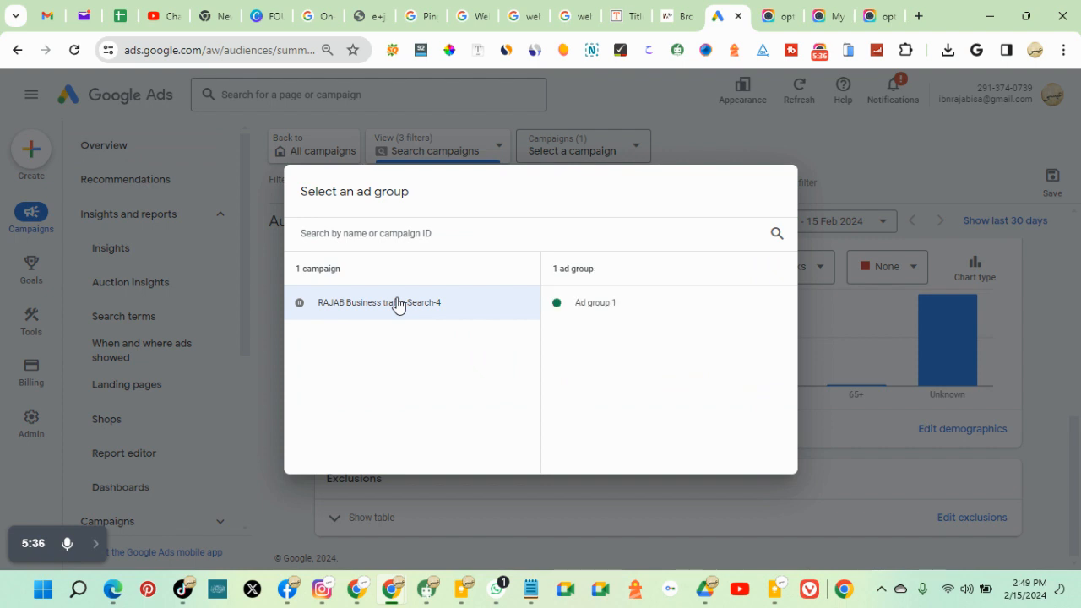
click(596, 302)
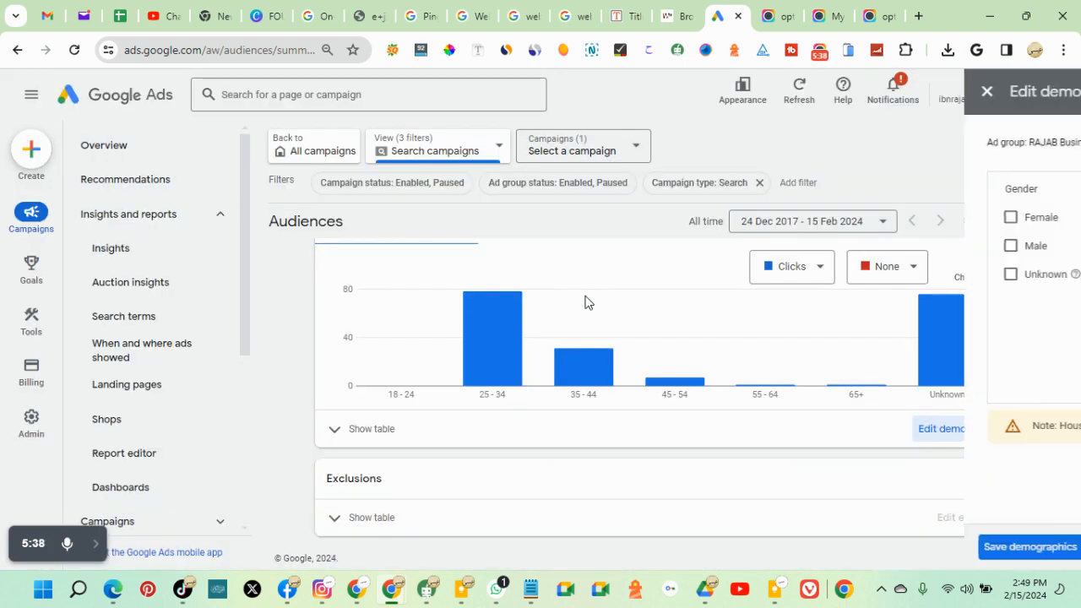
click(940, 429)
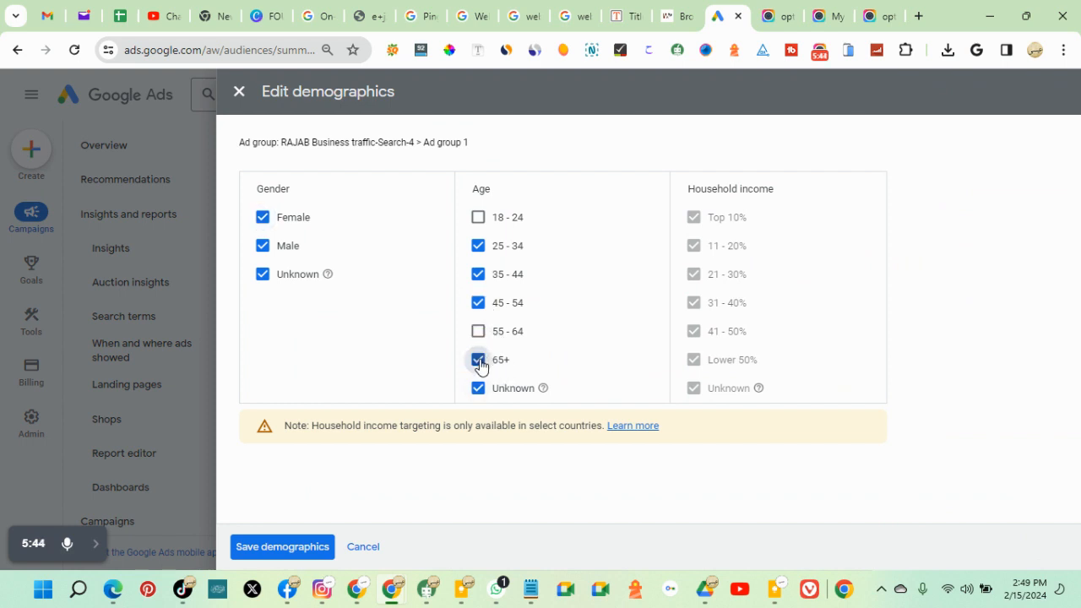
click(478, 359)
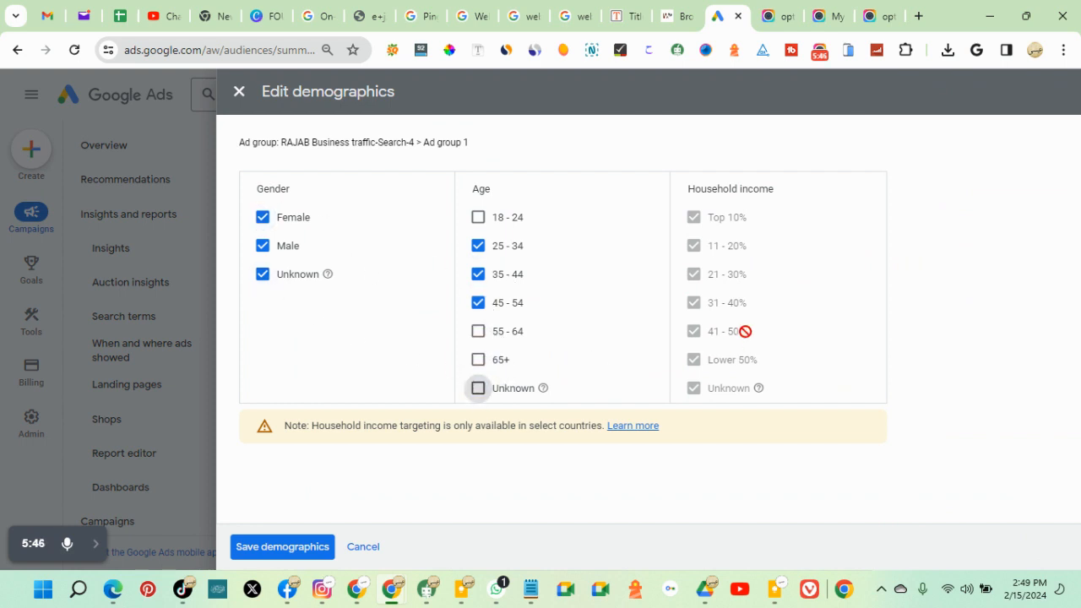
click(282, 546)
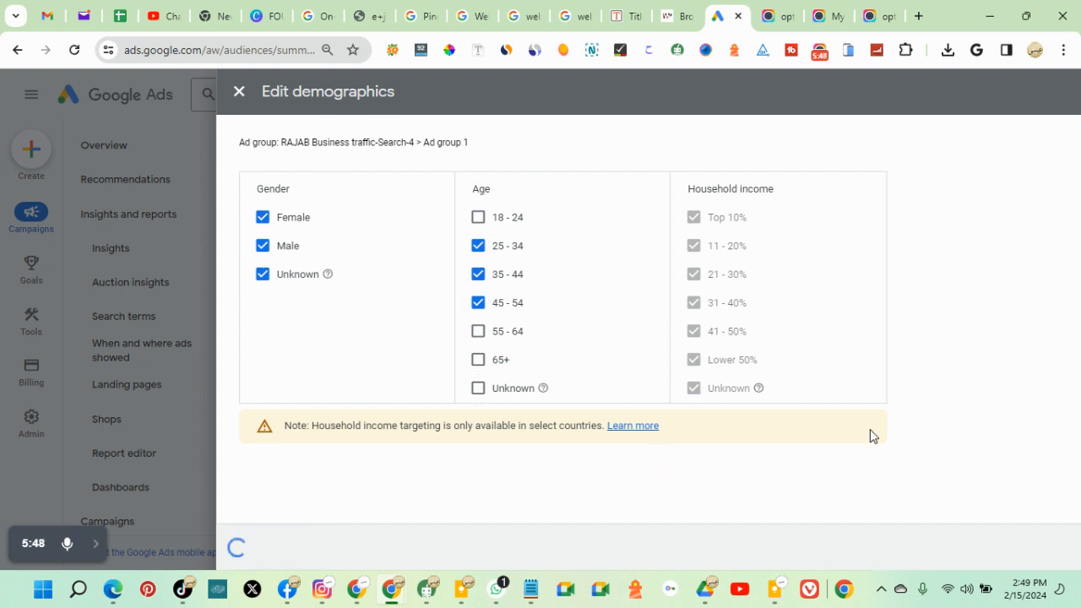
click(239, 92)
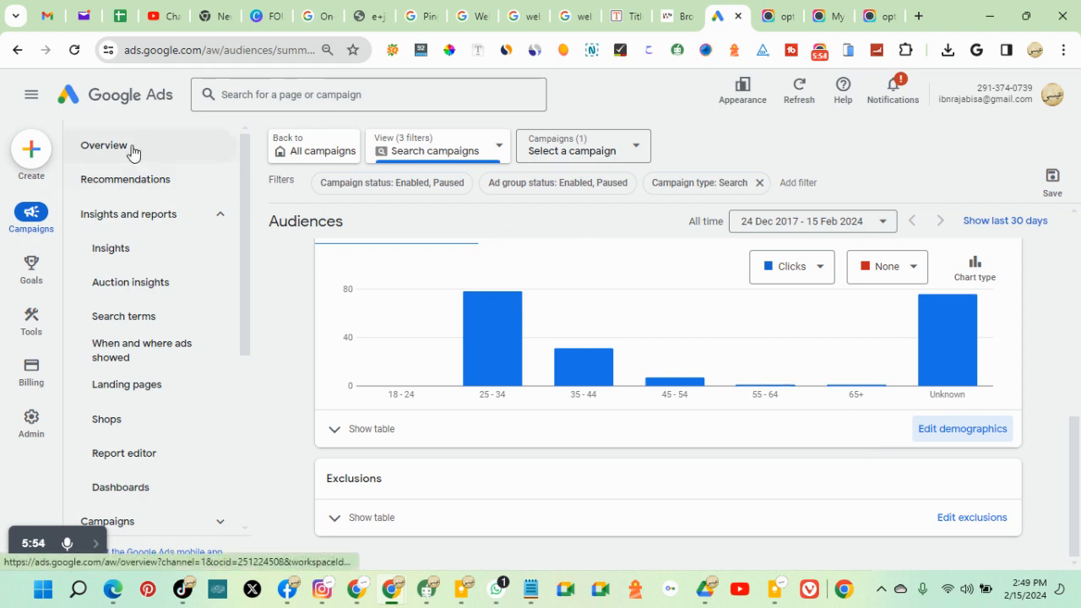
Step: Back on Overview, view the Day & hour card's impressions by weekday, then by hour
click(104, 145)
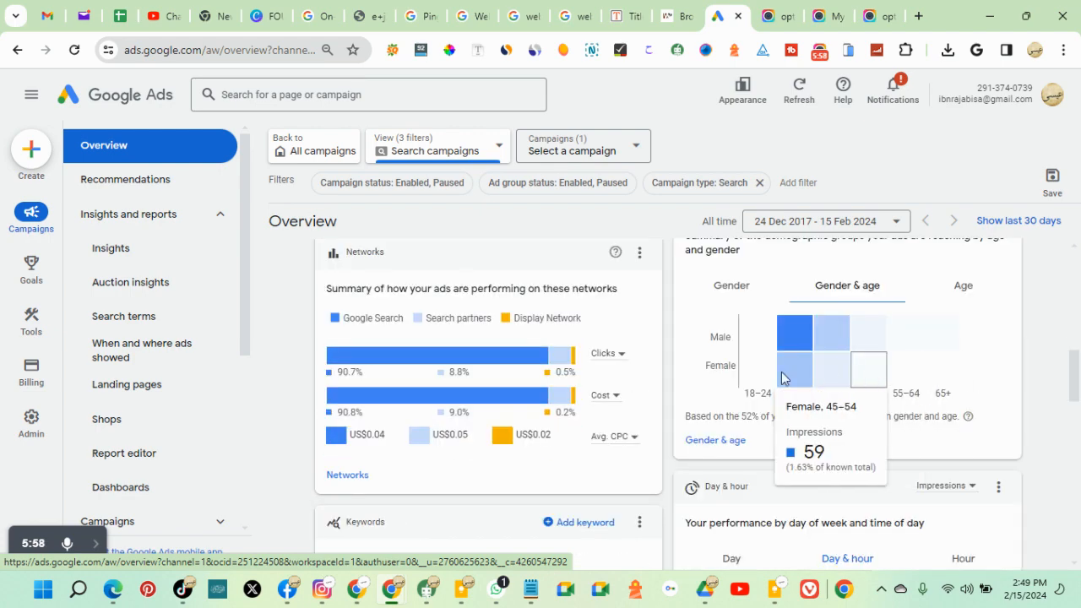
scroll(down, 3)
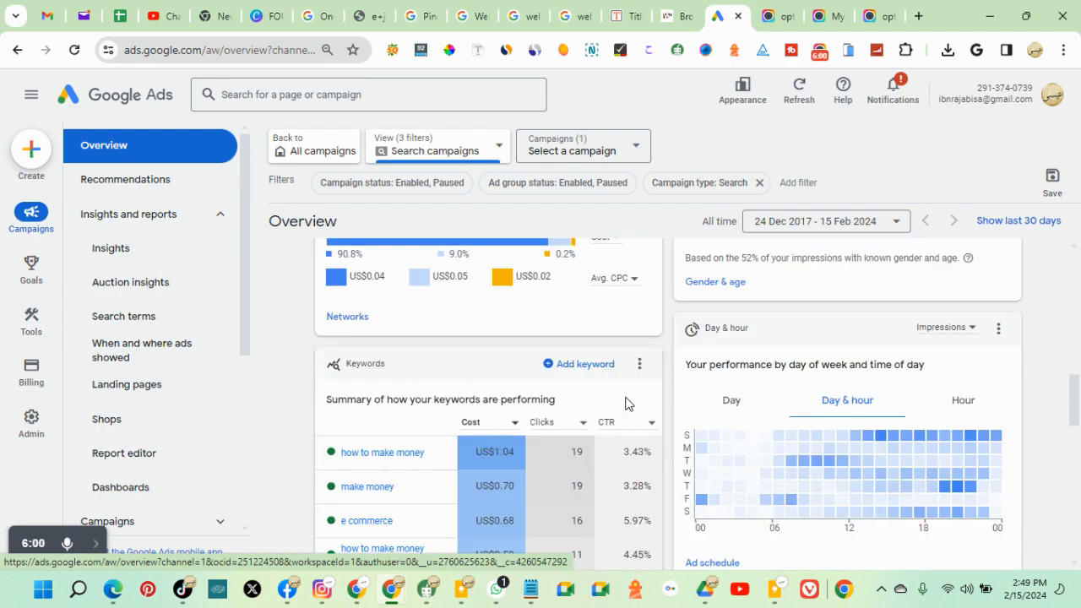
scroll(down, 3)
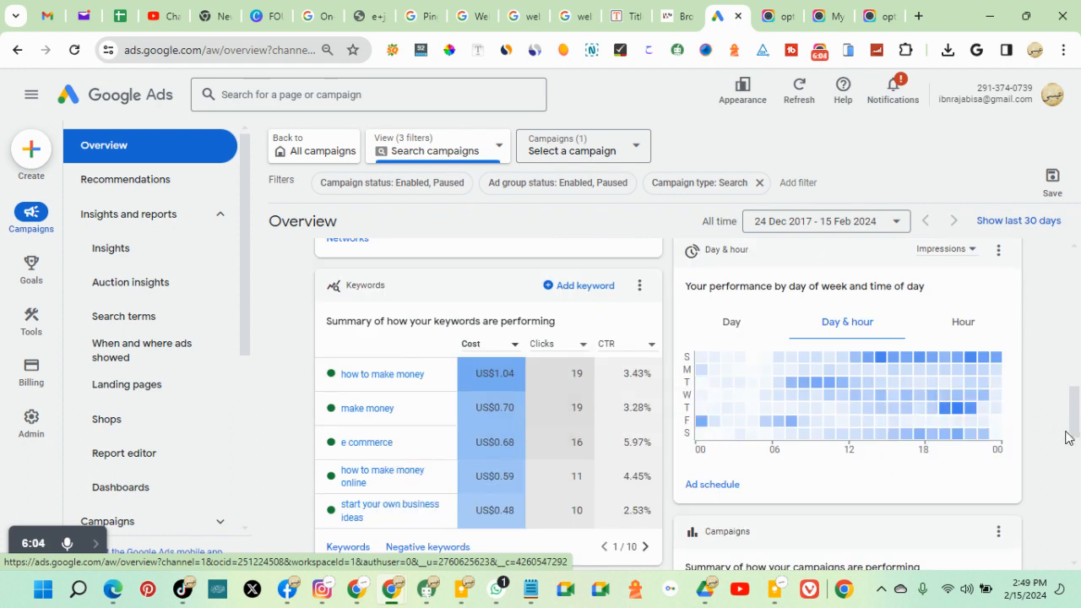
mouse_move(896, 353)
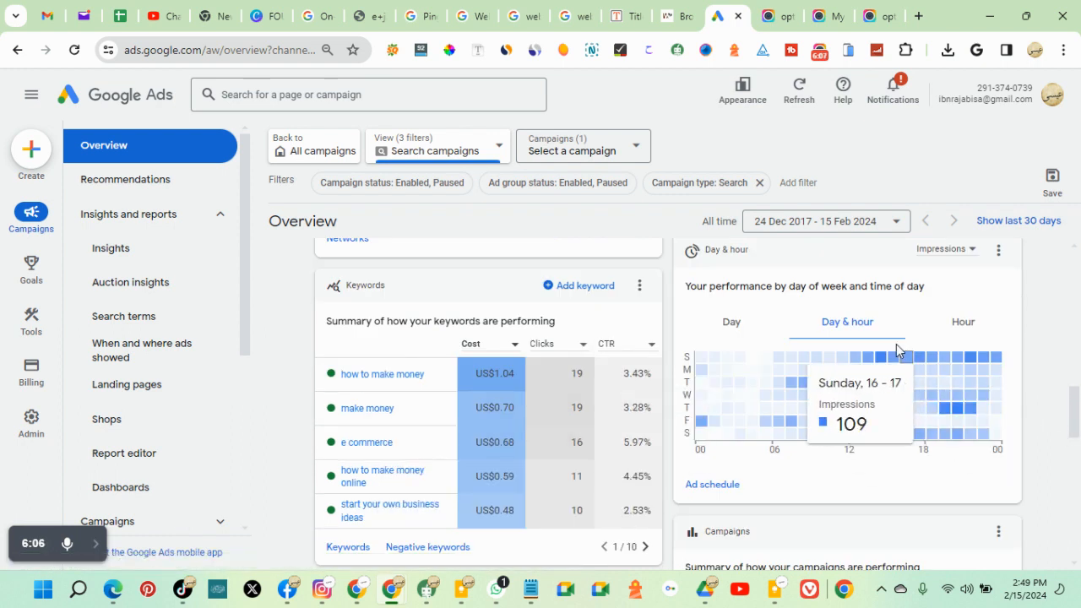
click(731, 322)
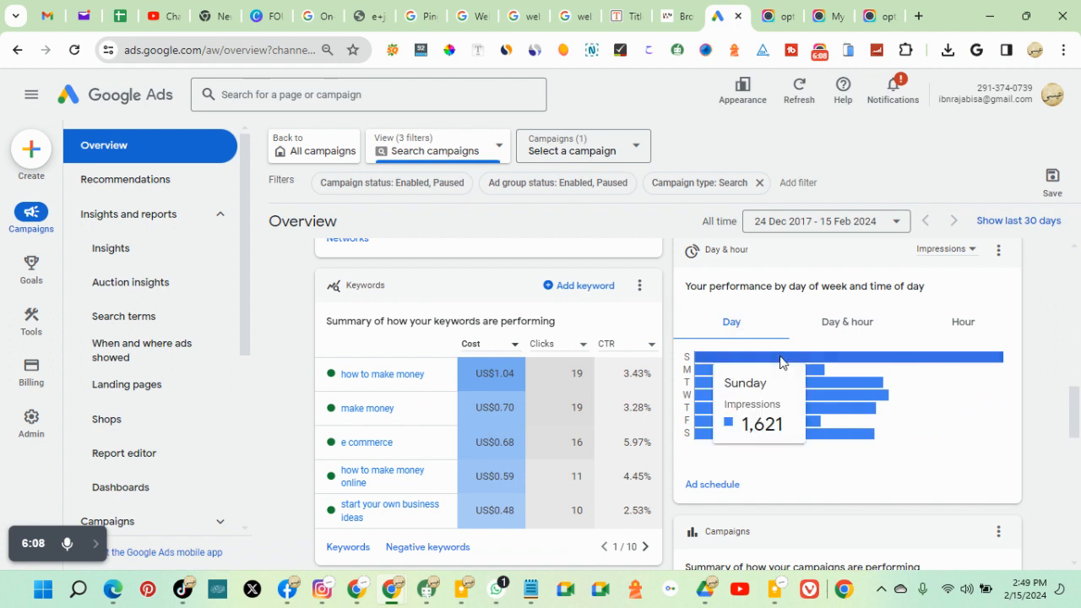
click(962, 321)
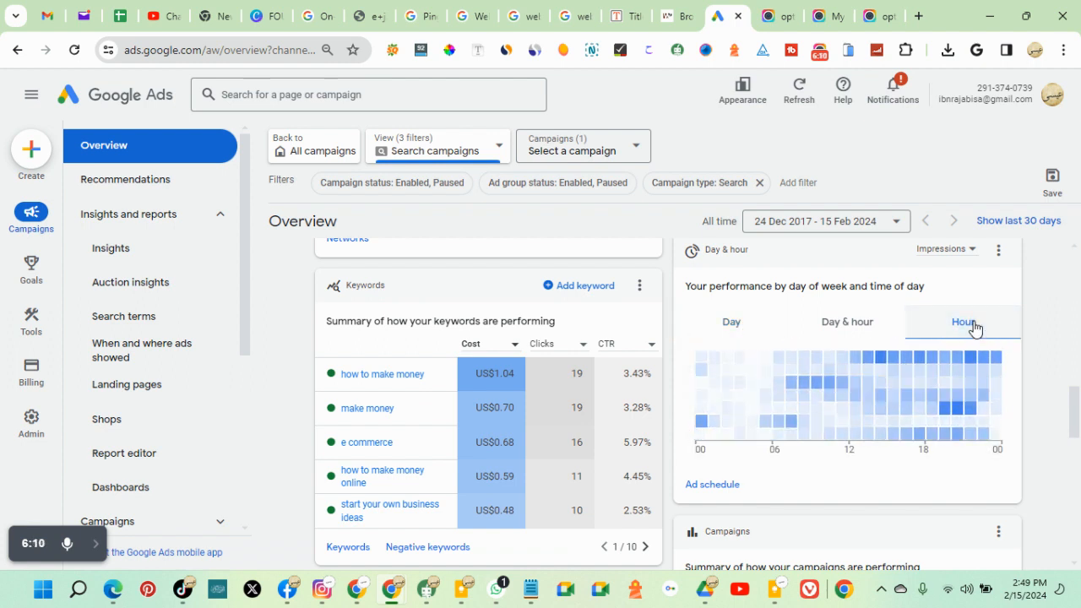
Step: Restore the Day & hour heatmap and page the Keywords card forward to page 6
click(846, 321)
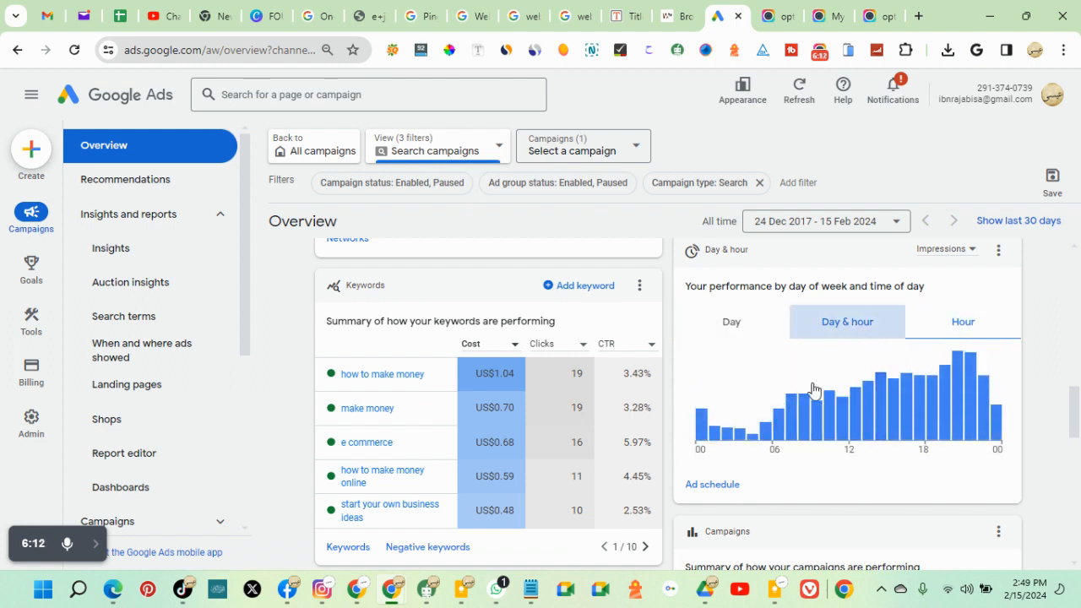
click(847, 321)
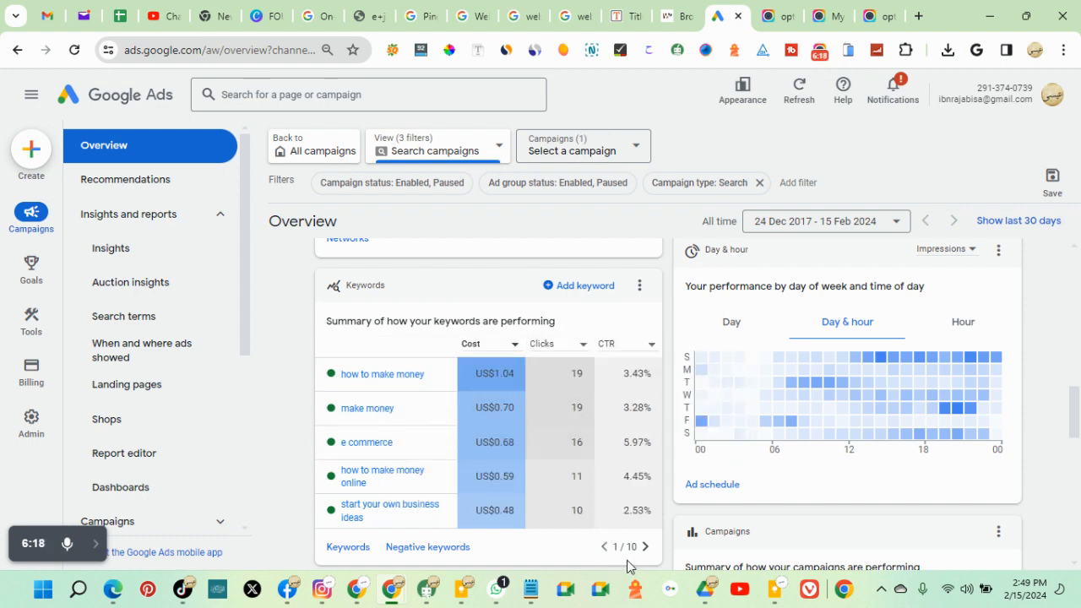
mouse_move(453, 284)
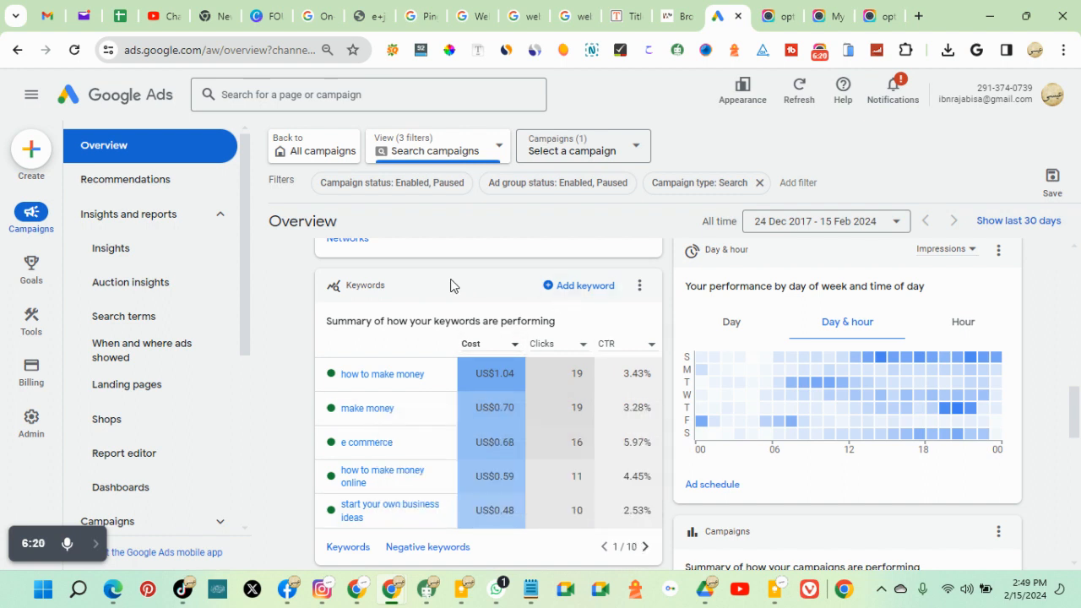
mouse_move(374, 306)
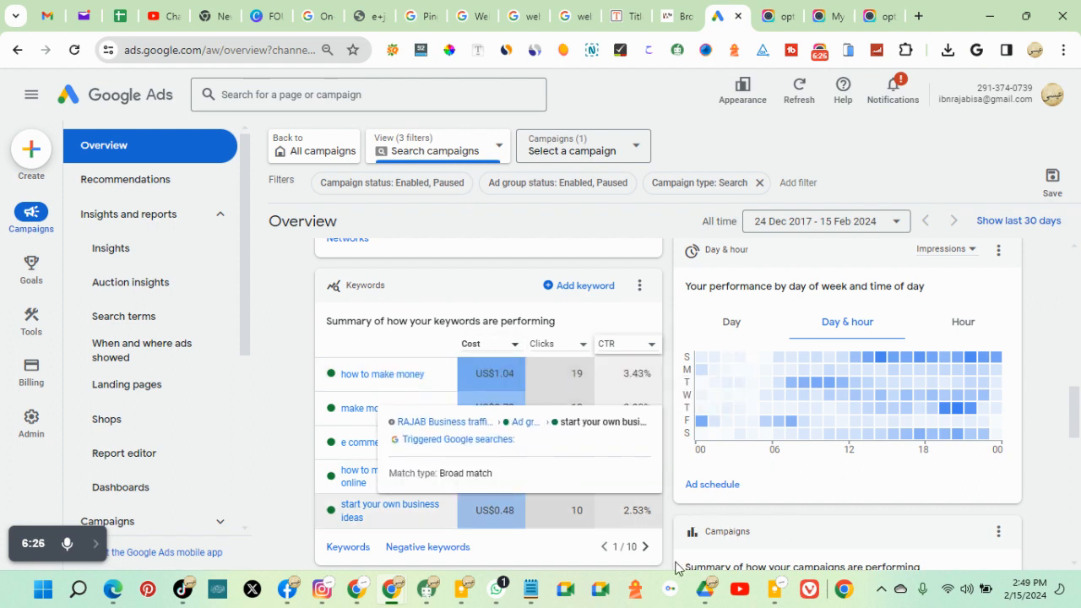
click(644, 547)
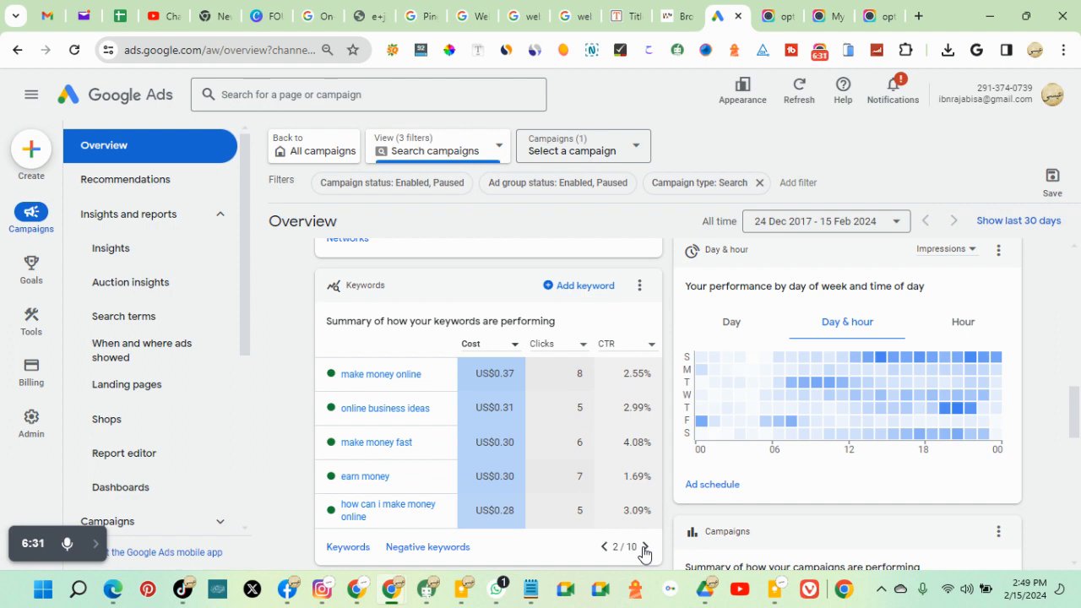
click(643, 547)
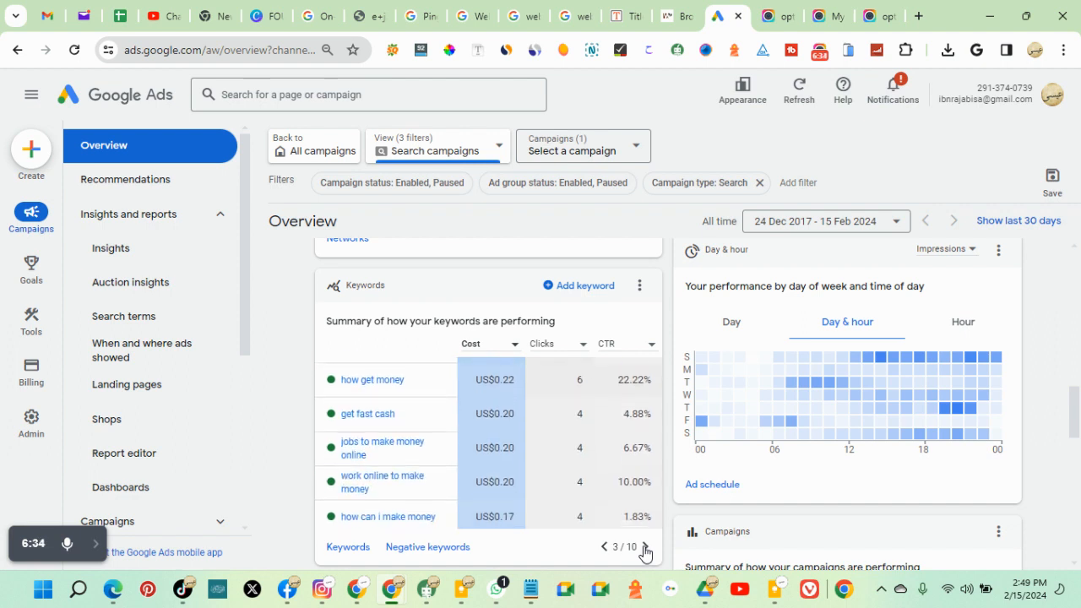
click(644, 547)
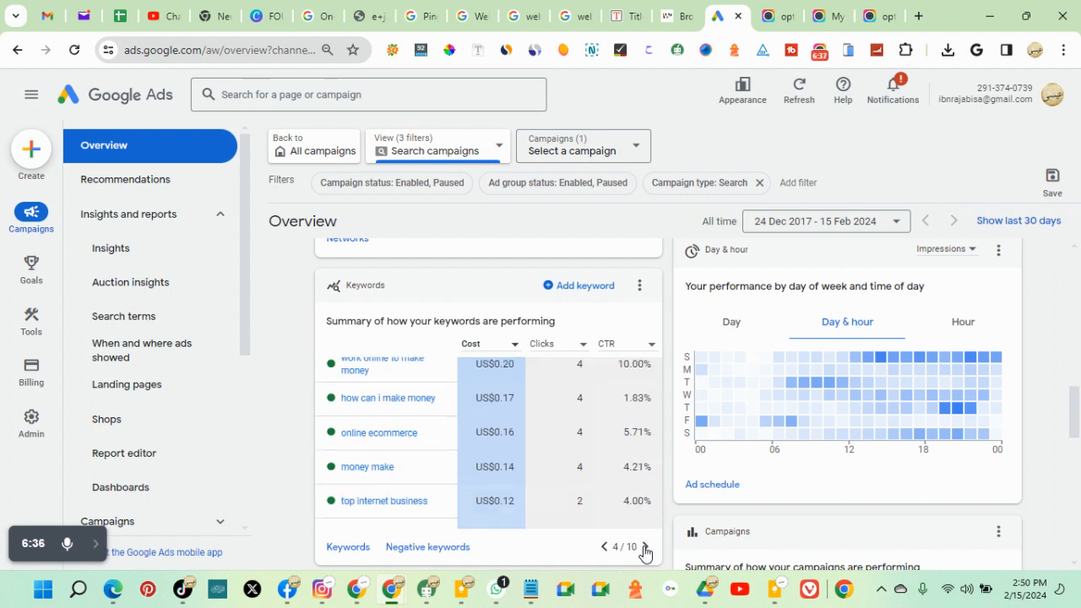
click(644, 546)
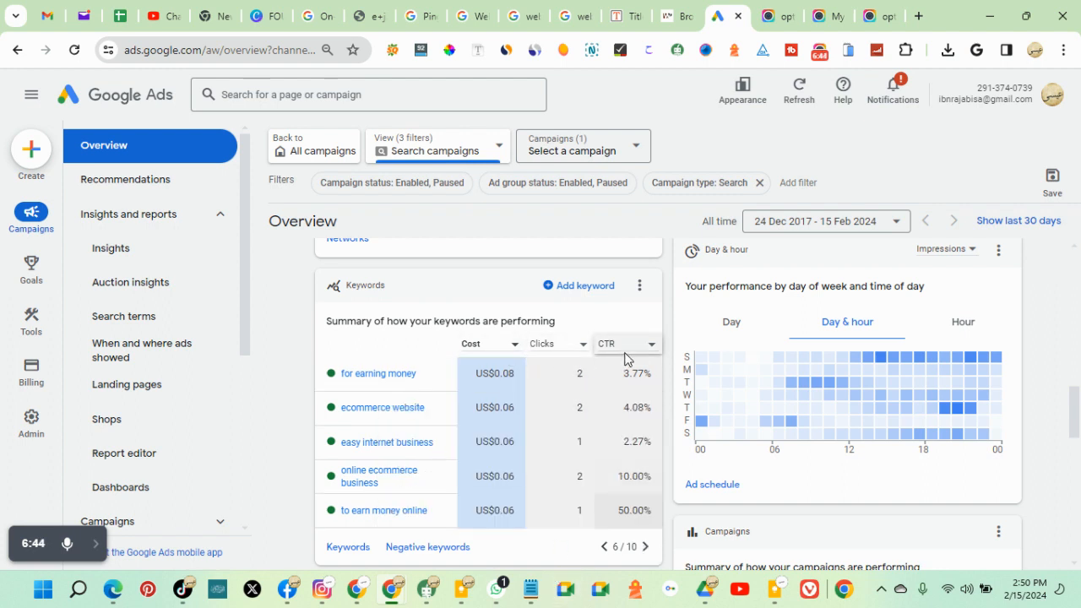
mouse_move(489, 346)
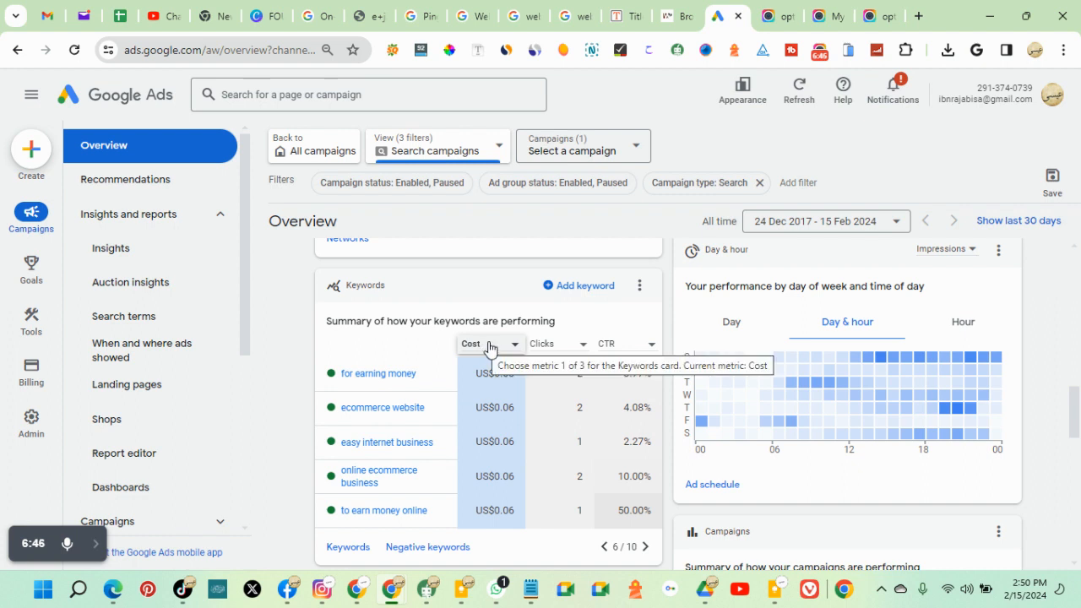
Step: Switch the Keywords card metric to Cost and page through its keyword list
click(489, 343)
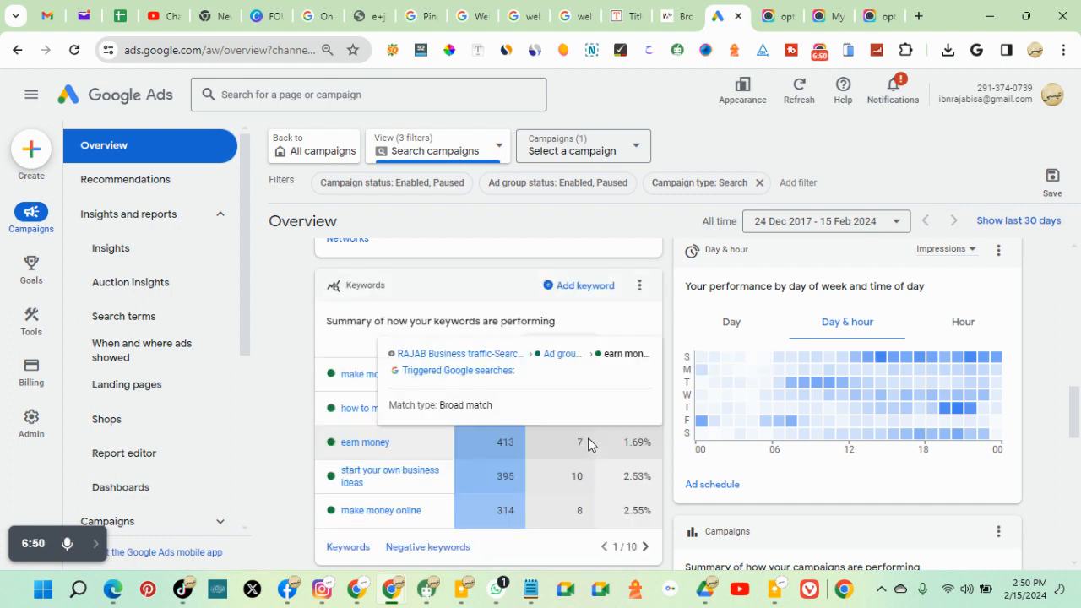
scroll(down, 3)
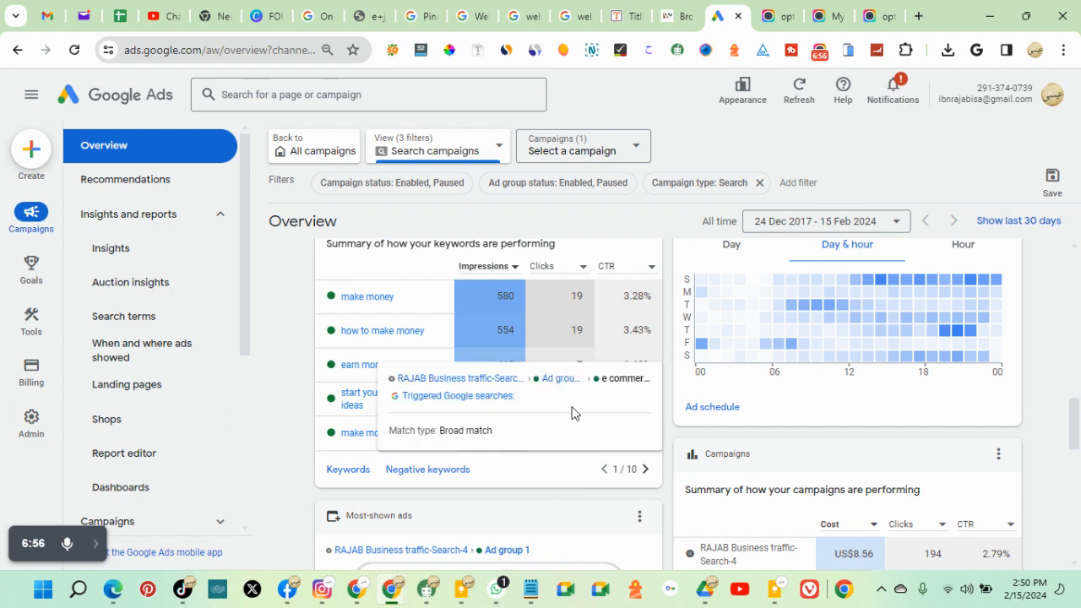
scroll(down, 3)
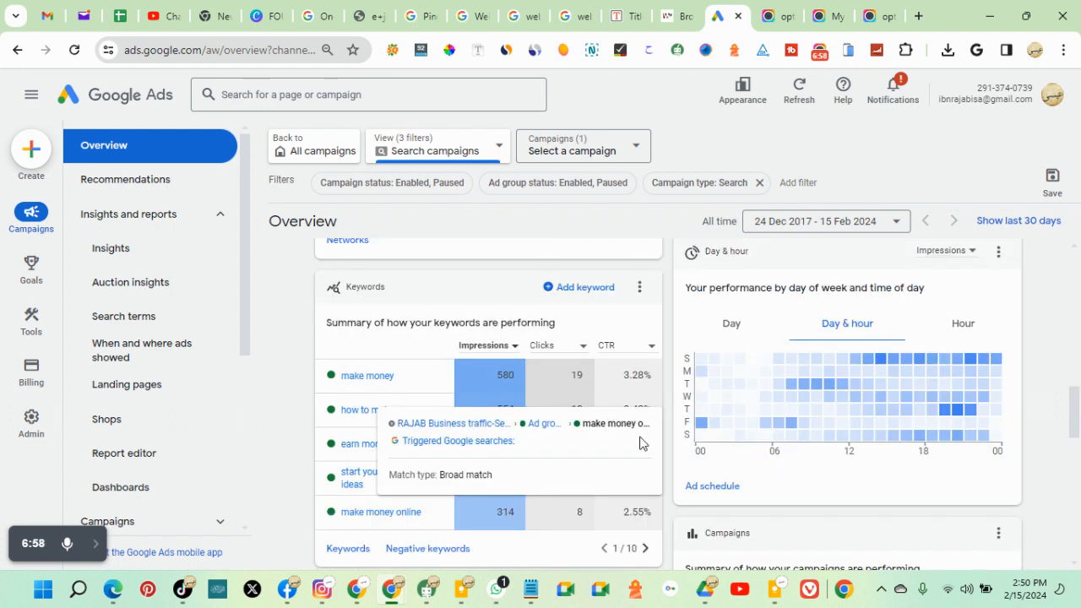
click(646, 548)
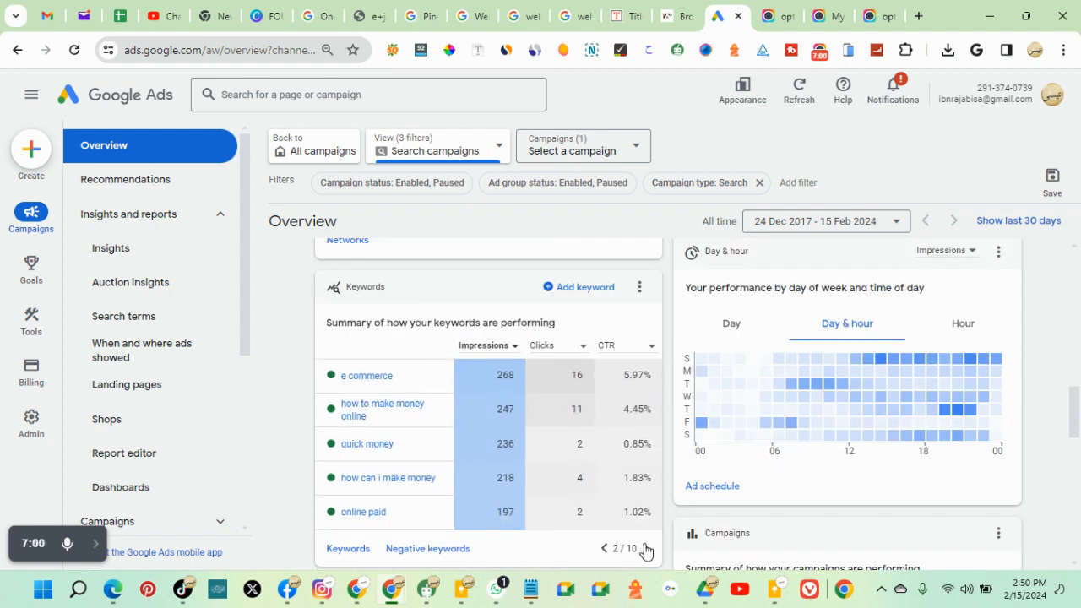
click(645, 548)
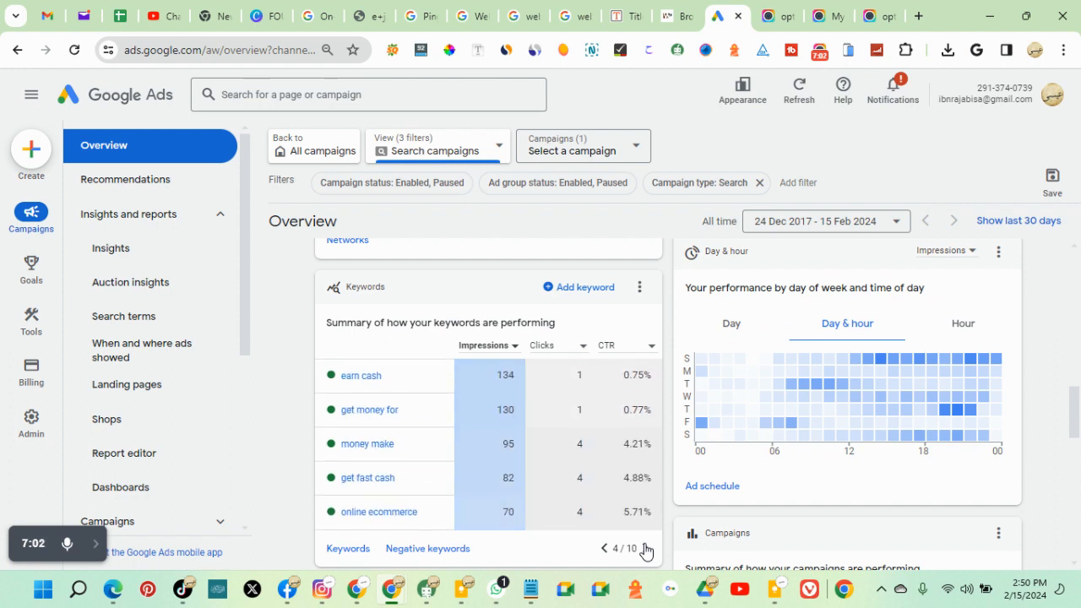
click(487, 345)
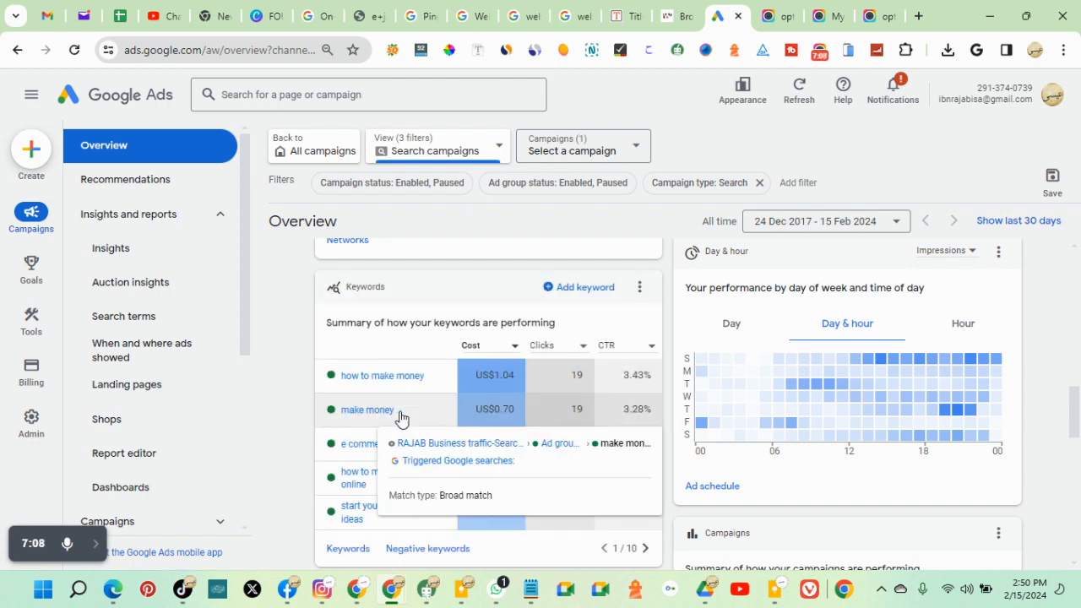
Step: Page through the cost-ranked keywords to page 10 of 10, ending with 'get money fast' at US$0.03
scroll(down, 3)
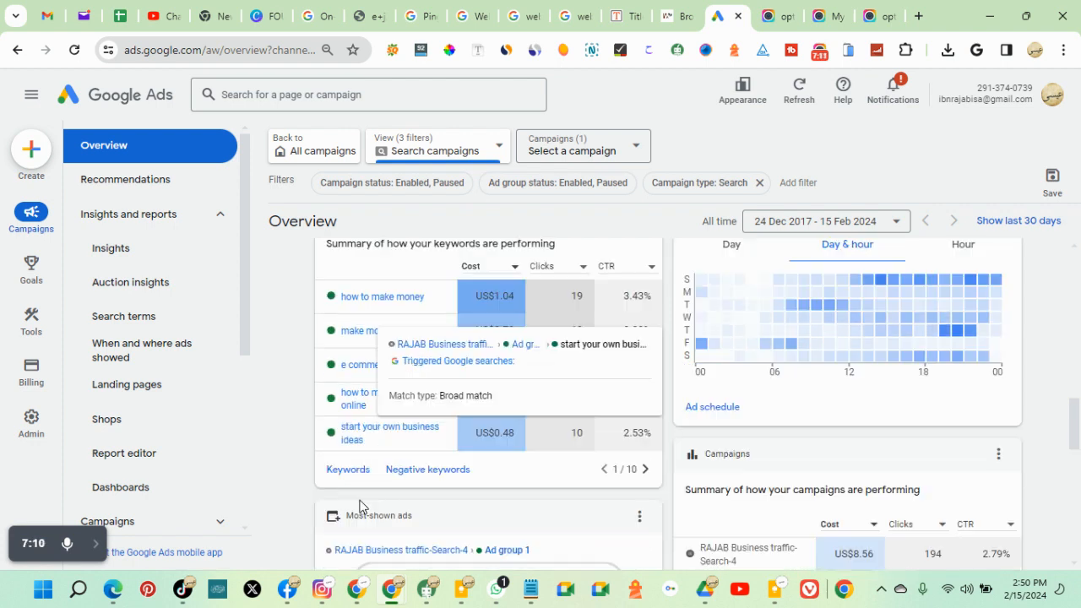
click(645, 469)
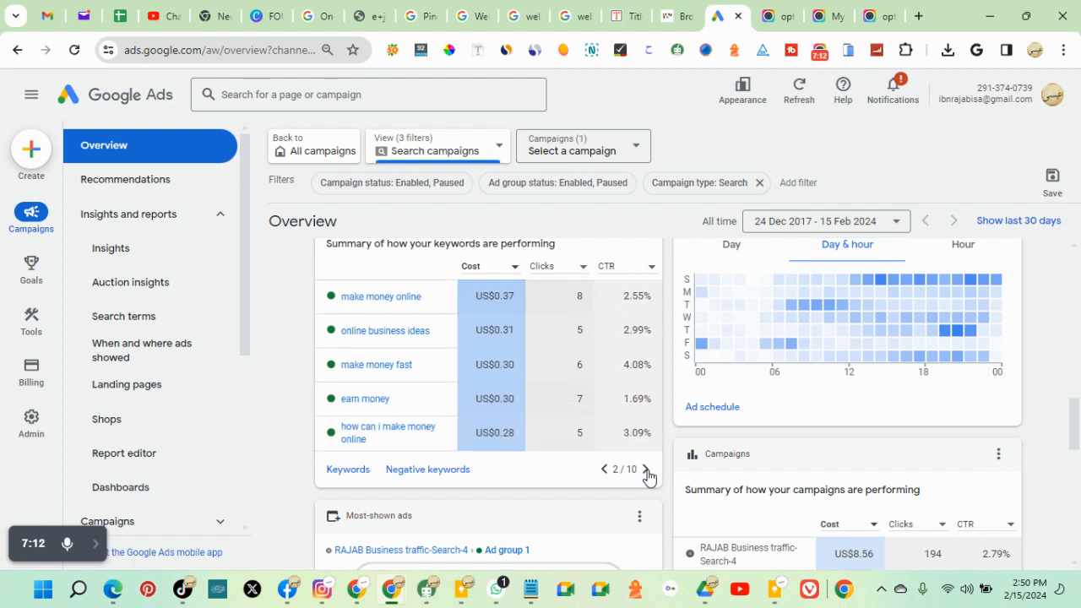
click(648, 469)
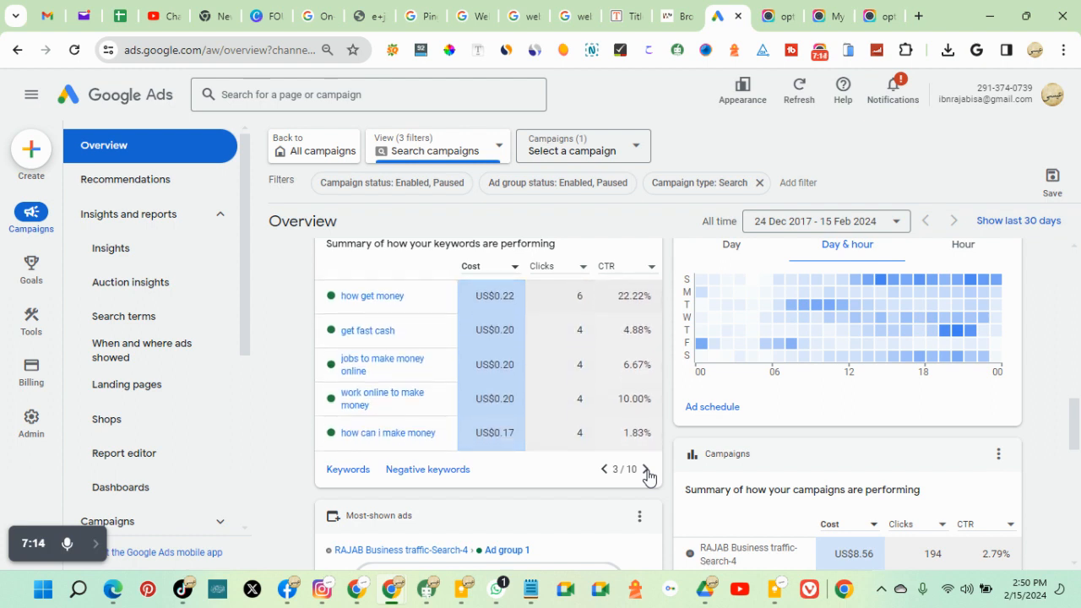
click(649, 469)
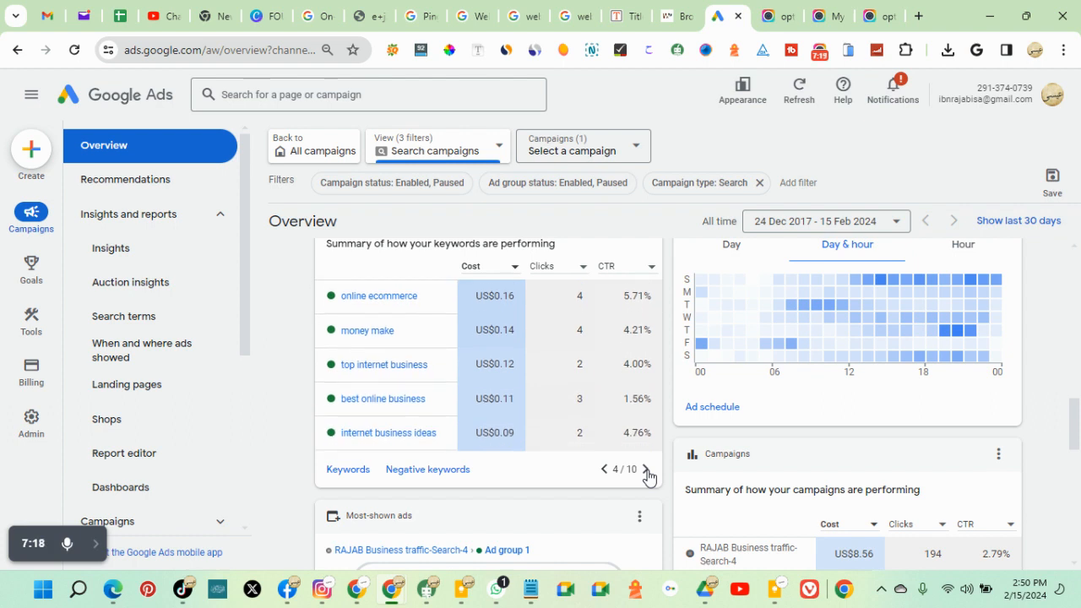
click(648, 475)
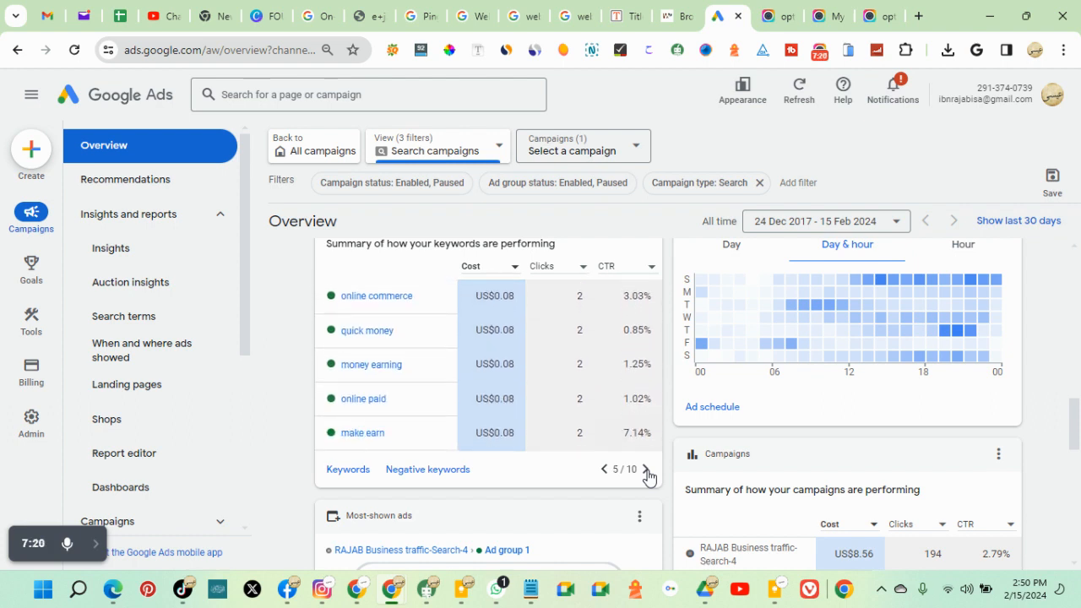
click(647, 468)
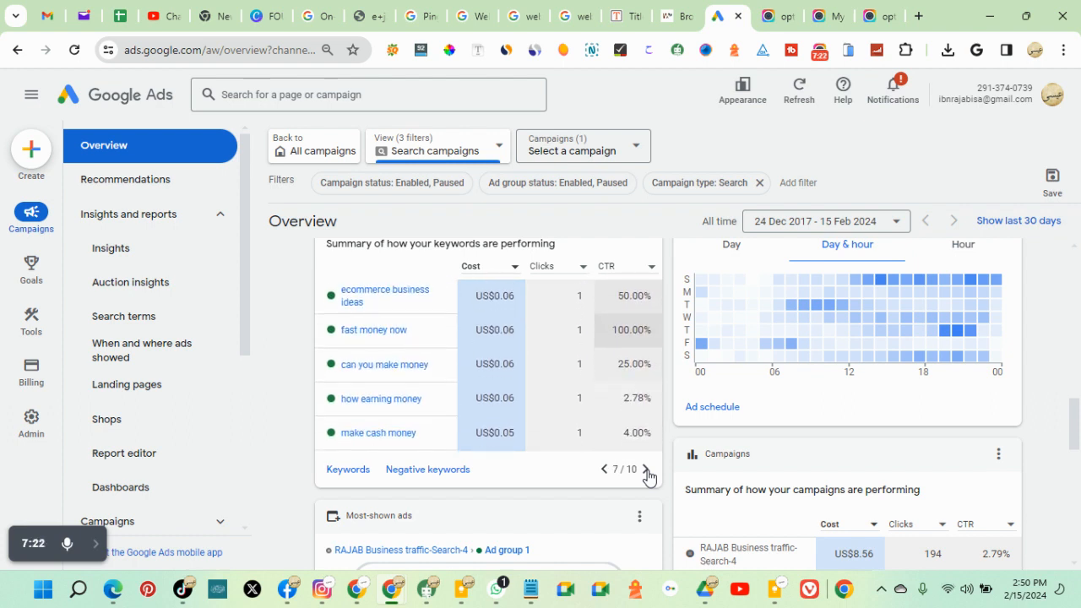
click(648, 468)
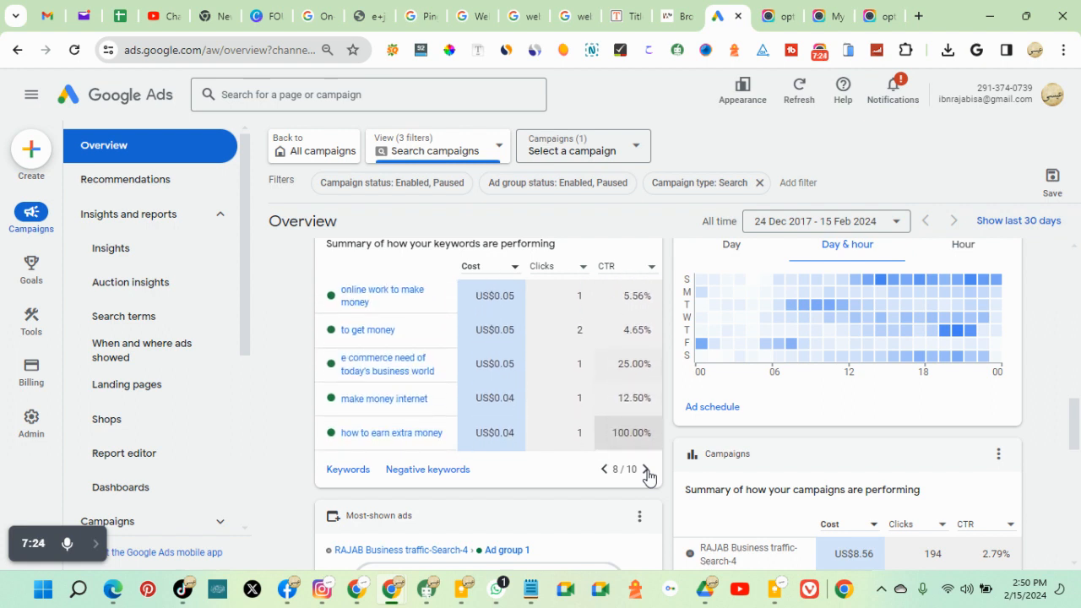
click(647, 469)
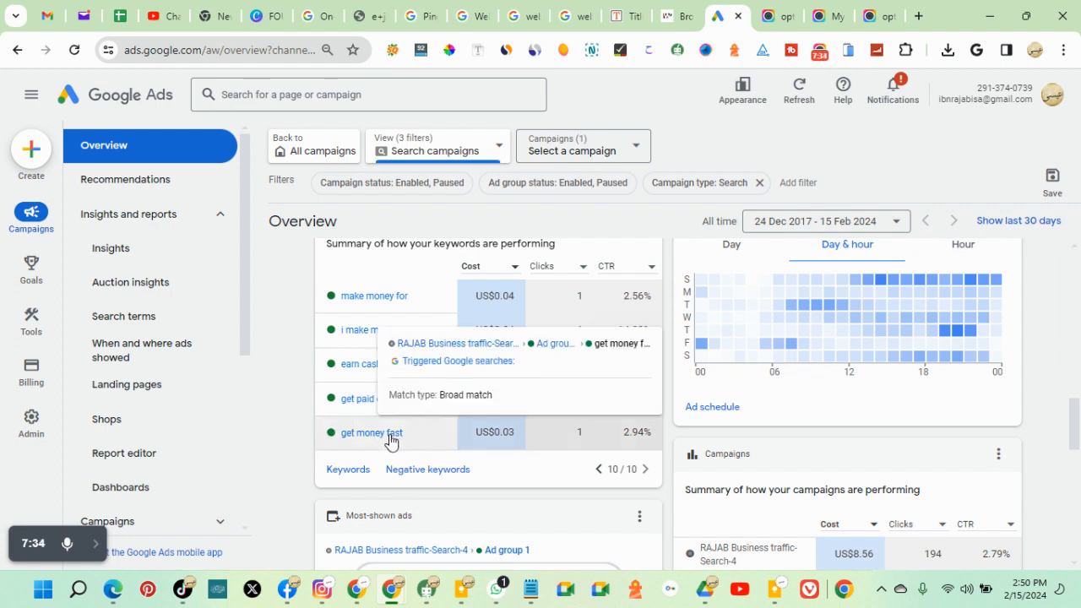
mouse_move(359, 444)
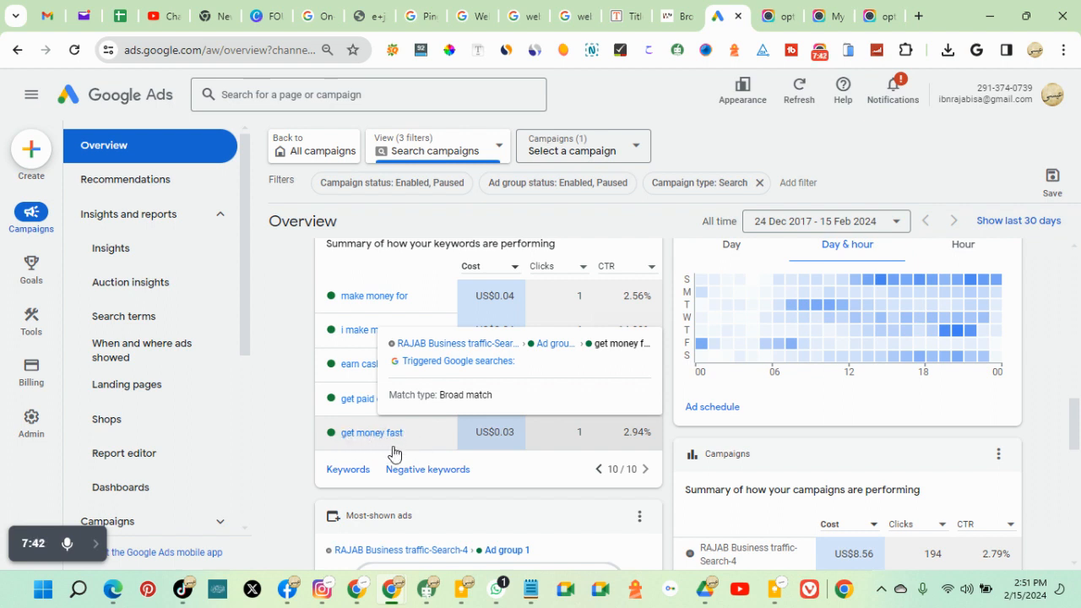
mouse_move(383, 439)
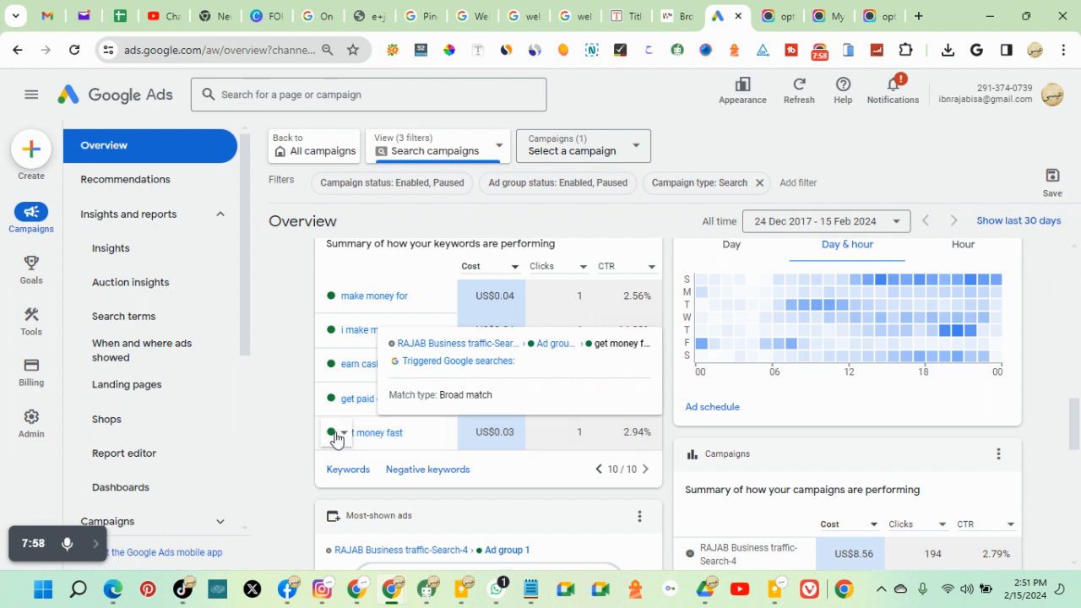
Step: Set the 'get money fast' keyword's status to Enabled
click(336, 432)
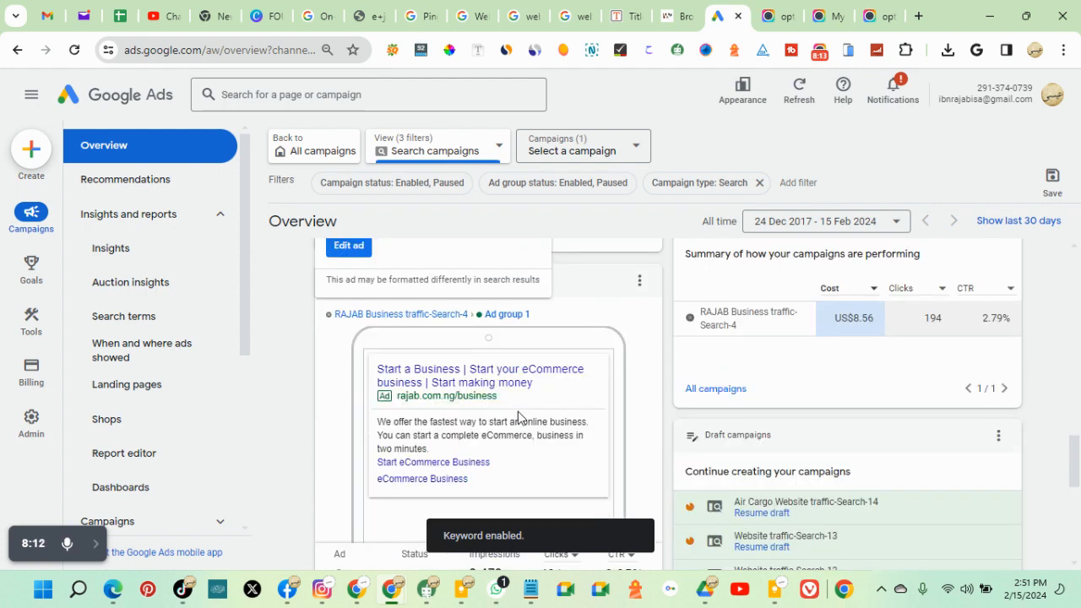
Step: Enable the paused 'Start your eCommerce Business | Start eCommerce Business today' ad in Most-shown ads
scroll(down, 3)
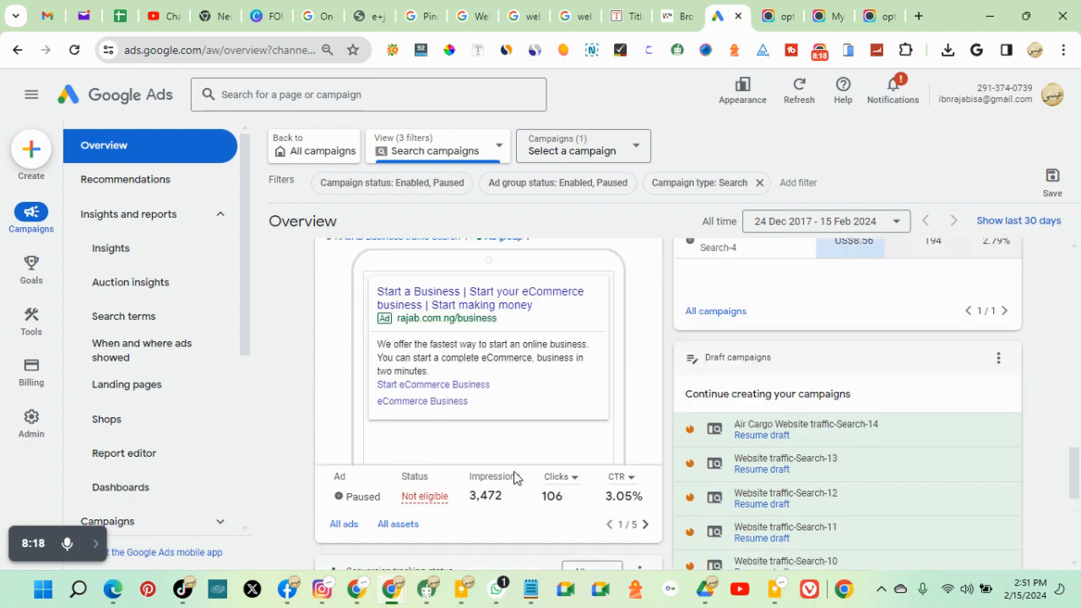
scroll(up, 3)
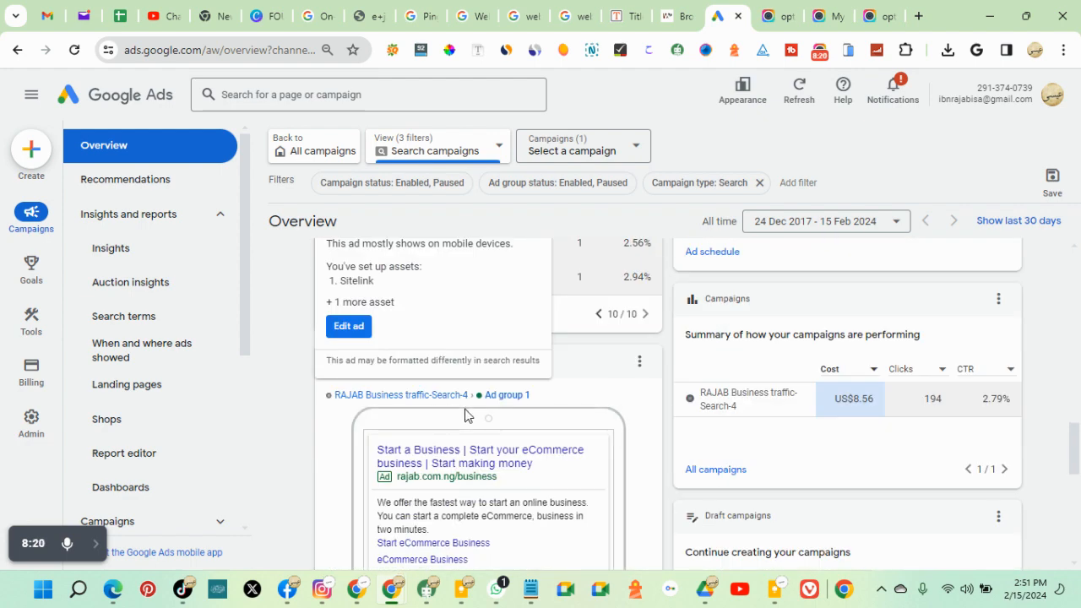
scroll(down, 3)
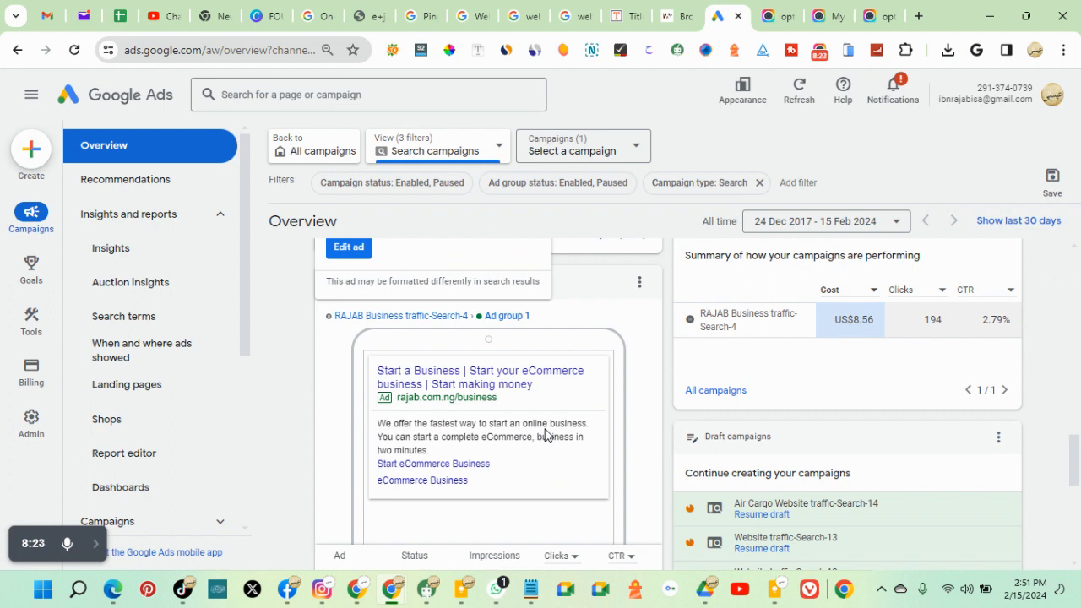
scroll(down, 3)
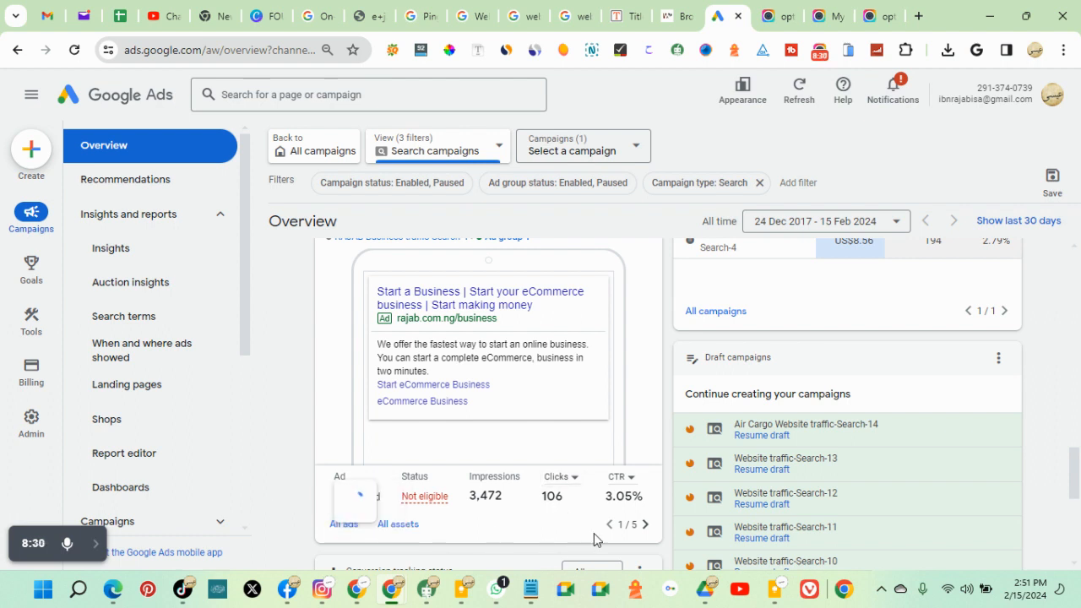
click(353, 496)
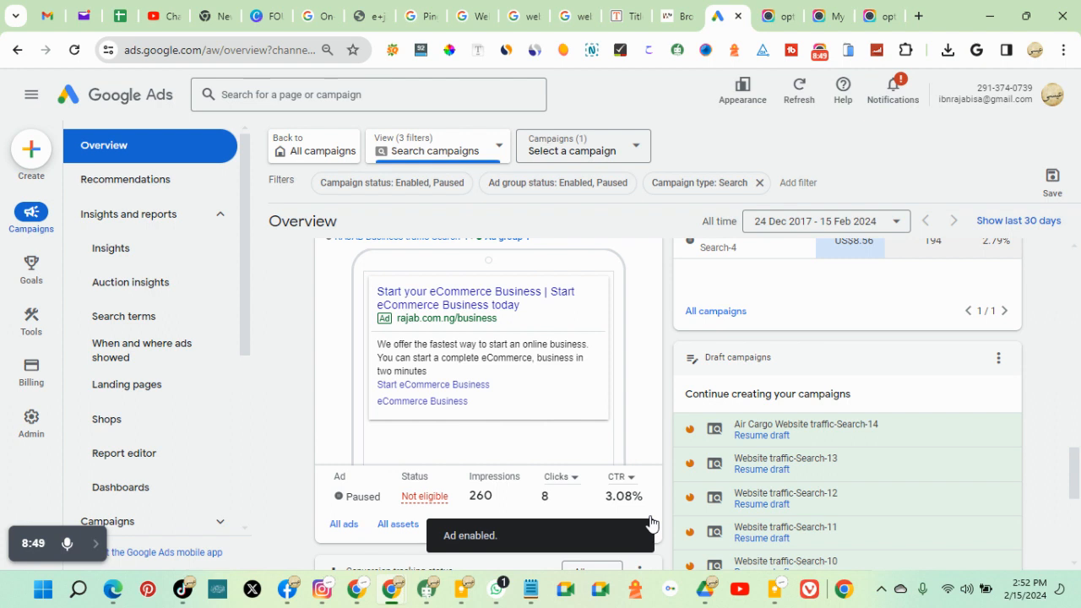
click(356, 495)
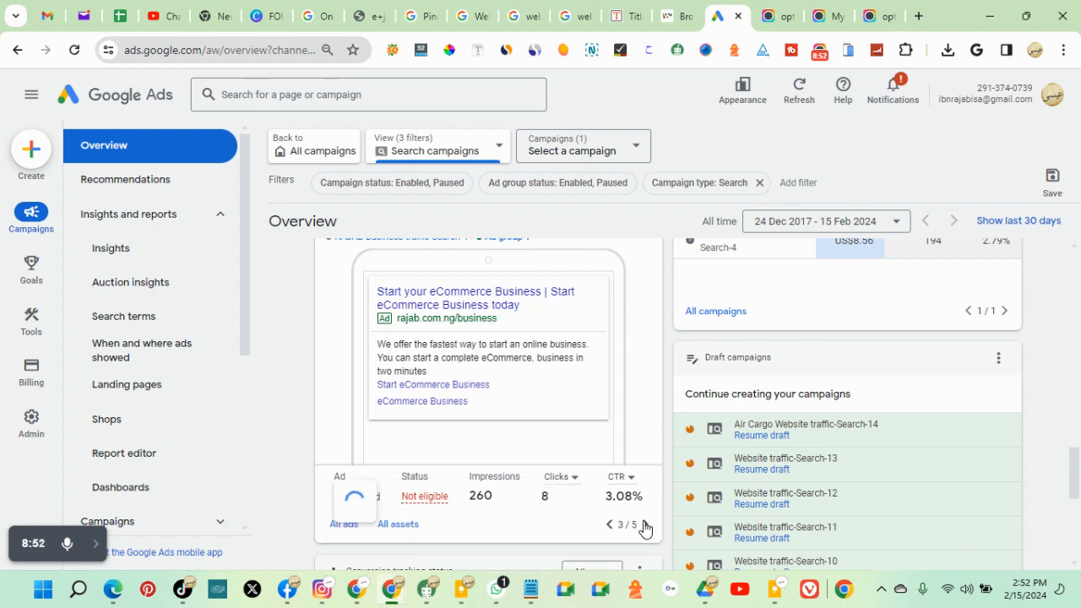
click(354, 495)
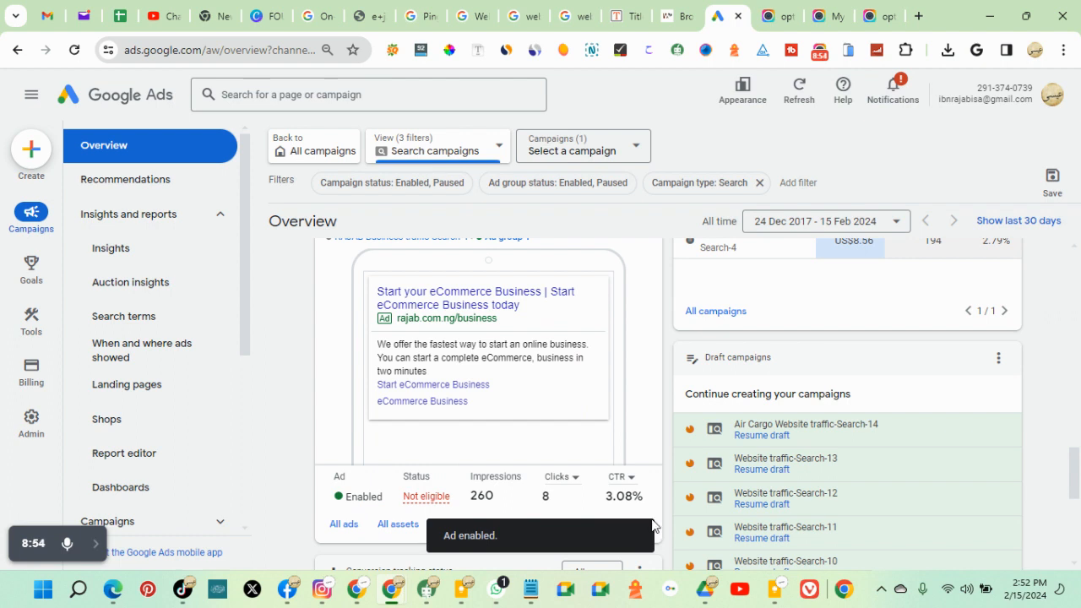
Step: Move to the next ad in the Most-shown ads card
scroll(down, 3)
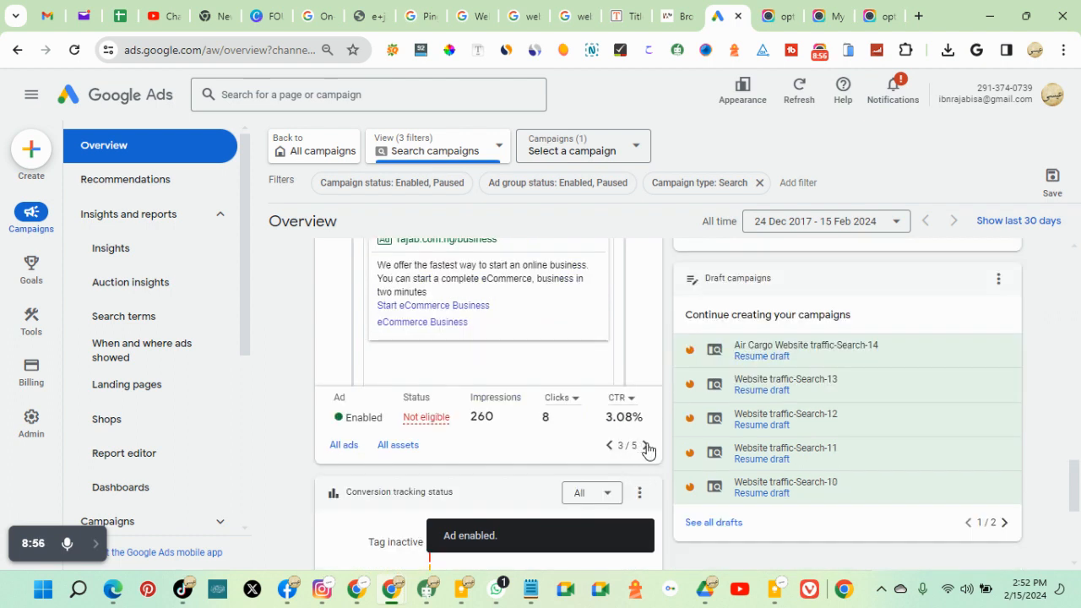
click(646, 445)
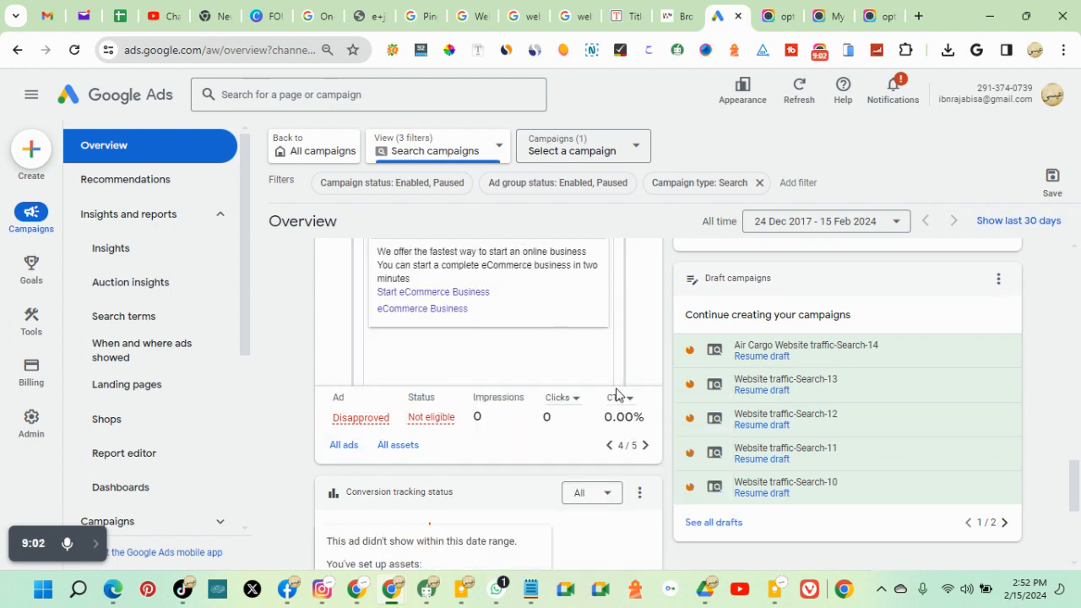
scroll(down, 3)
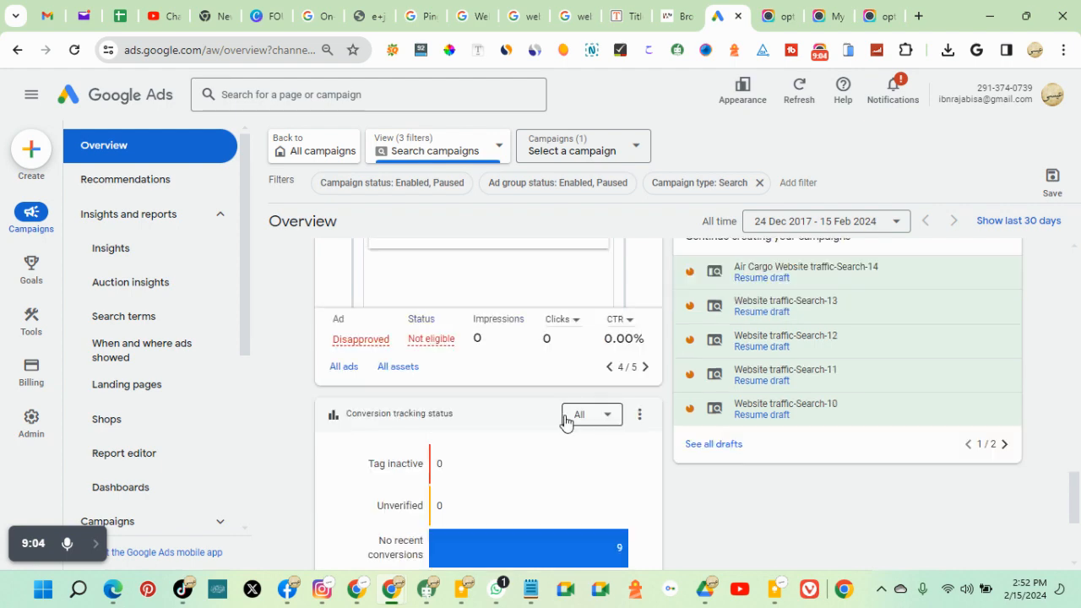
Step: Open the 'i want to start my business' search in the Searches card
scroll(down, 3)
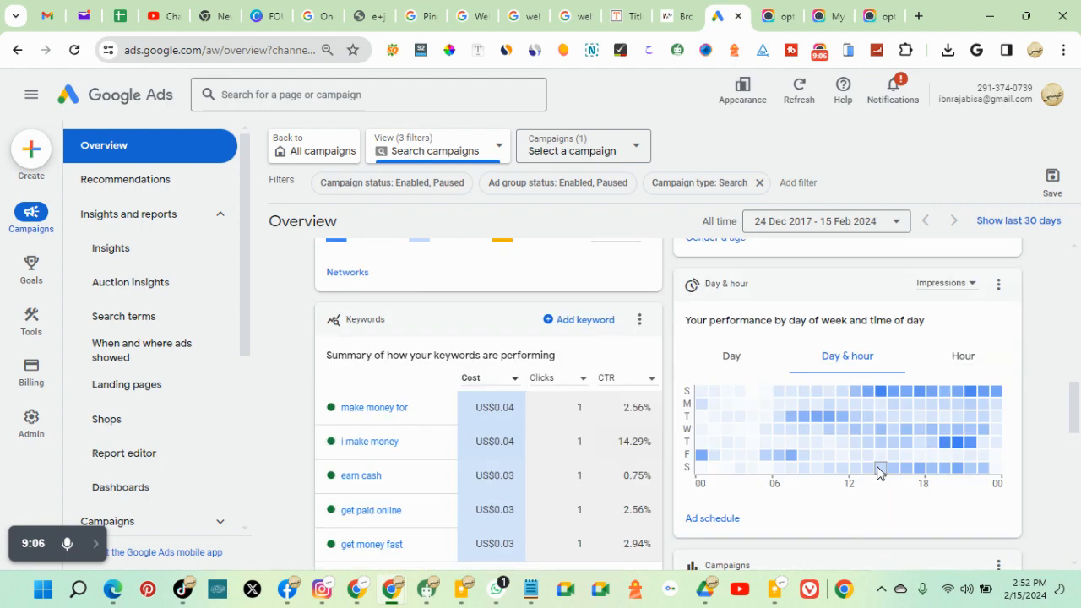
scroll(up, 3)
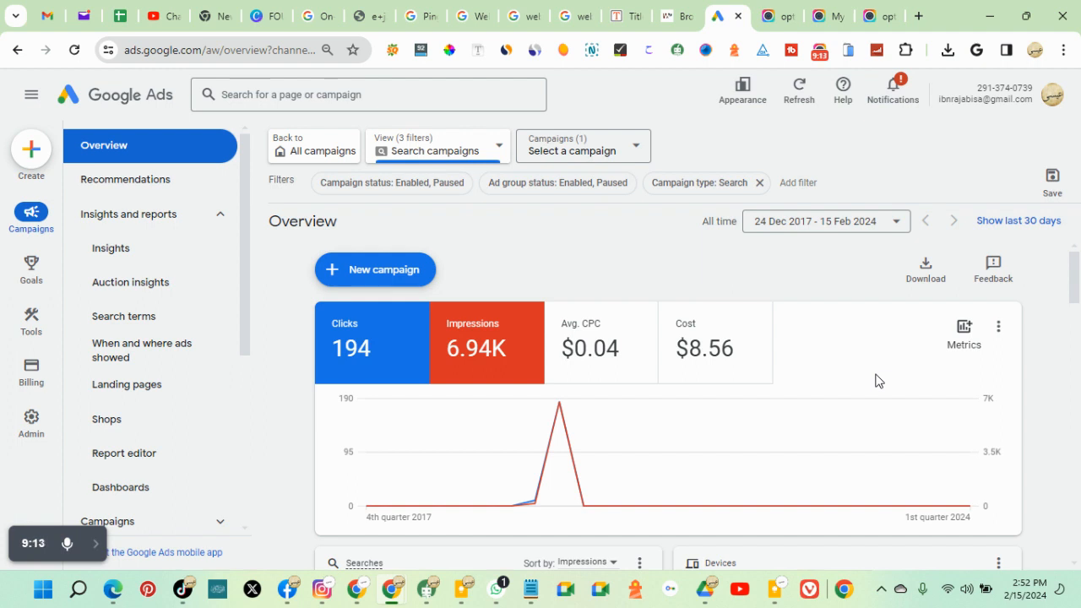
scroll(down, 3)
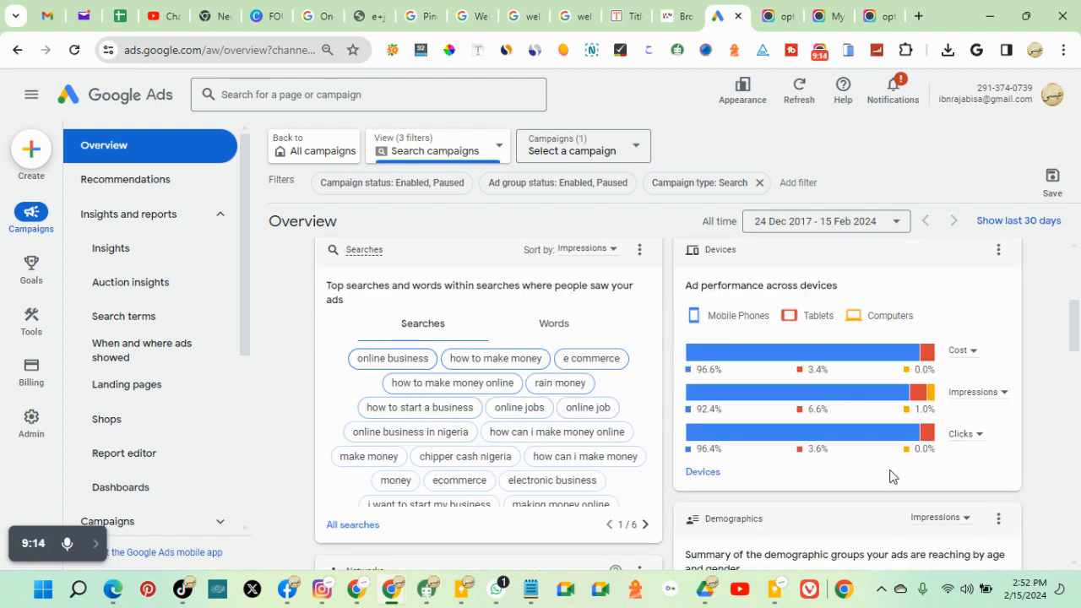
click(426, 504)
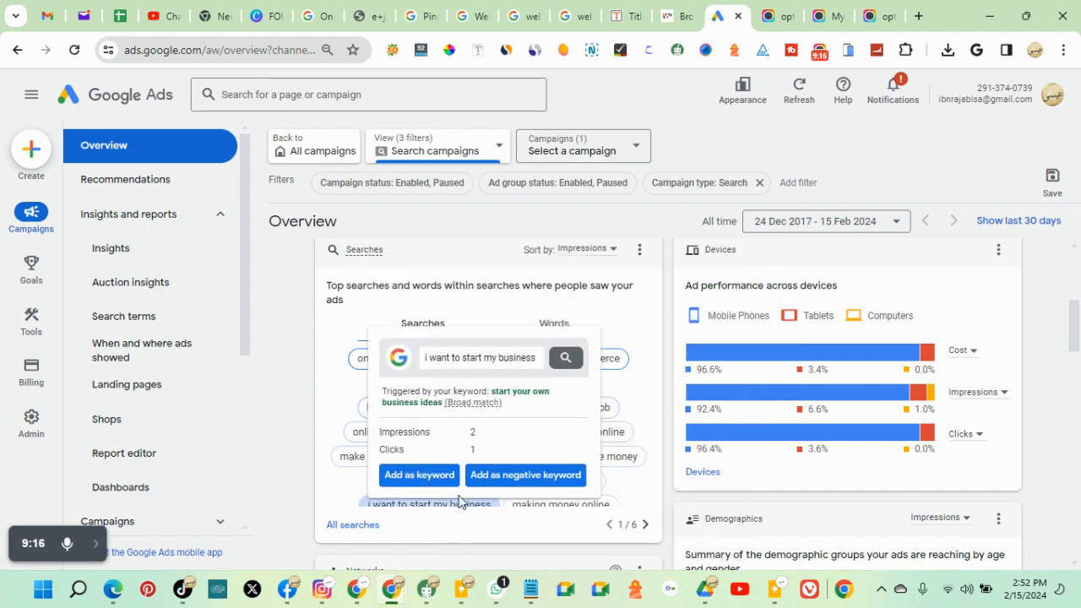